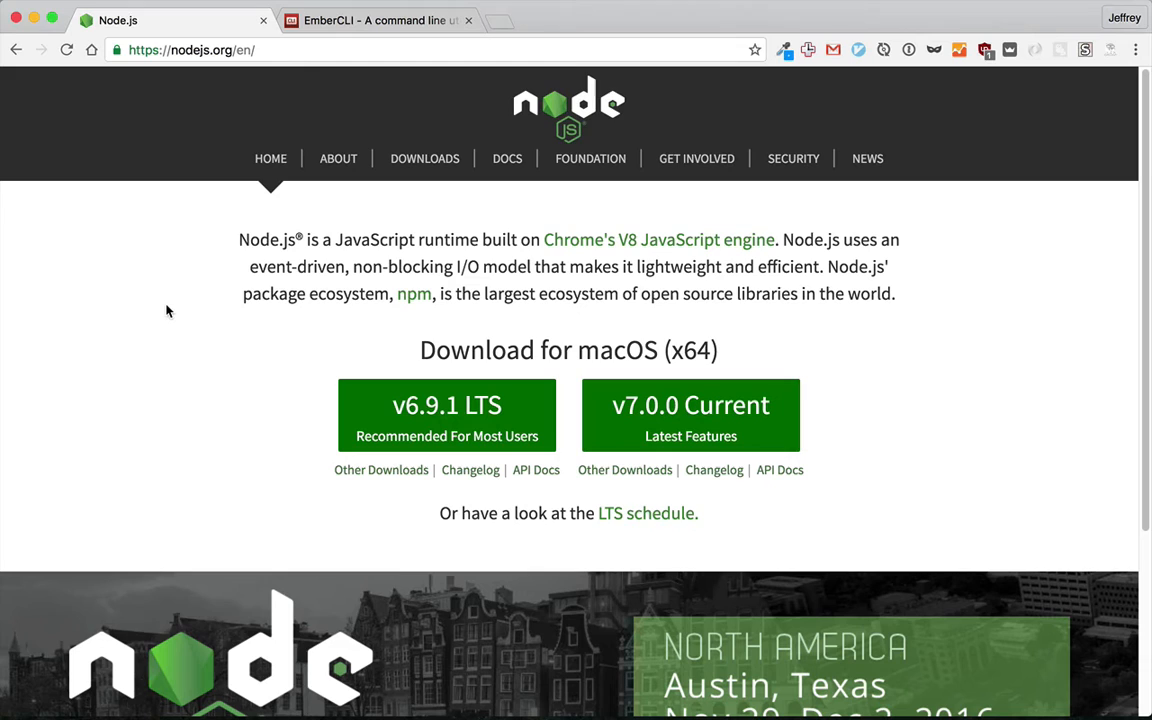
pyautogui.moveTo(446, 405)
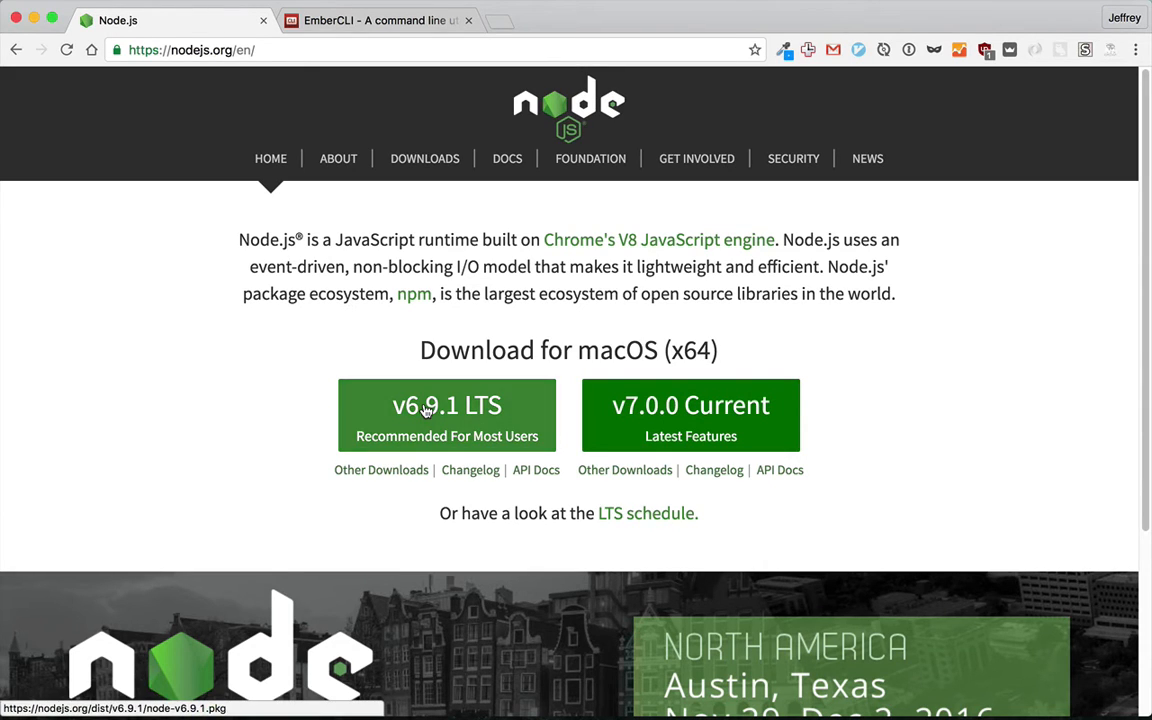
pyautogui.moveTo(446, 405)
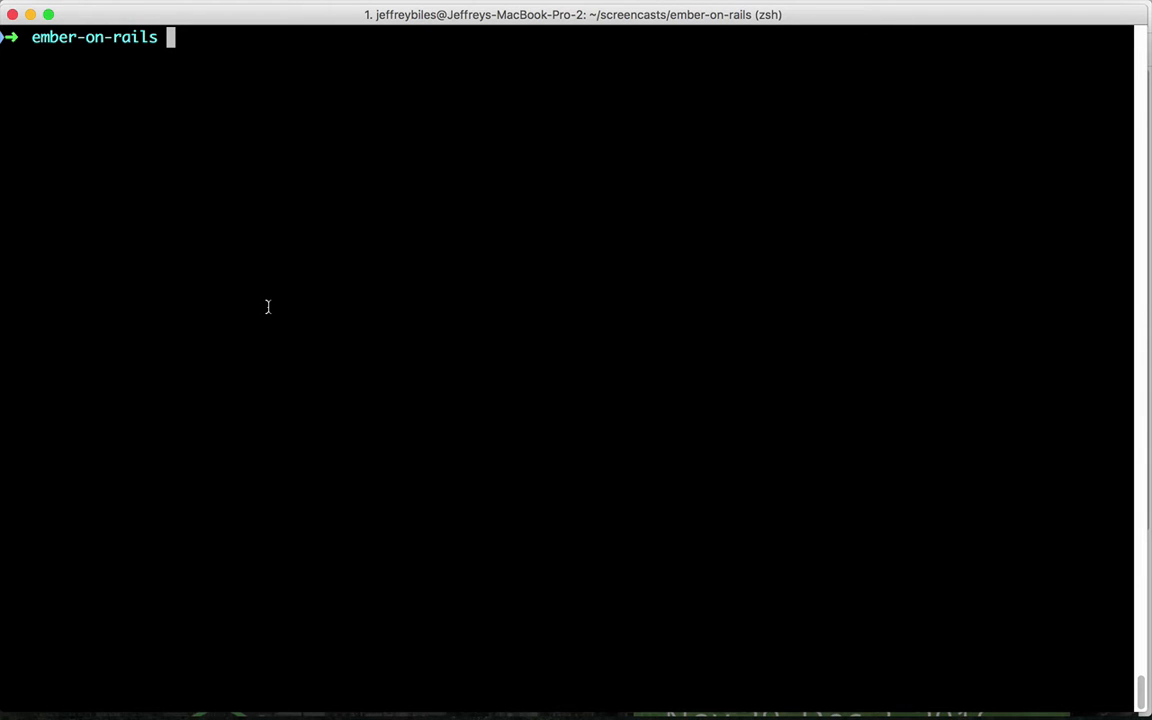
# Install Bower and ember-cli globally with npm install -g
pyautogui.write('npm install')
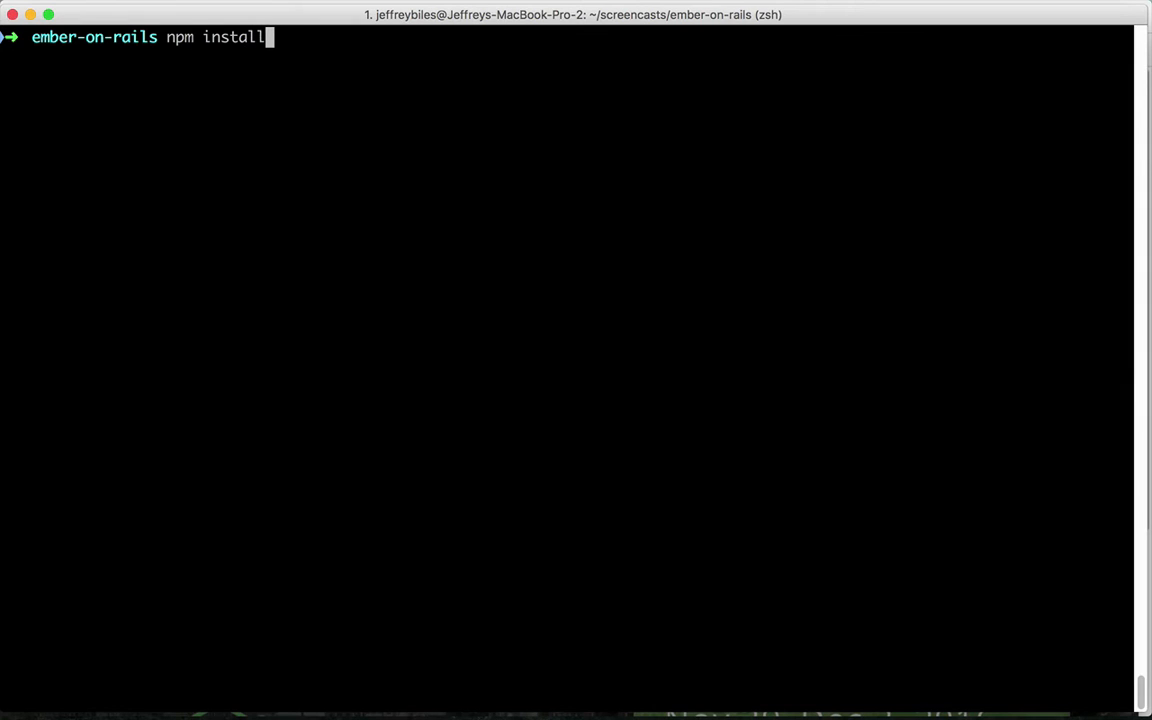
pyautogui.write('-g')
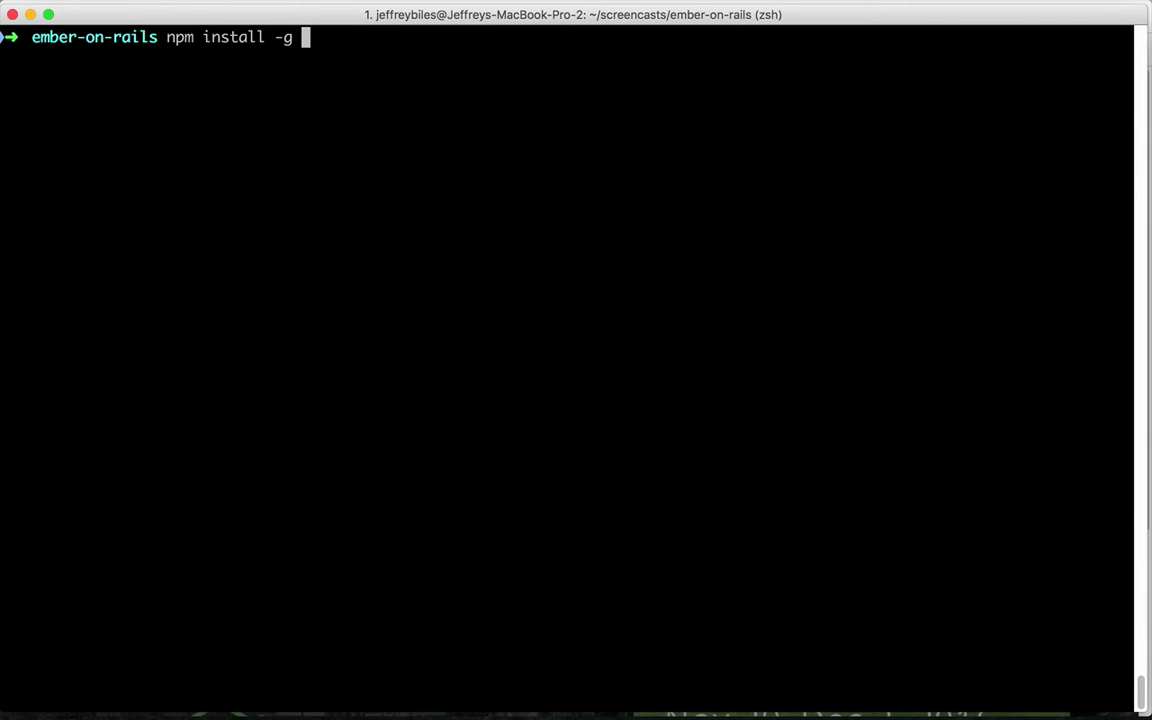
pyautogui.write('bower')
pyautogui.write('npm install -g ember-cli')
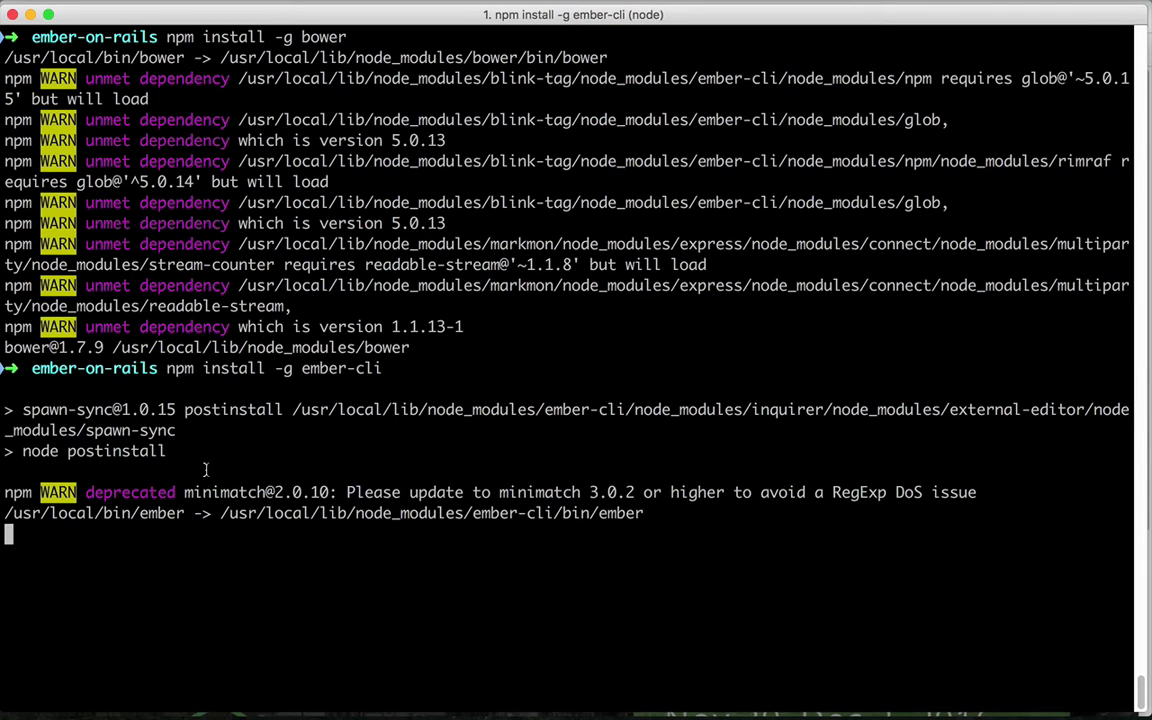
pyautogui.scroll(-3)
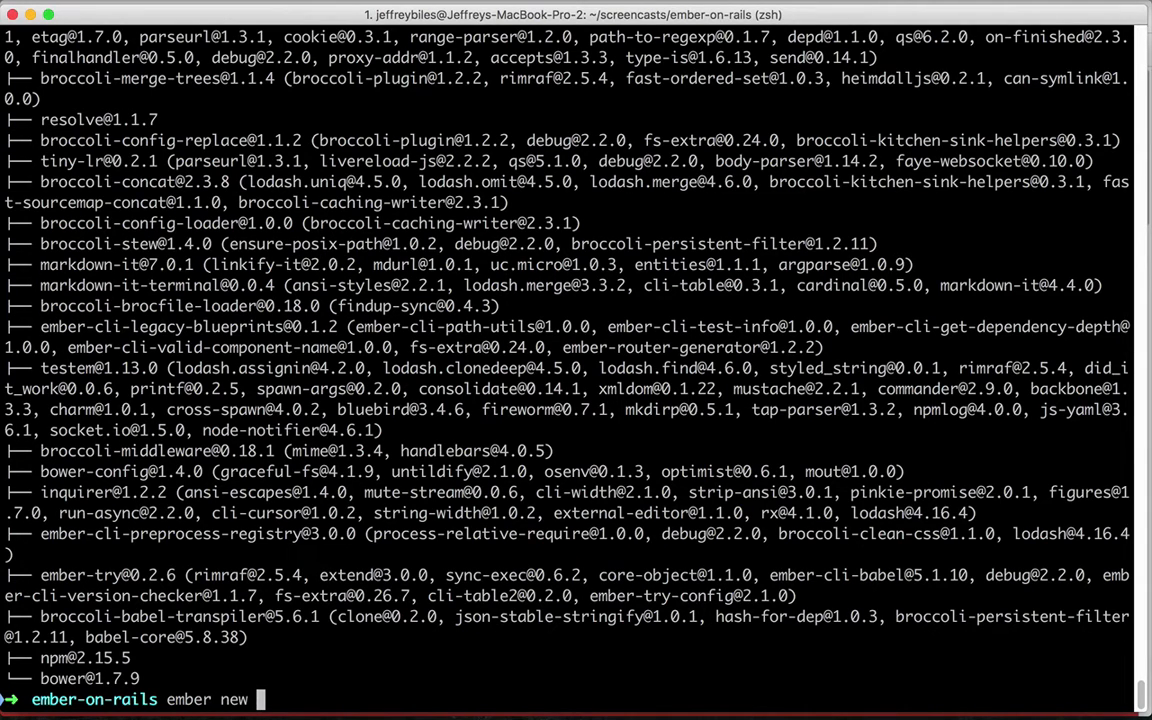
# Generate the ember-frontend app, cd into ember-frontend, and run ember serve
pyautogui.write('ember-fro')
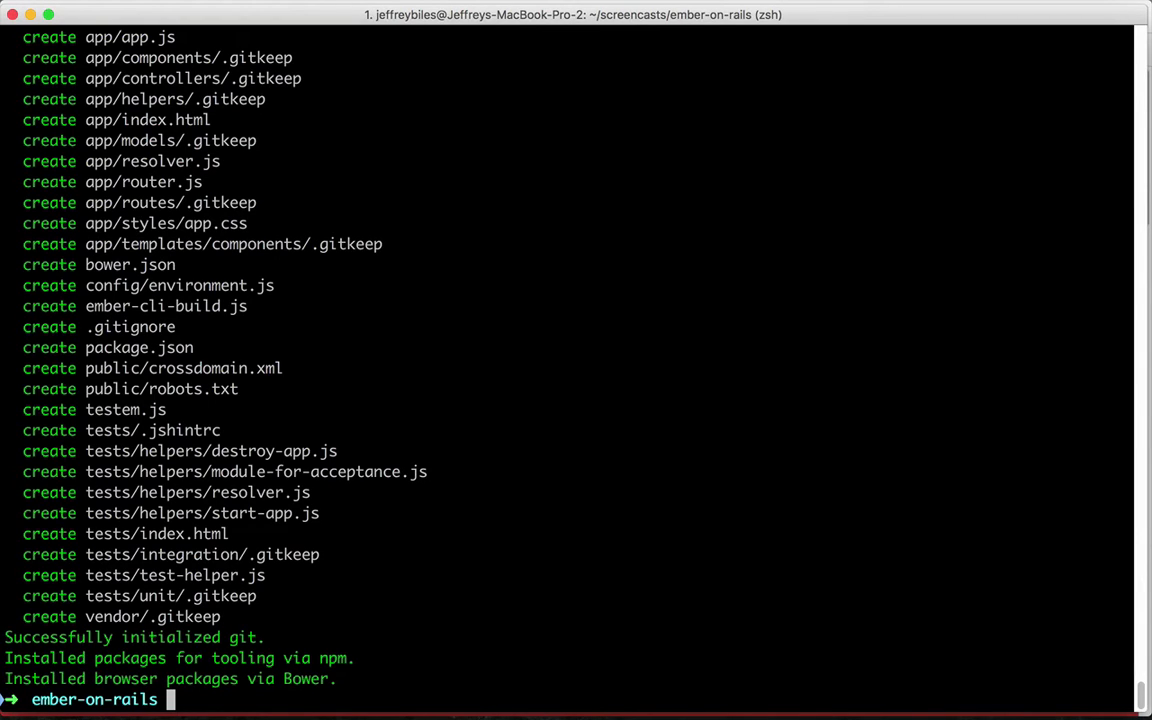
pyautogui.write('cd')
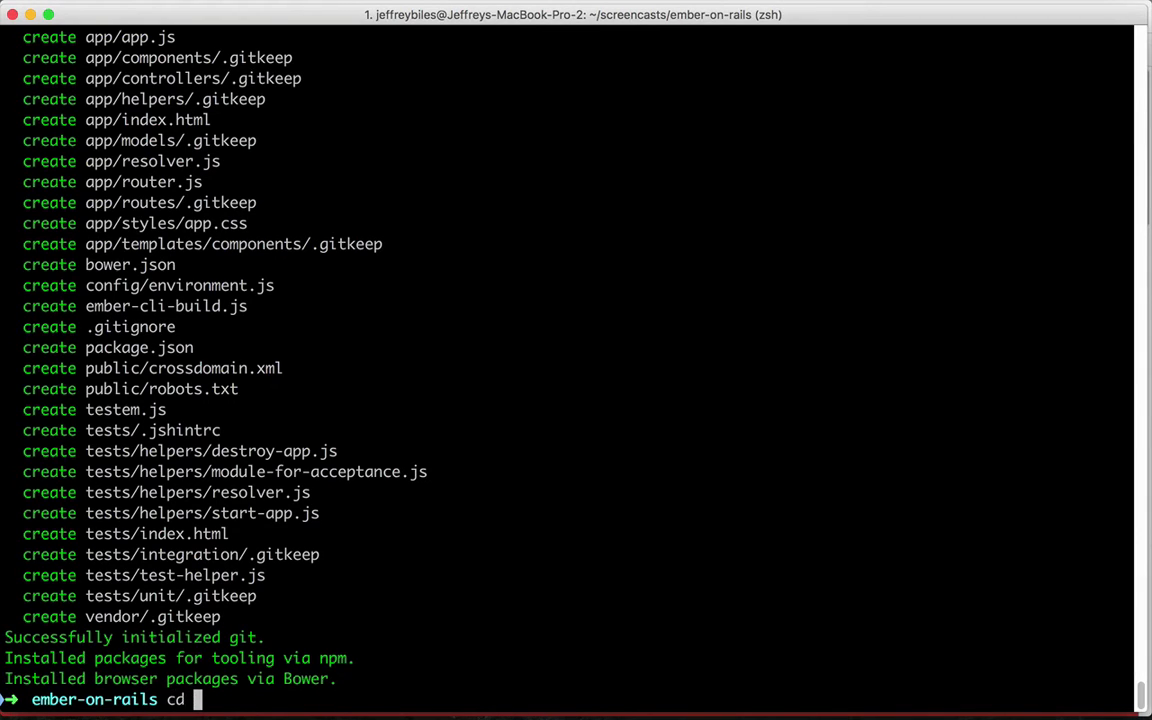
pyautogui.write('ember-frontend')
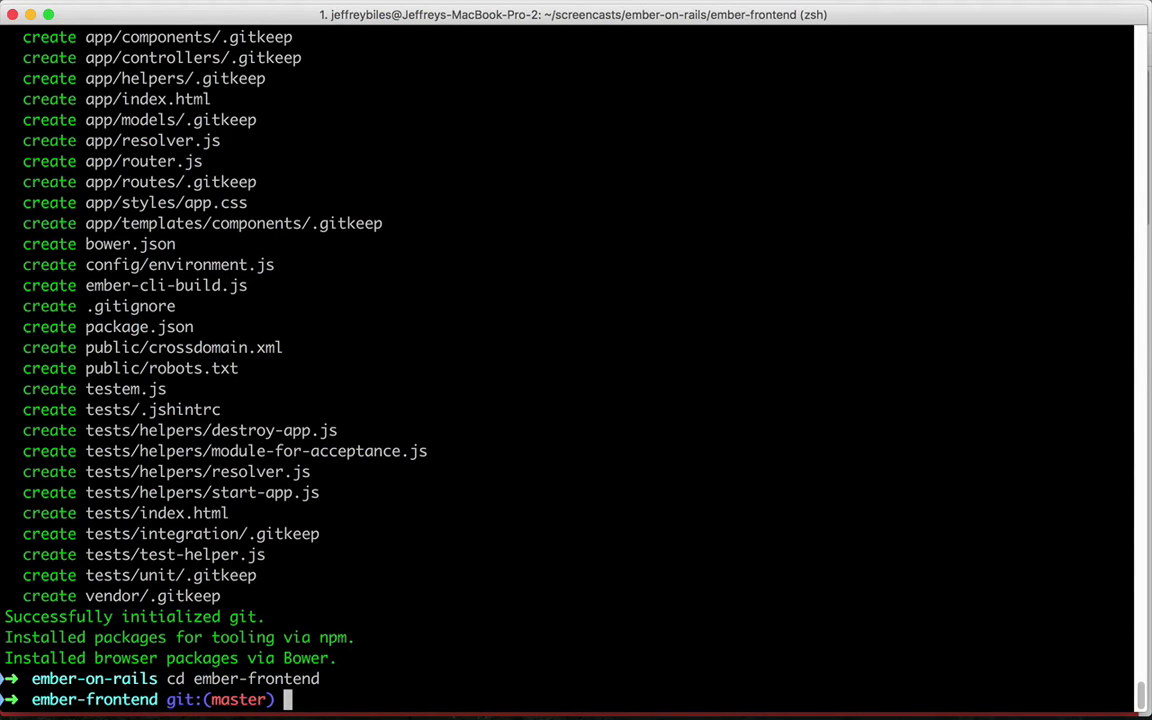
pyautogui.write('ember serve')
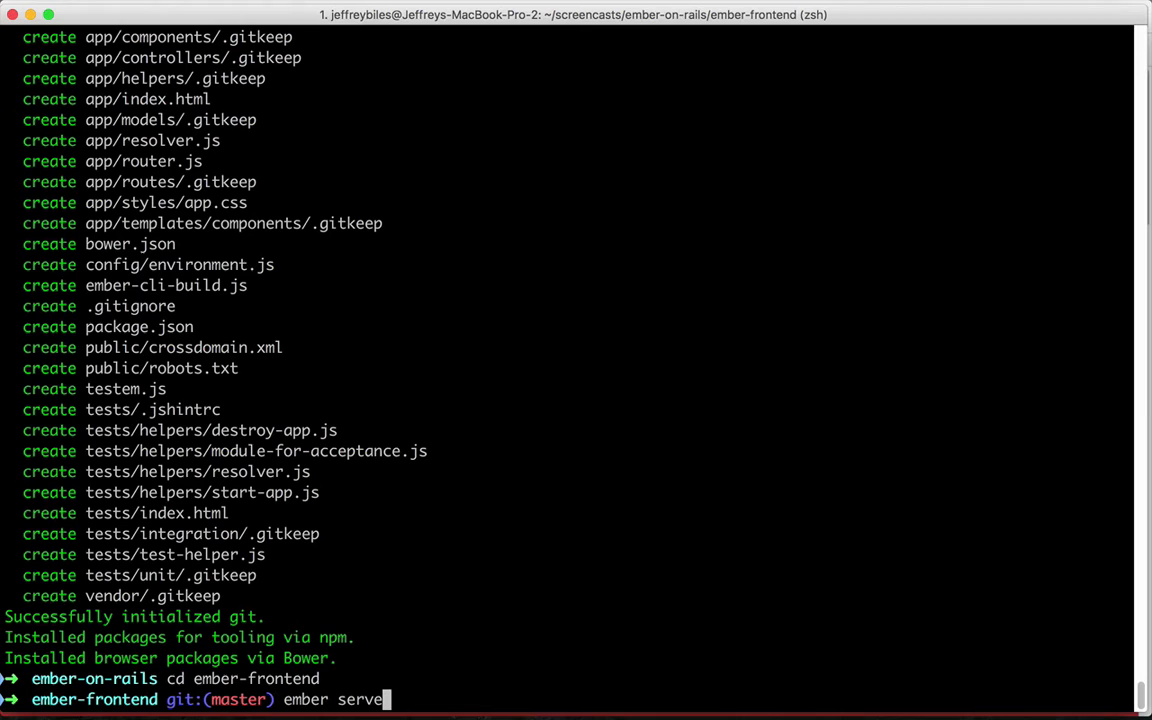
pyautogui.press('BackSpace')
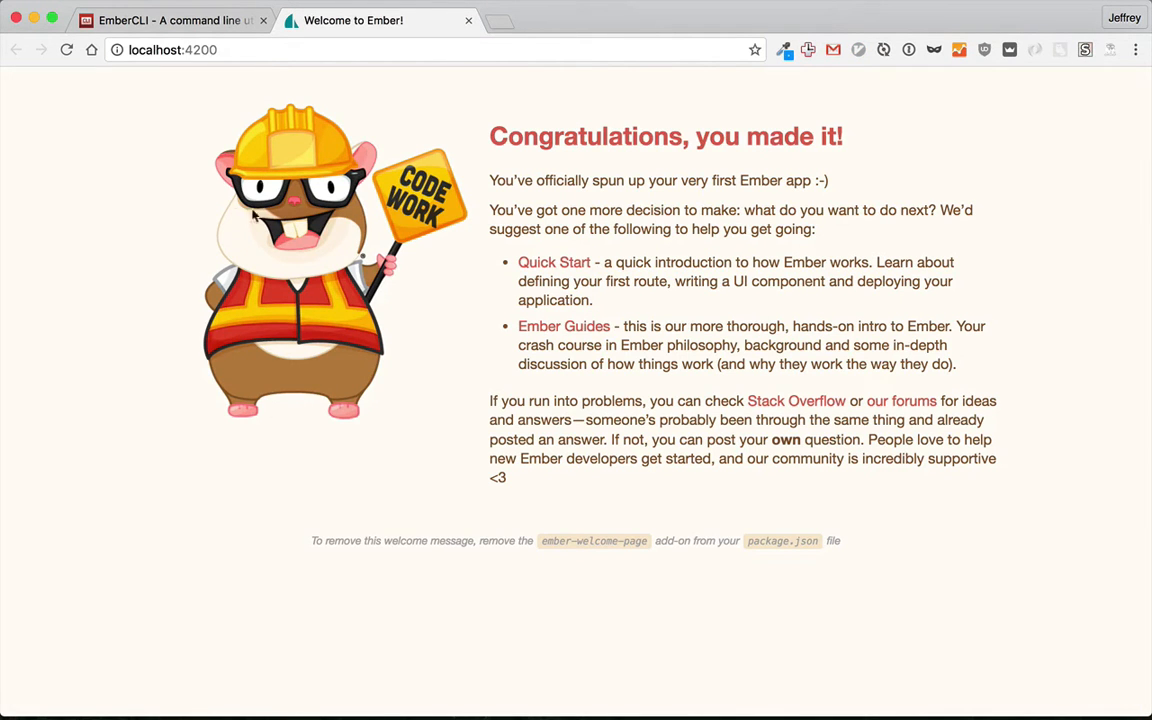
pyautogui.moveTo(757, 356)
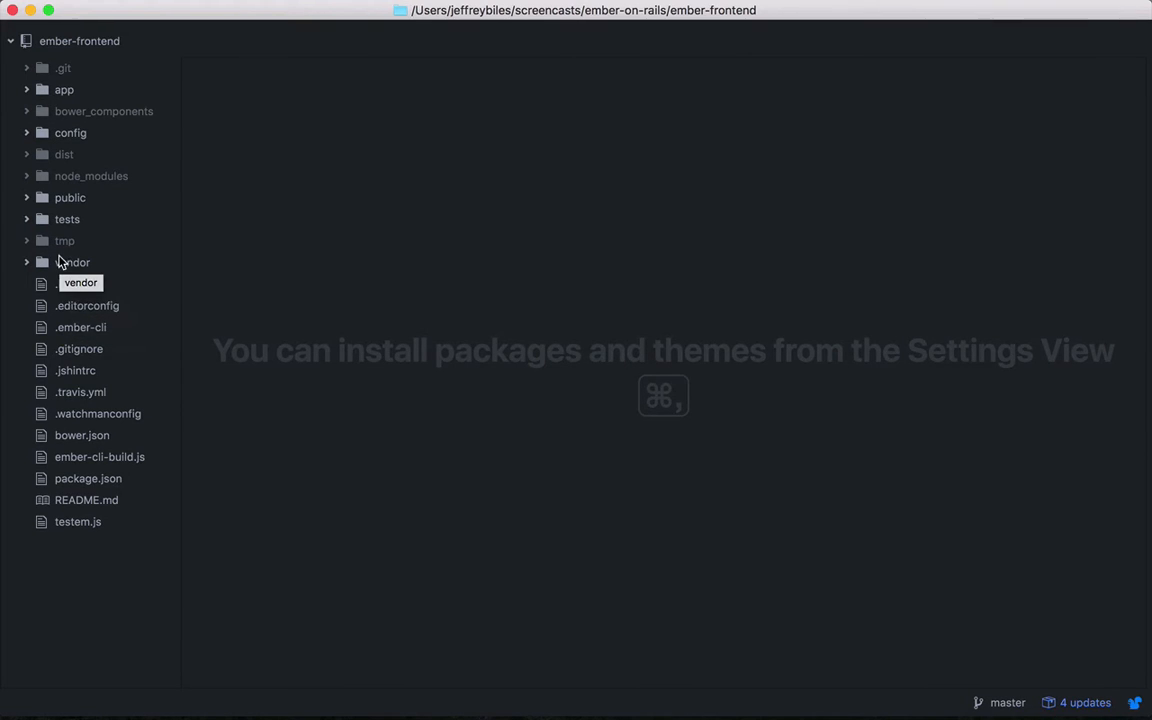
# Expand the ember-frontend app folder in Atom's tree view and scroll through its contents
pyautogui.click(64, 89)
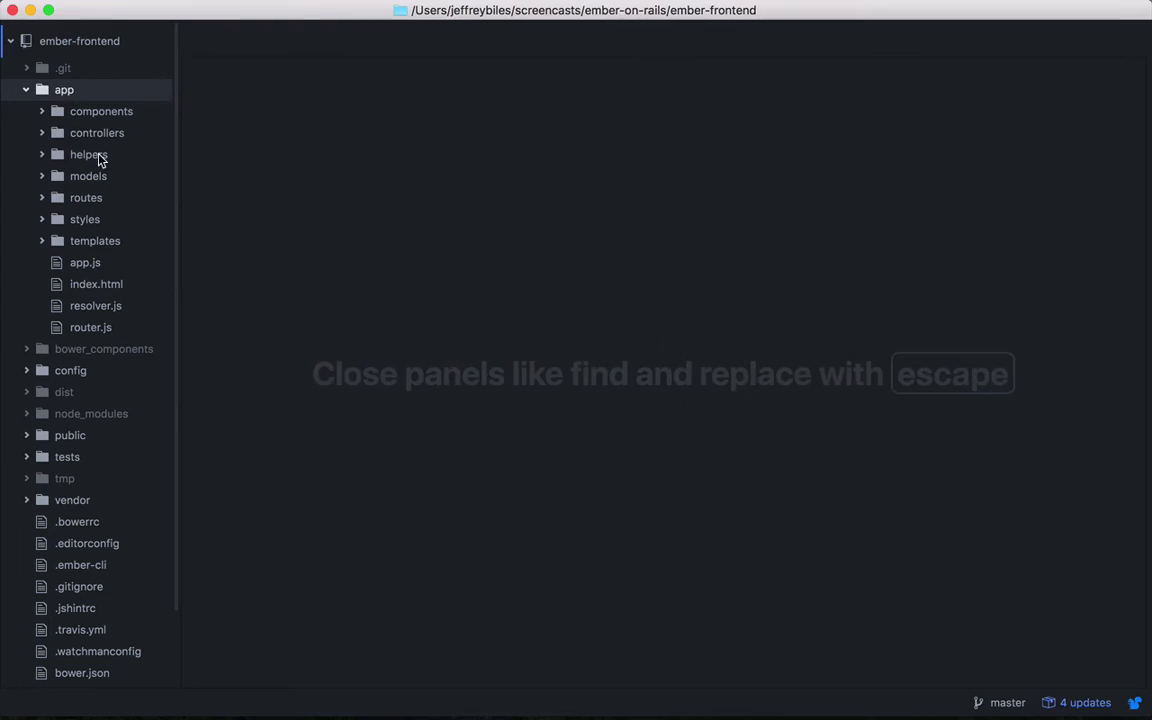
pyautogui.moveTo(96, 132)
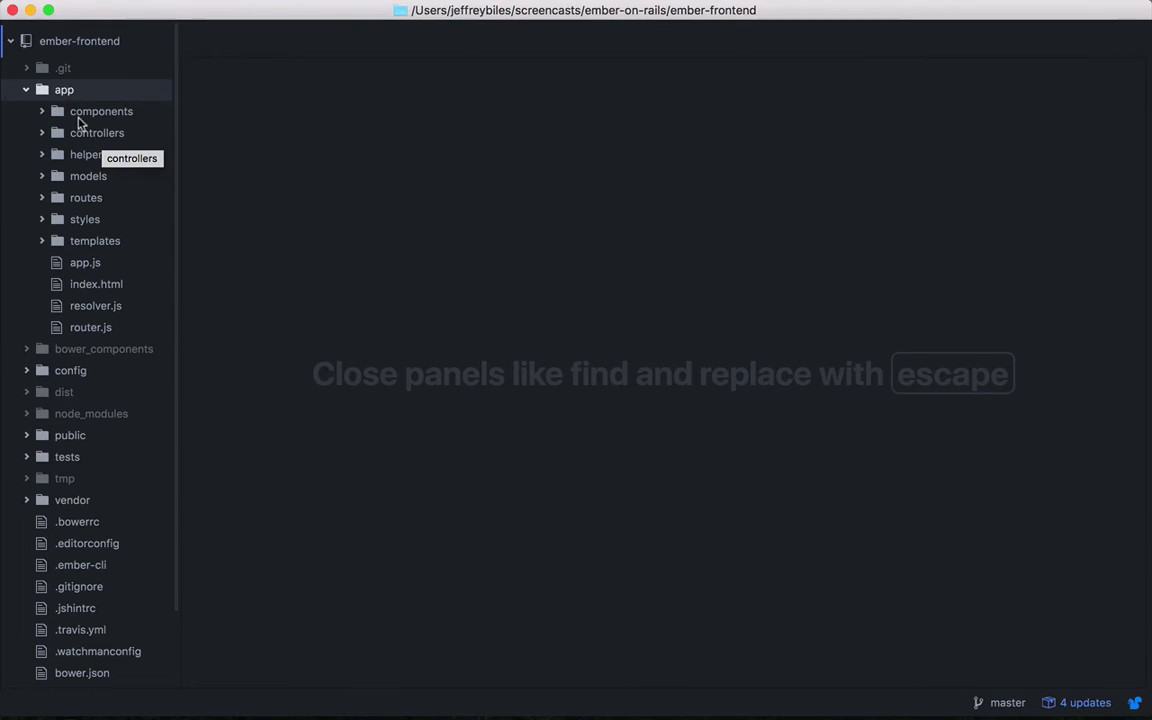
pyautogui.moveTo(88, 138)
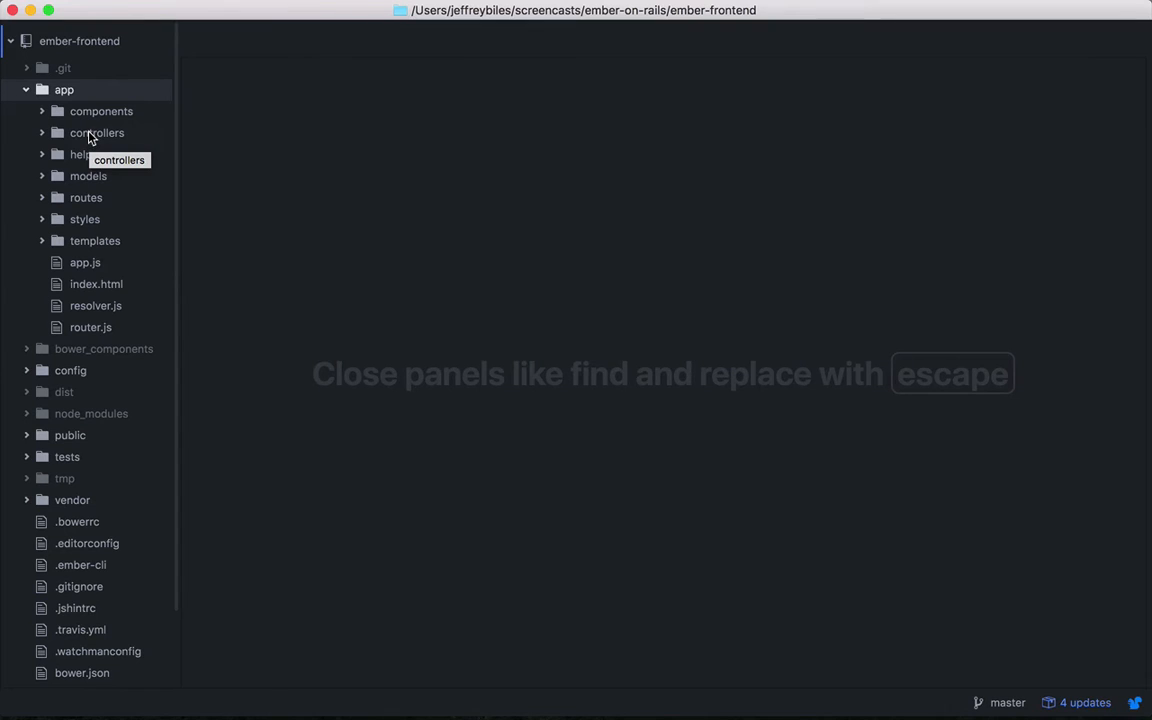
pyautogui.moveTo(90, 176)
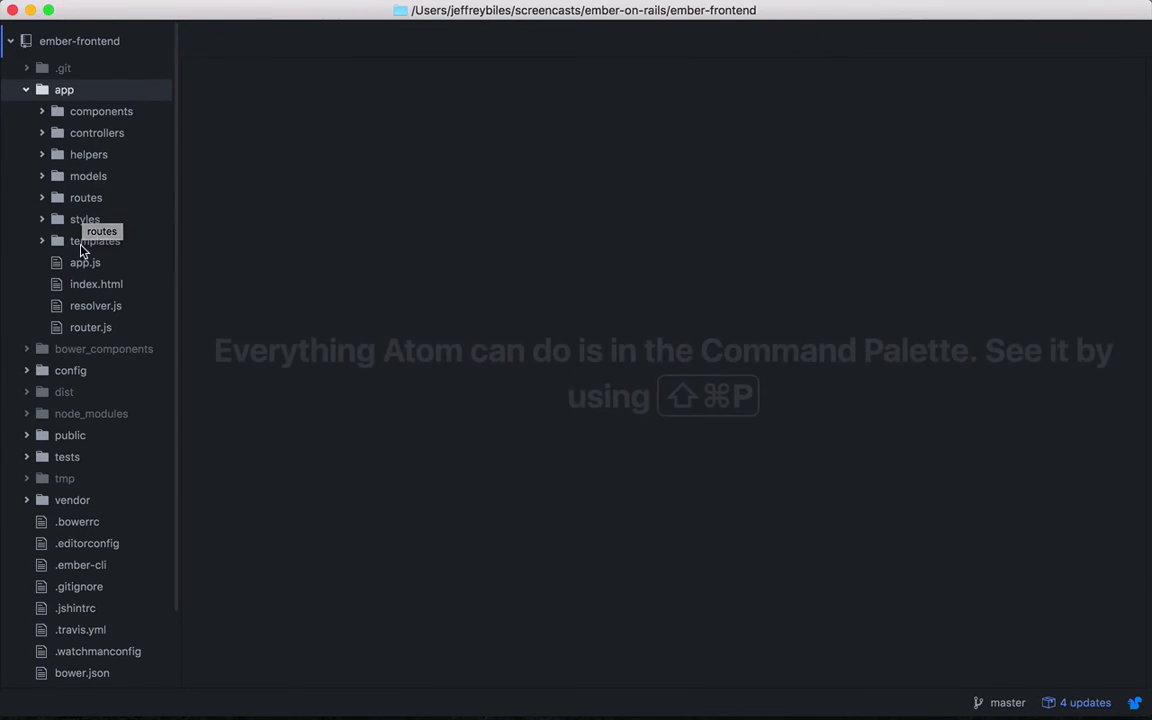
pyautogui.scroll(-3)
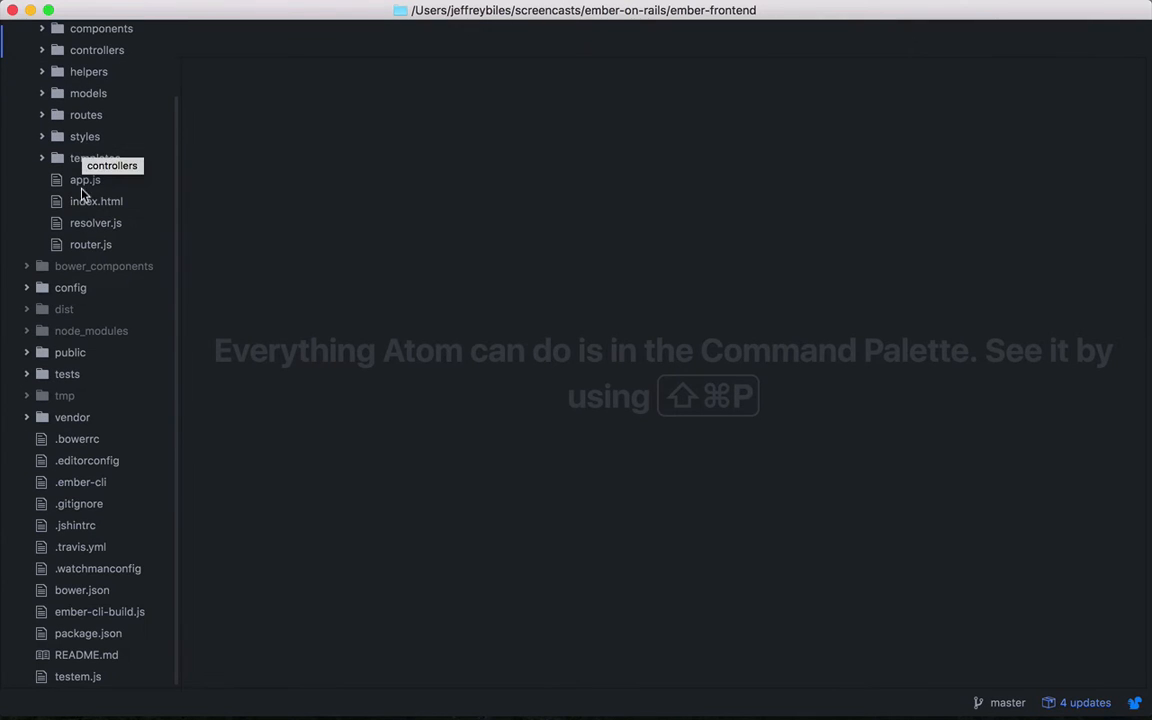
pyautogui.moveTo(68, 374)
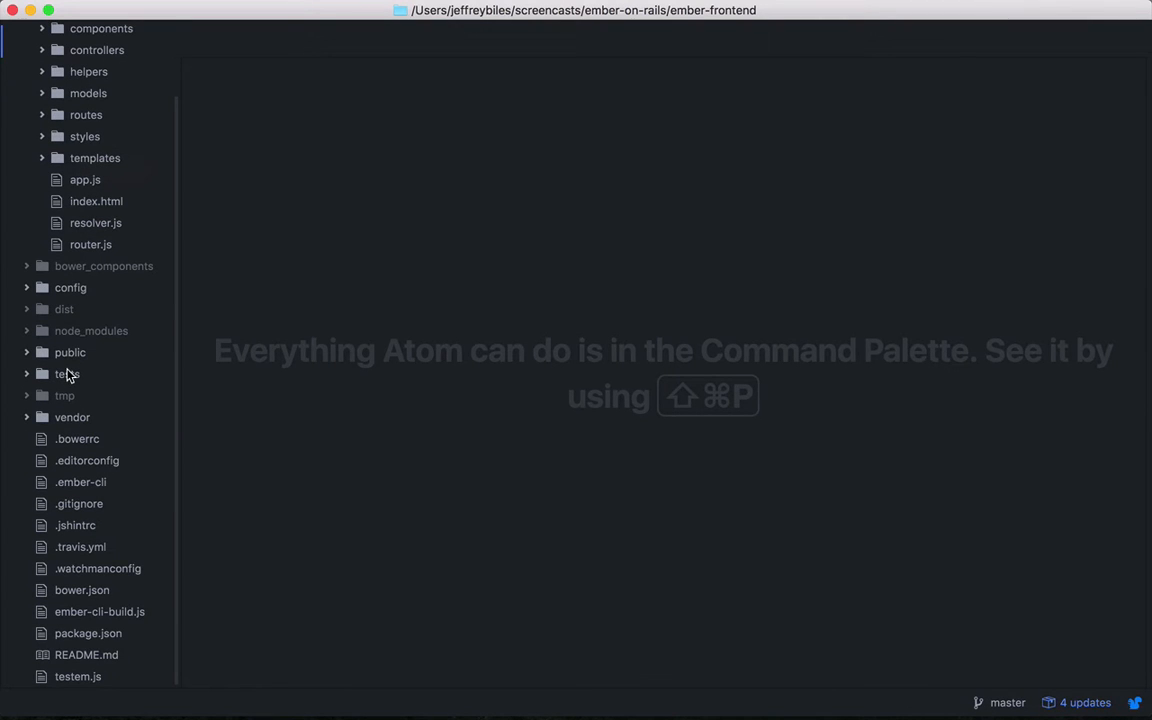
pyautogui.moveTo(67, 373)
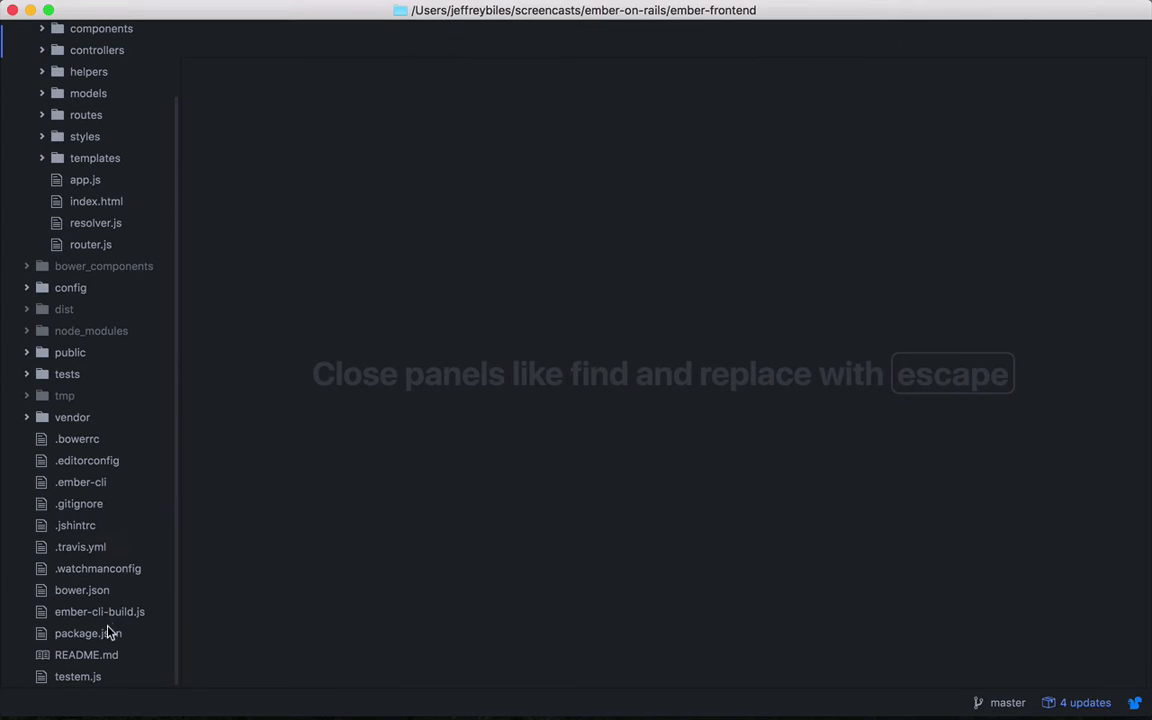
# Open package.json and scroll through devDependencies down to loader.js
pyautogui.click(87, 633)
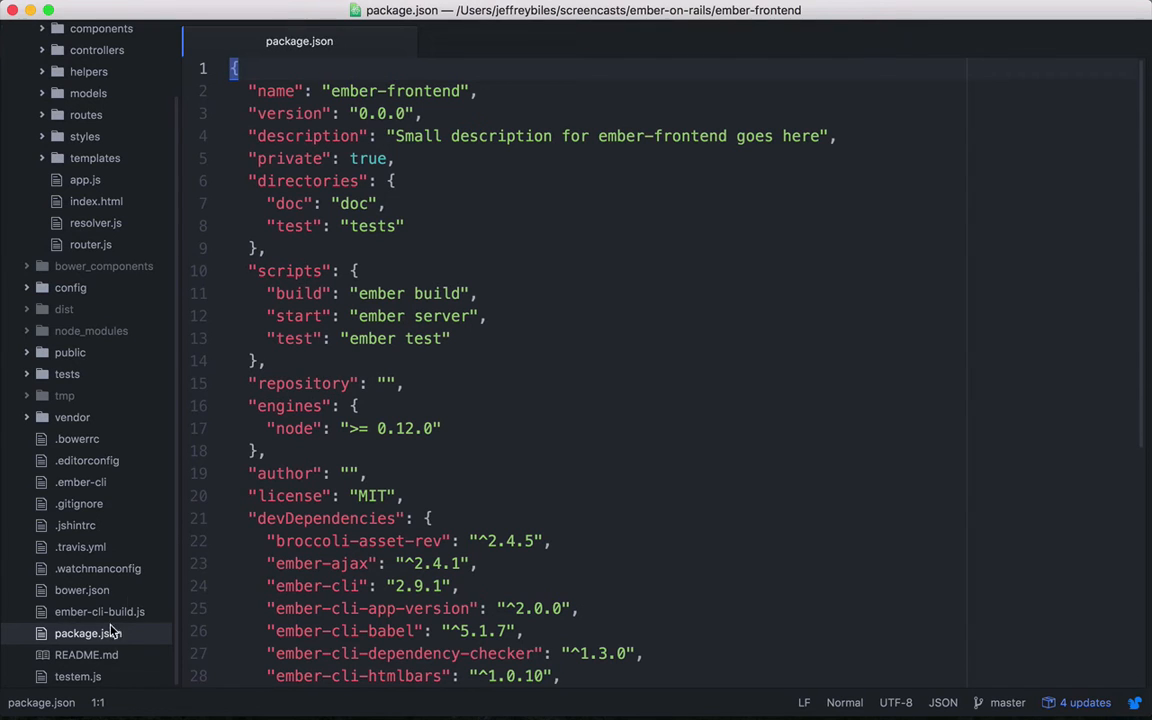
pyautogui.scroll(-3)
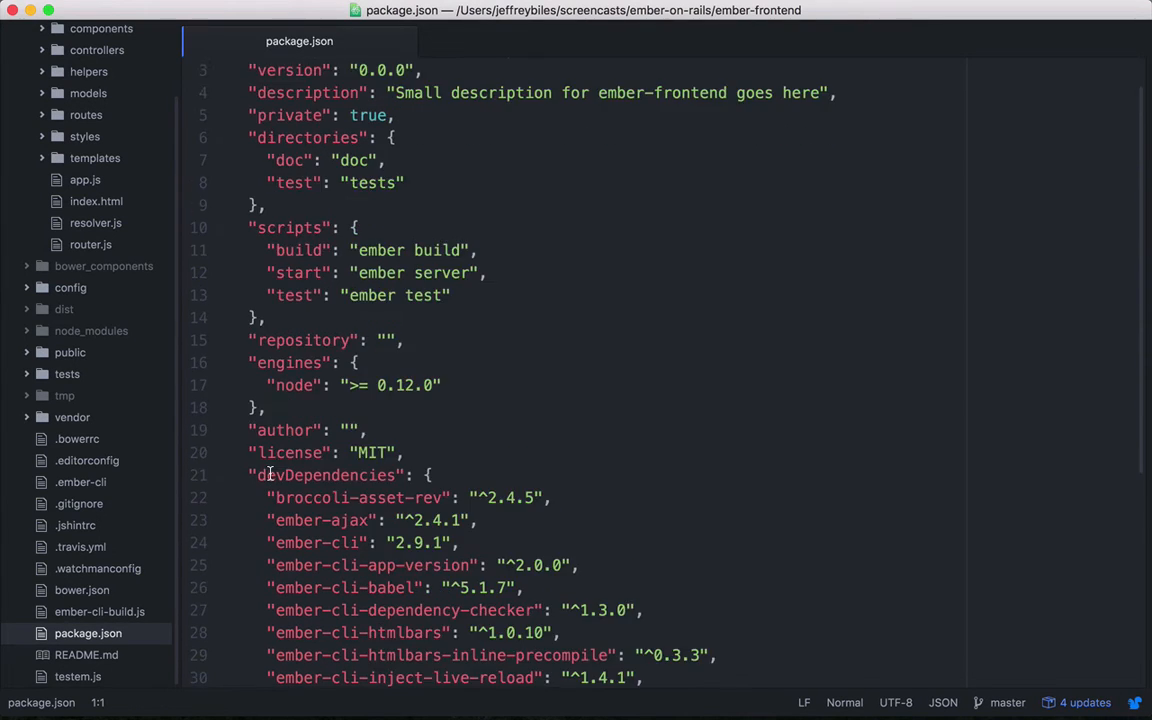
pyautogui.scroll(-3)
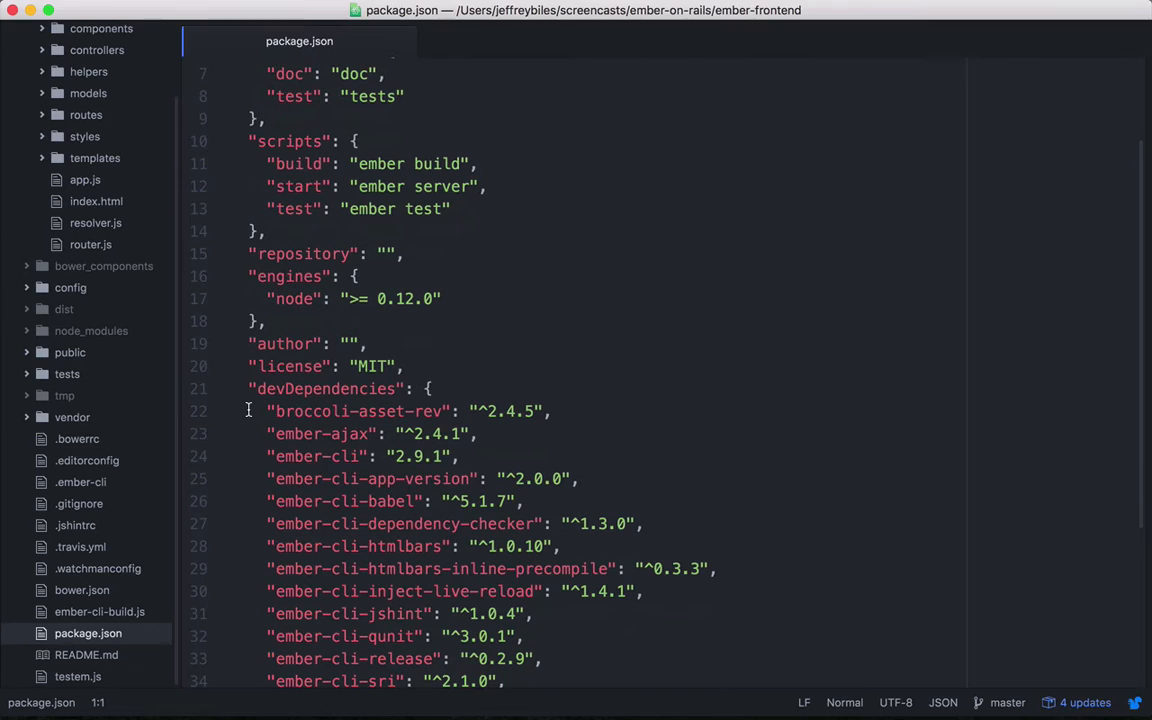
pyautogui.scroll(-3)
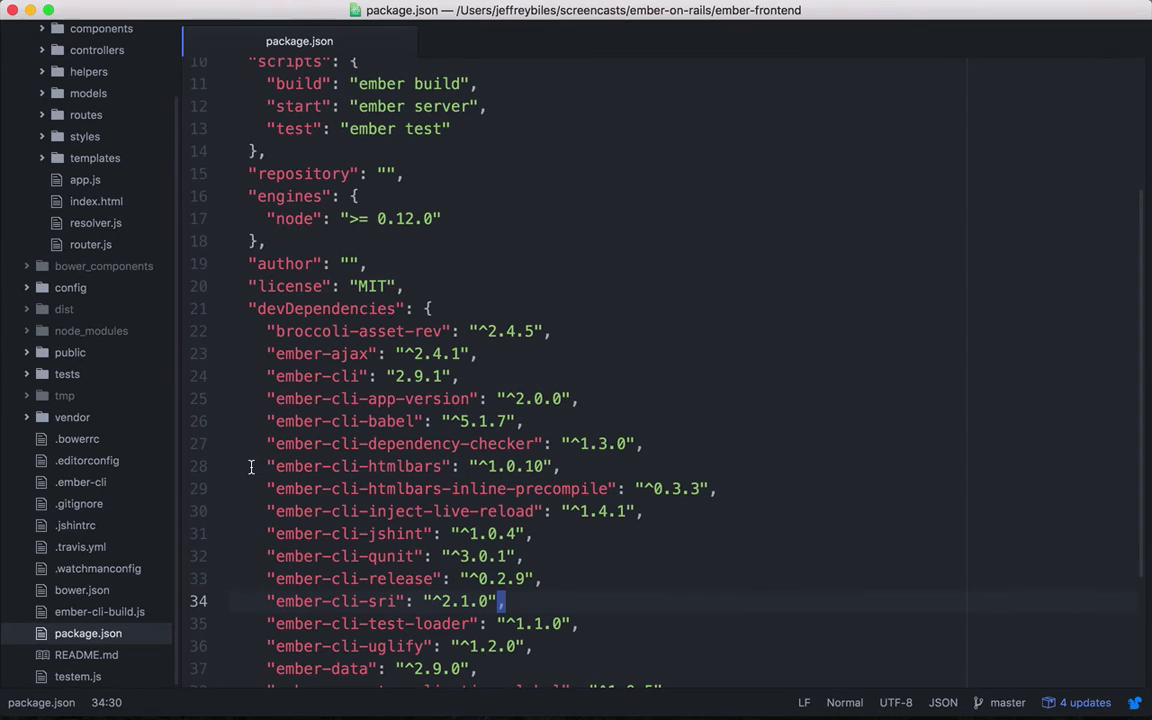
pyautogui.scroll(-3)
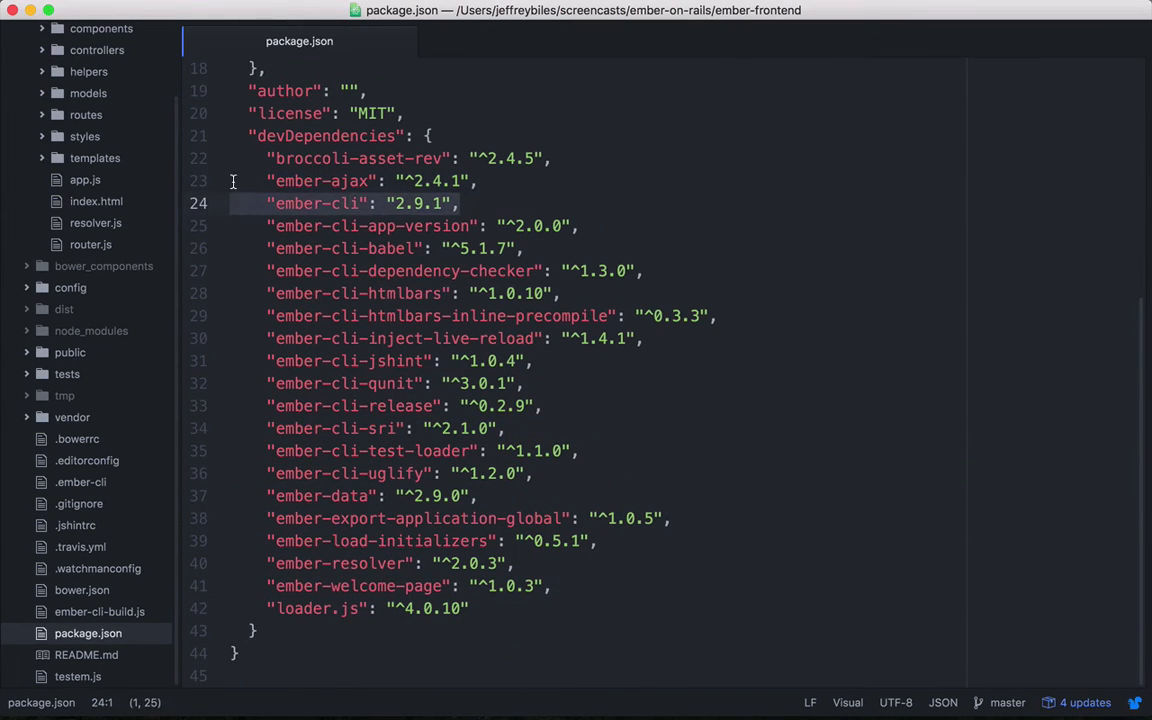
pyautogui.moveTo(257, 234)
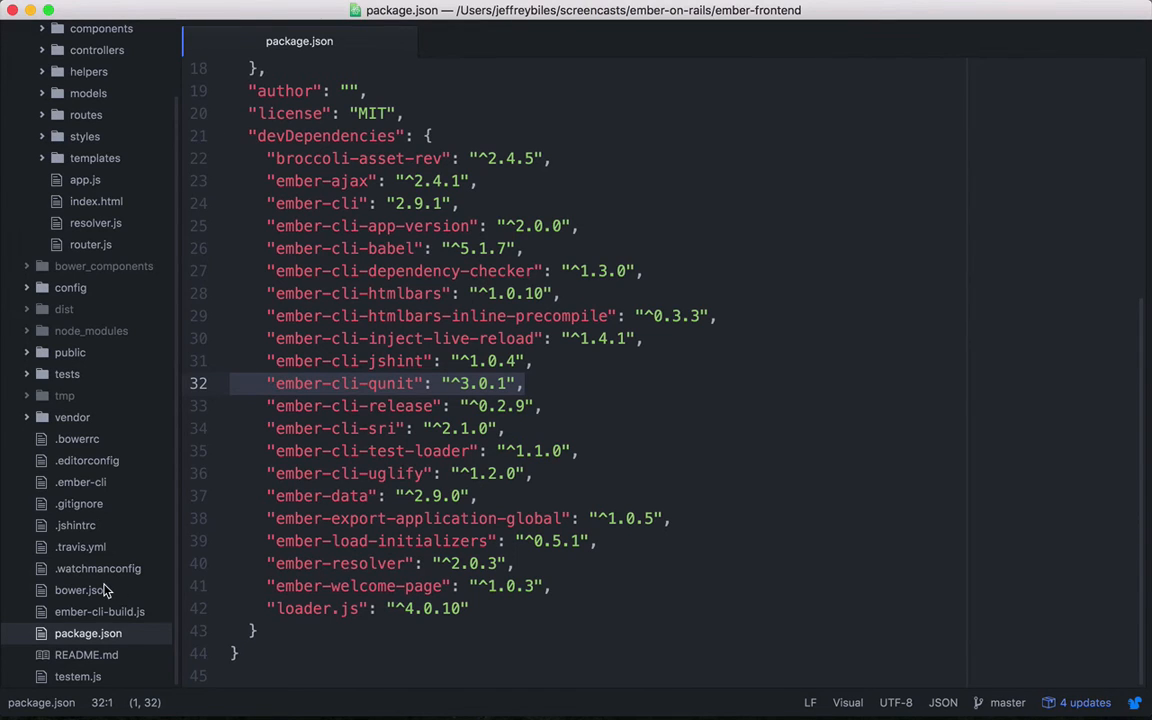
# Open bower.json to view the ember and ember-cli-shims dependencies
pyautogui.click(79, 590)
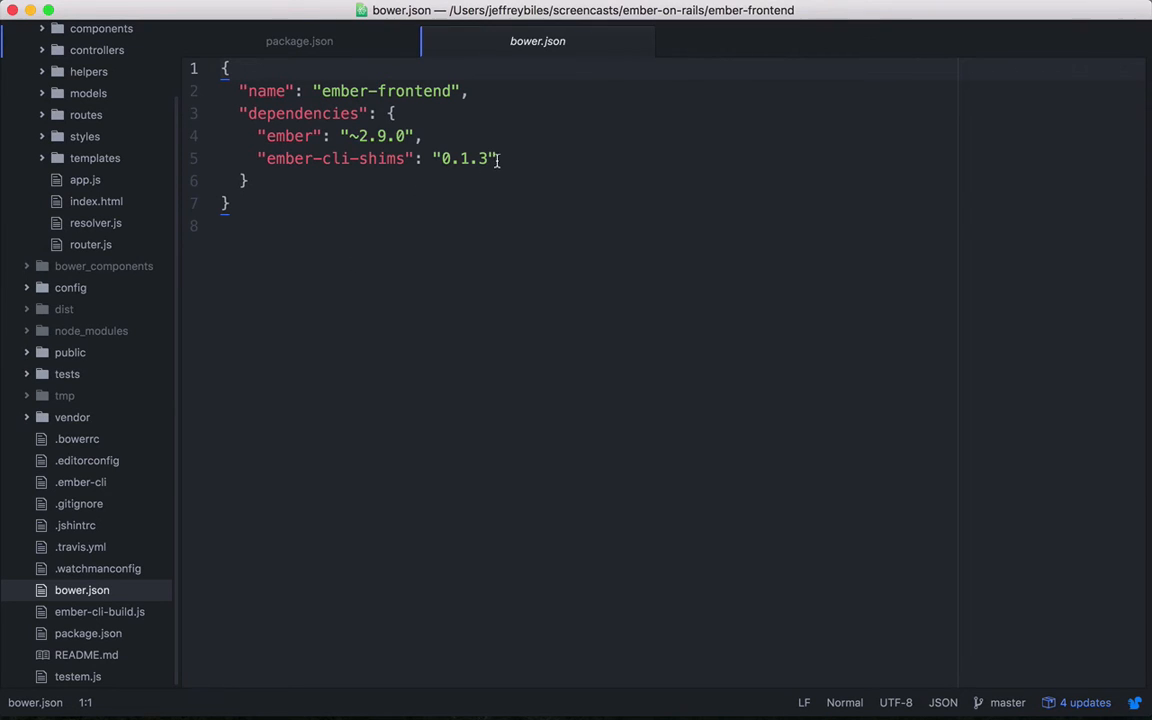
pyautogui.moveTo(498, 158)
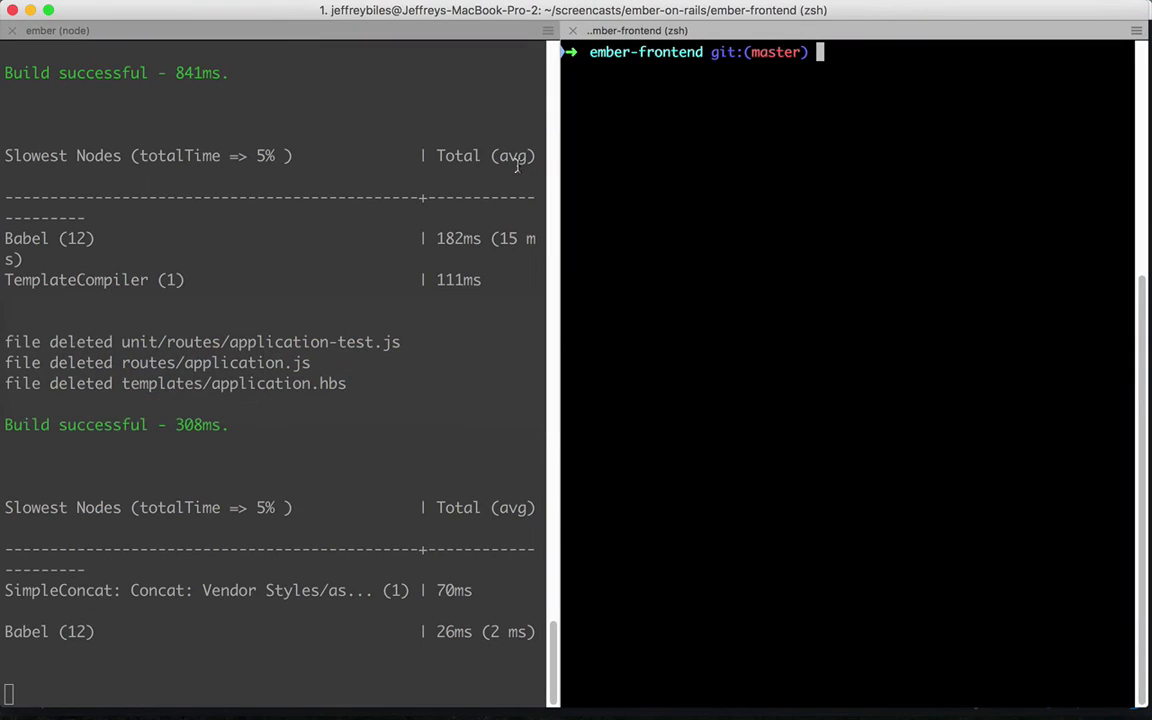
# Run 'ember generate route application' in iTerm2
pyautogui.write('ember gener')
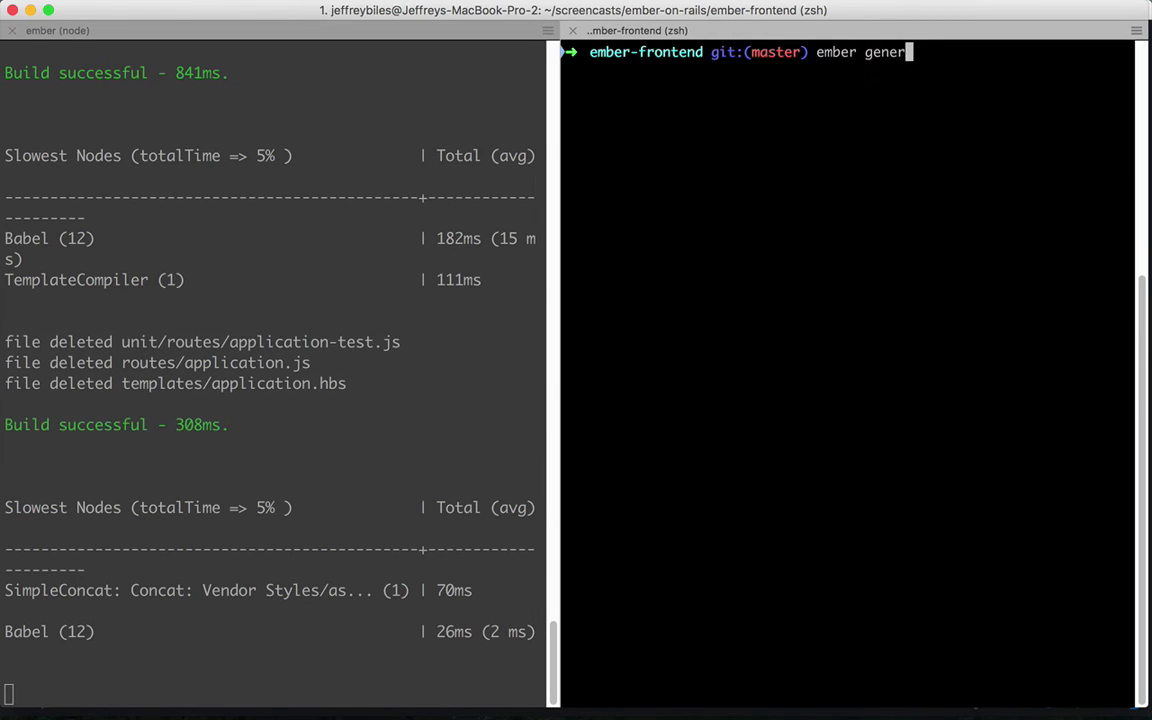
pyautogui.write('t')
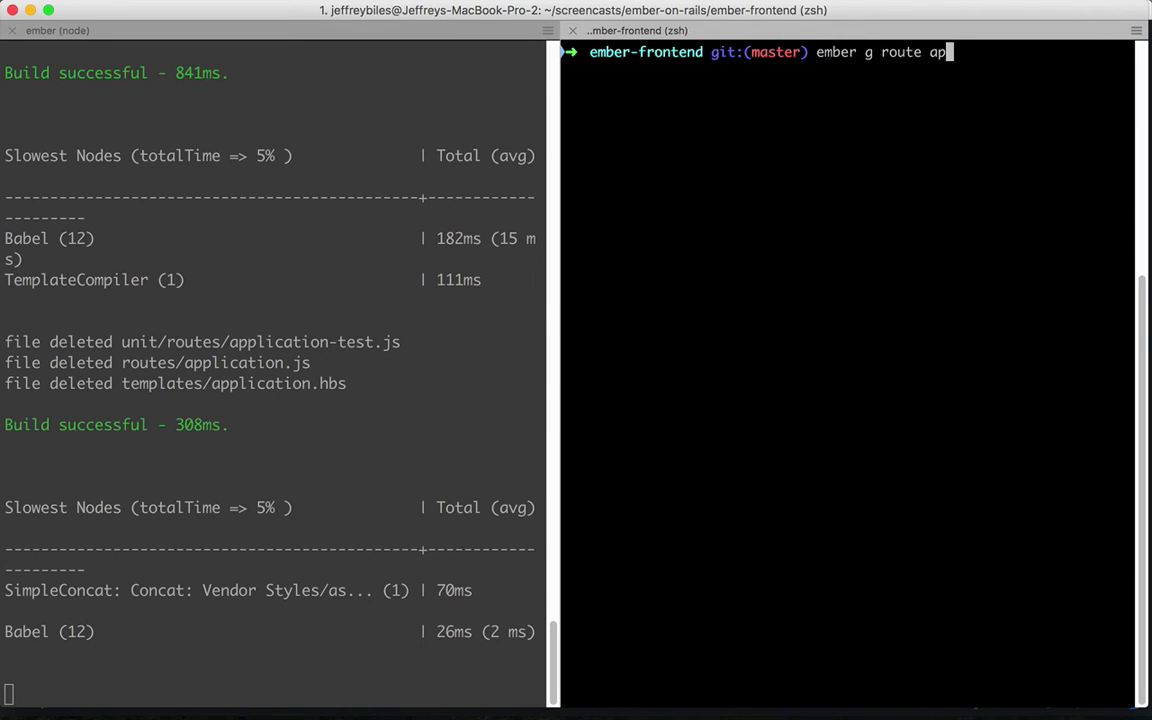
pyautogui.write('plication')
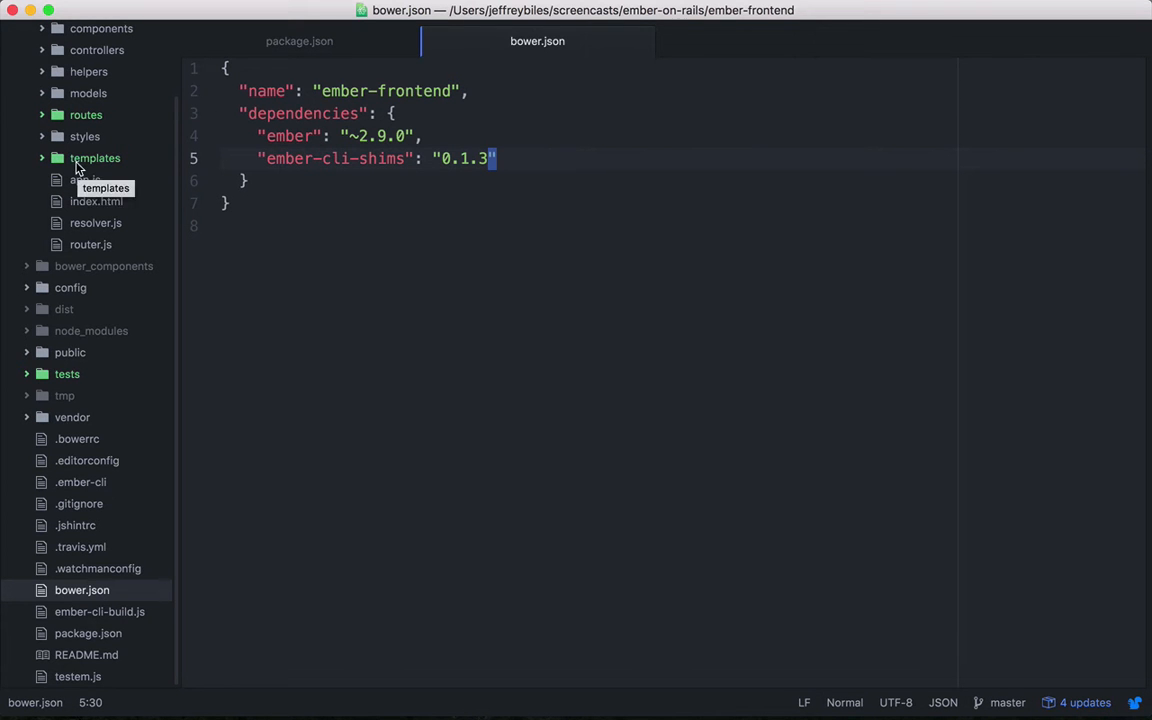
# In templates/application.hbs, replace {{outlet}} with <h1>Our first page</h1> and <p>Hi there</p>
pyautogui.click(94, 158)
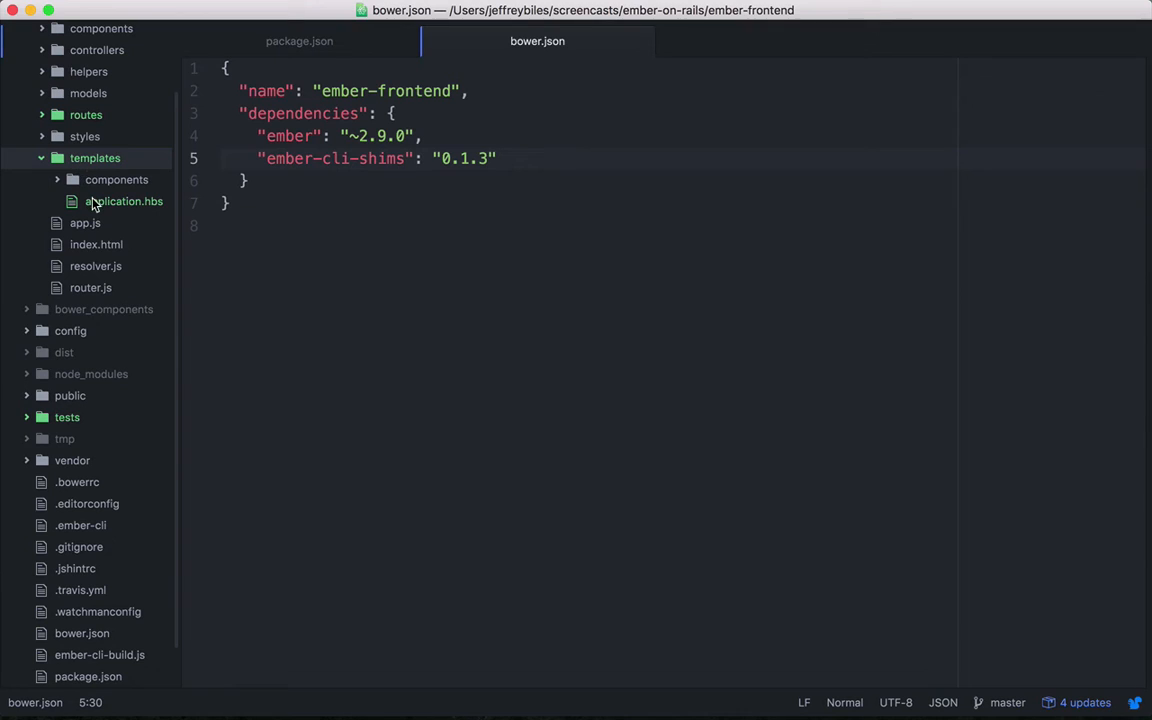
pyautogui.click(124, 201)
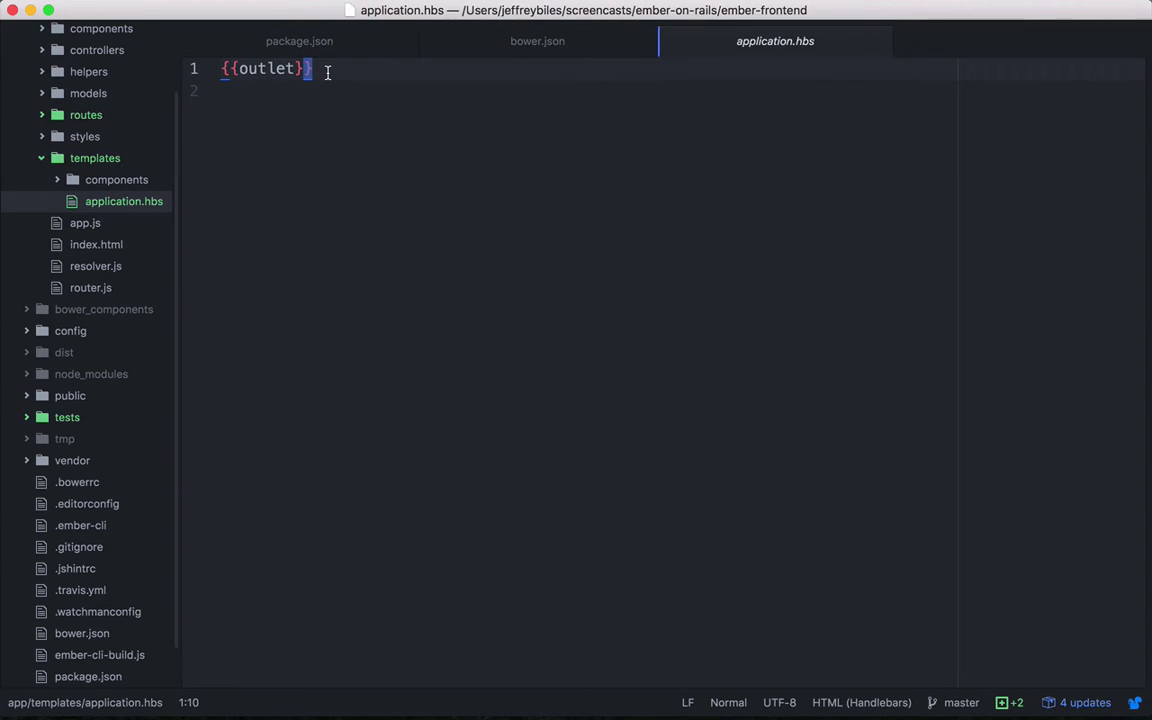
pyautogui.press('cmd+a')
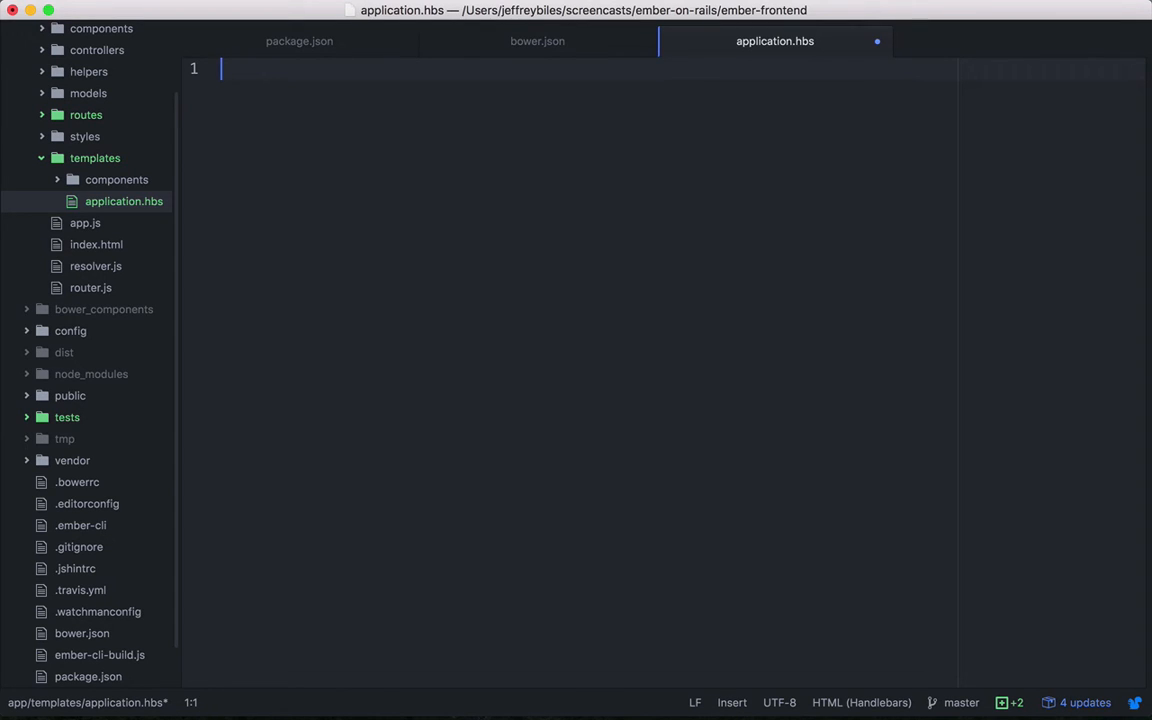
pyautogui.write('<')
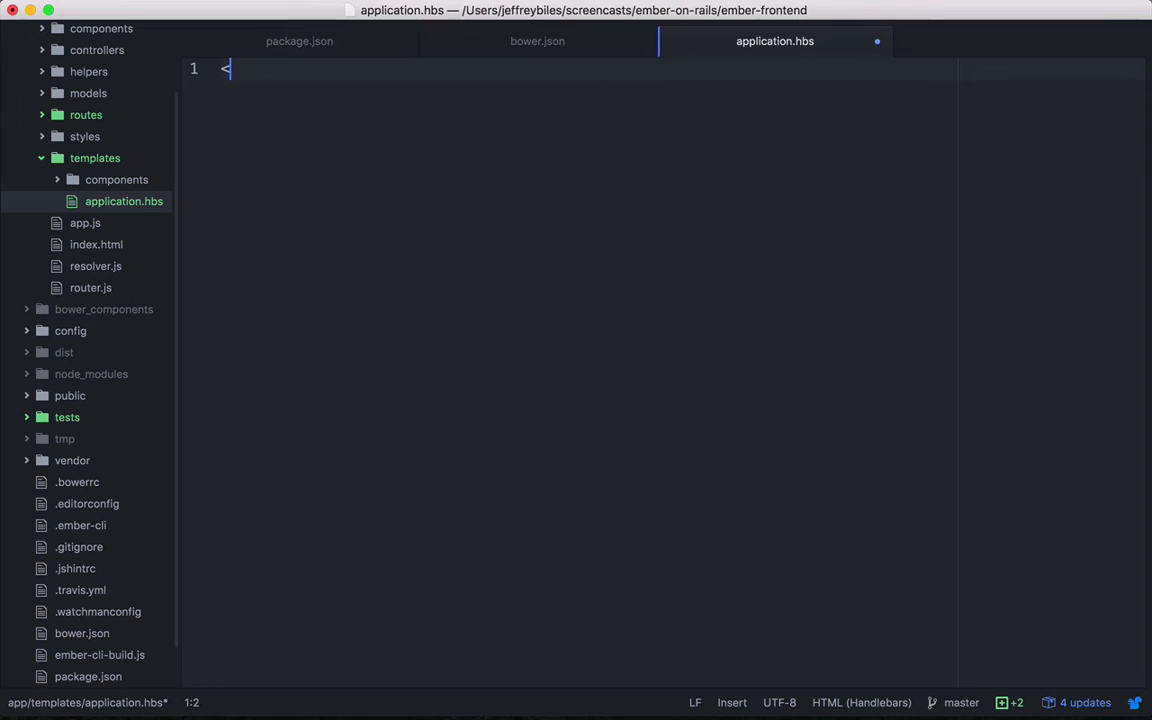
pyautogui.write('h1>')
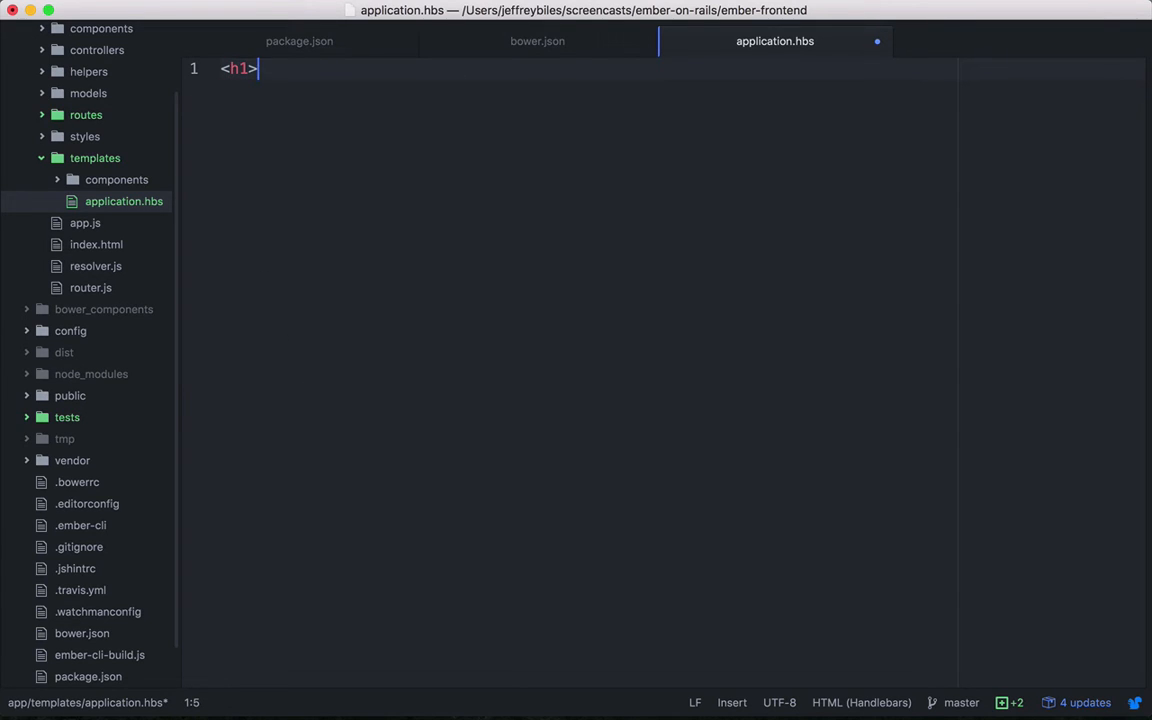
pyautogui.write('Our first page')
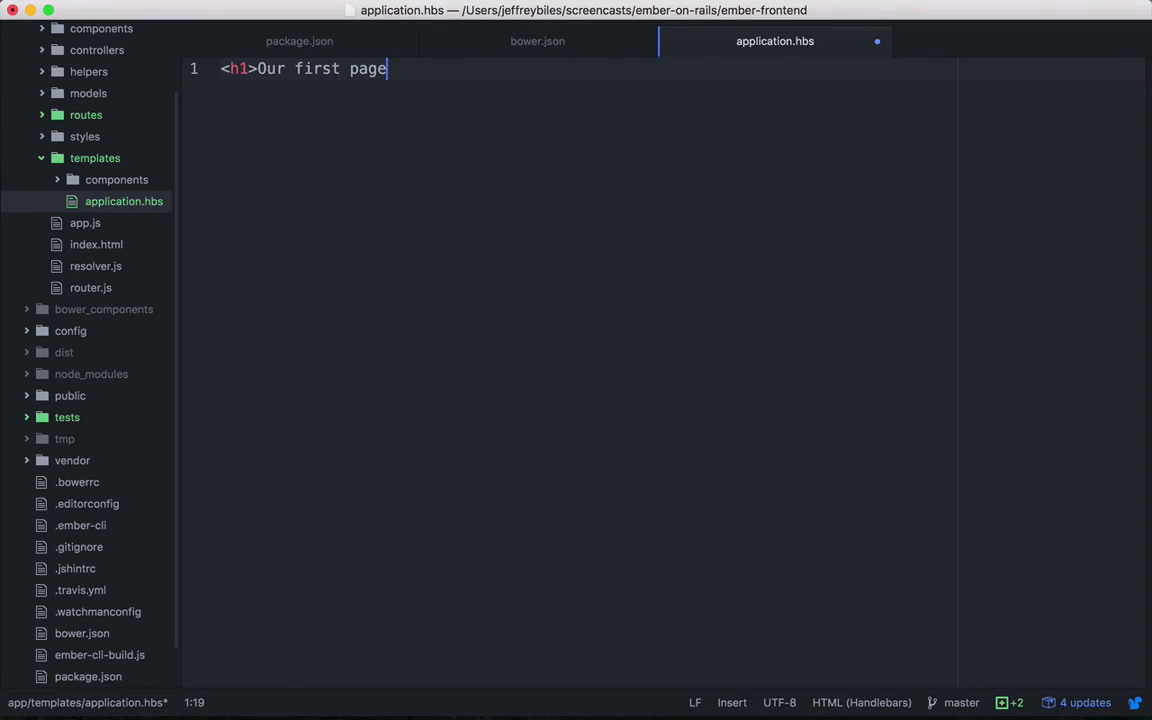
pyautogui.write('</h1>')
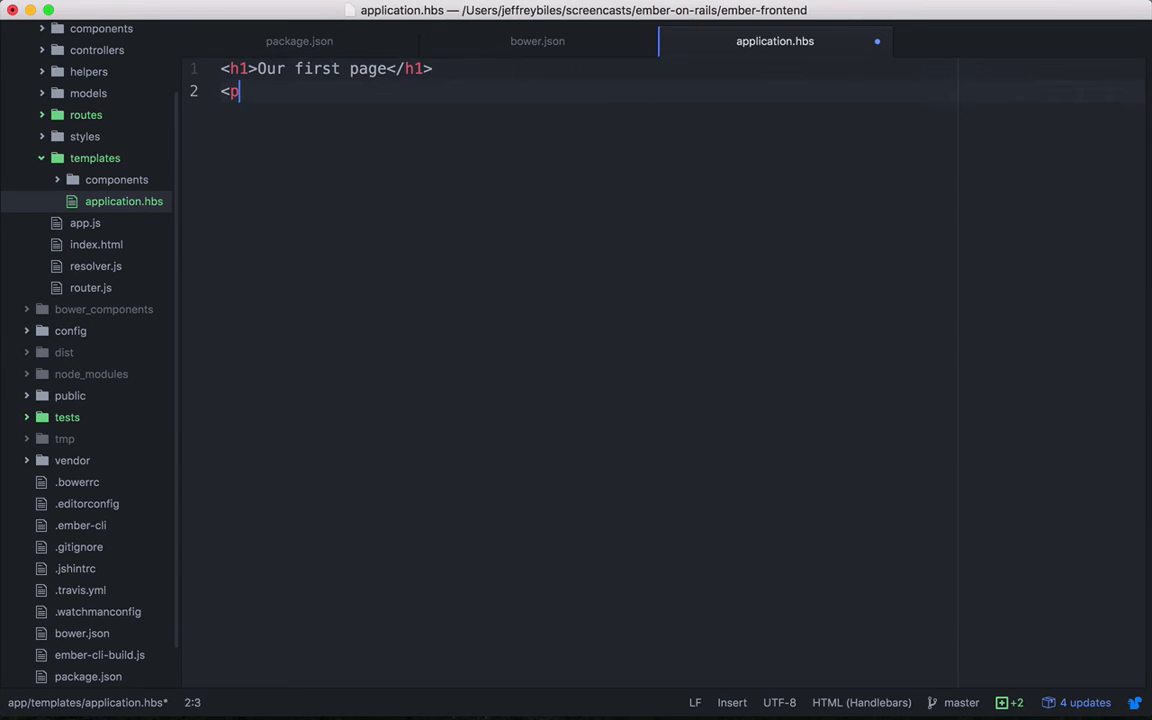
pyautogui.write('>Hi there</p>')
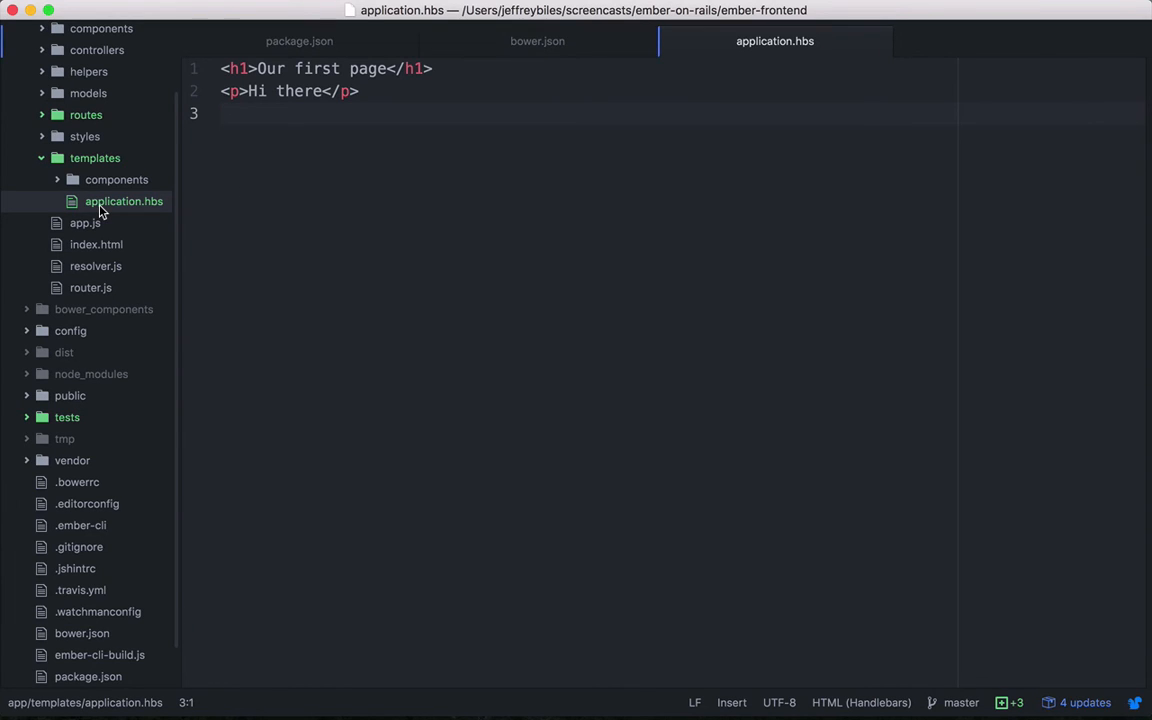
pyautogui.moveTo(517, 199)
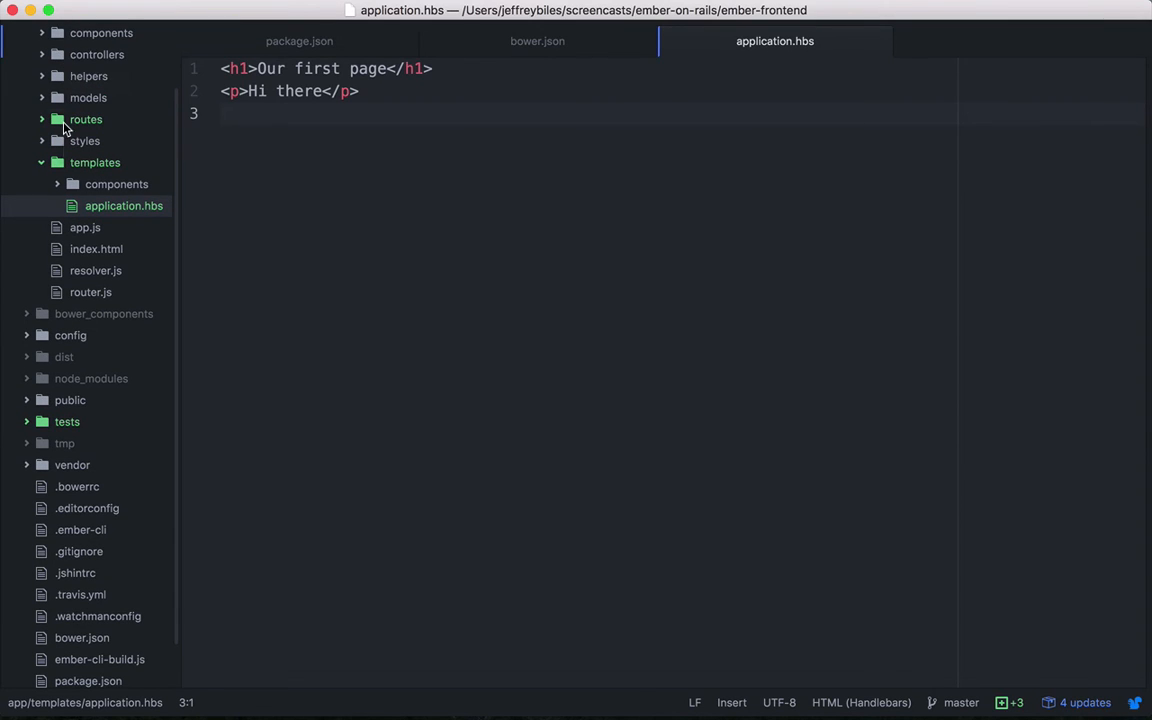
# Add a model hook returning 'This is our Model' and render {{model}} in application.hbs
pyautogui.click(118, 162)
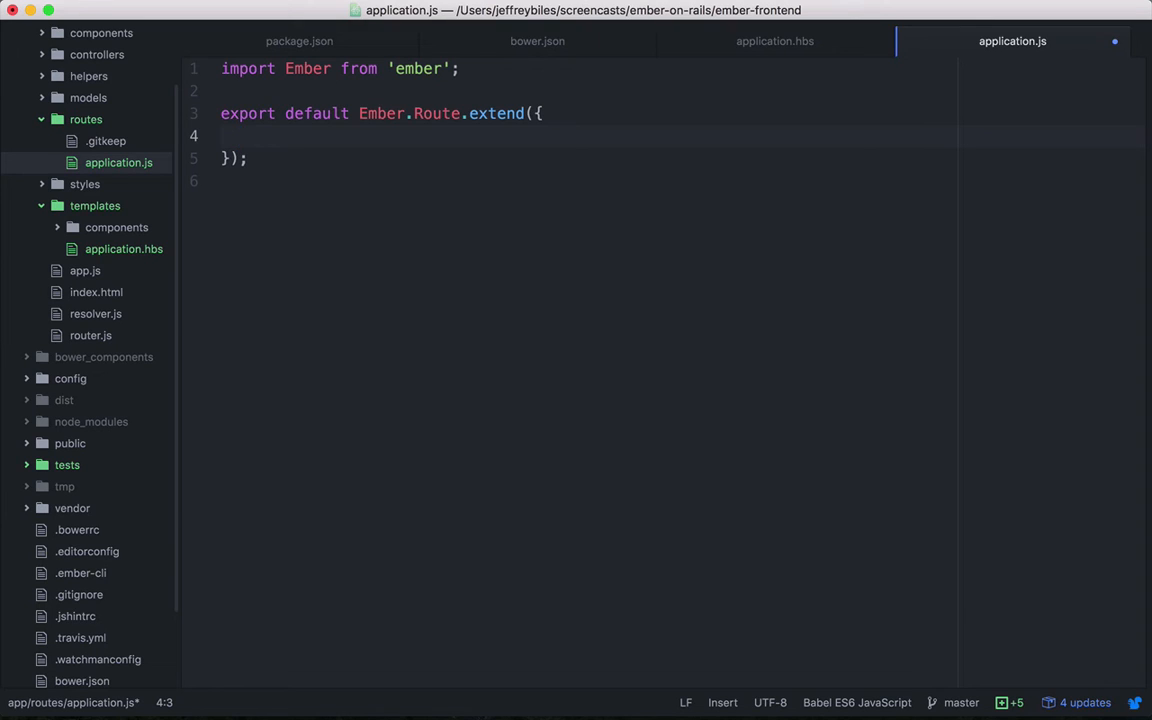
pyautogui.write('model(){')
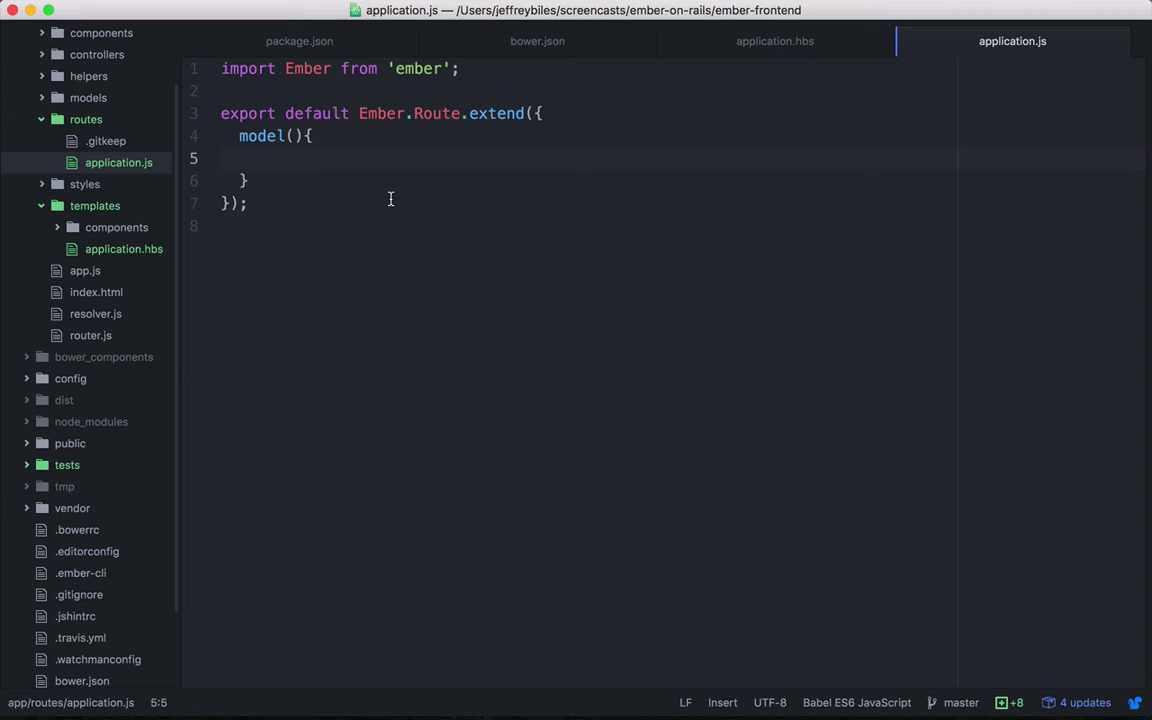
pyautogui.write('return')
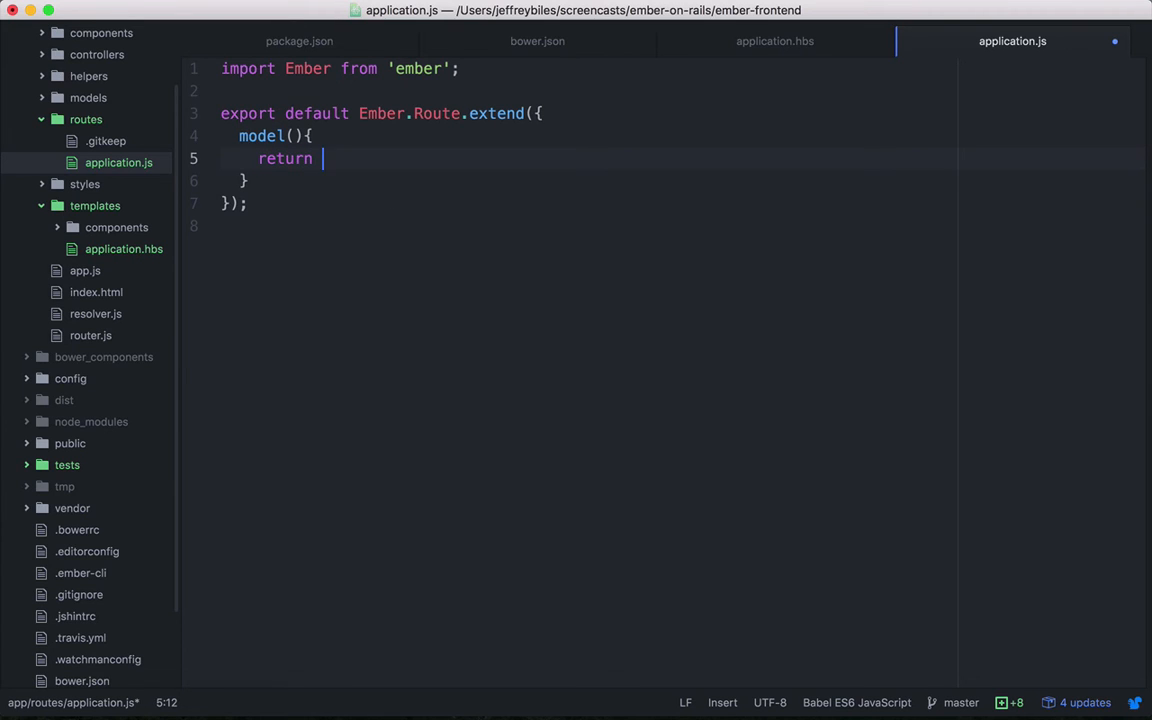
pyautogui.click(775, 41)
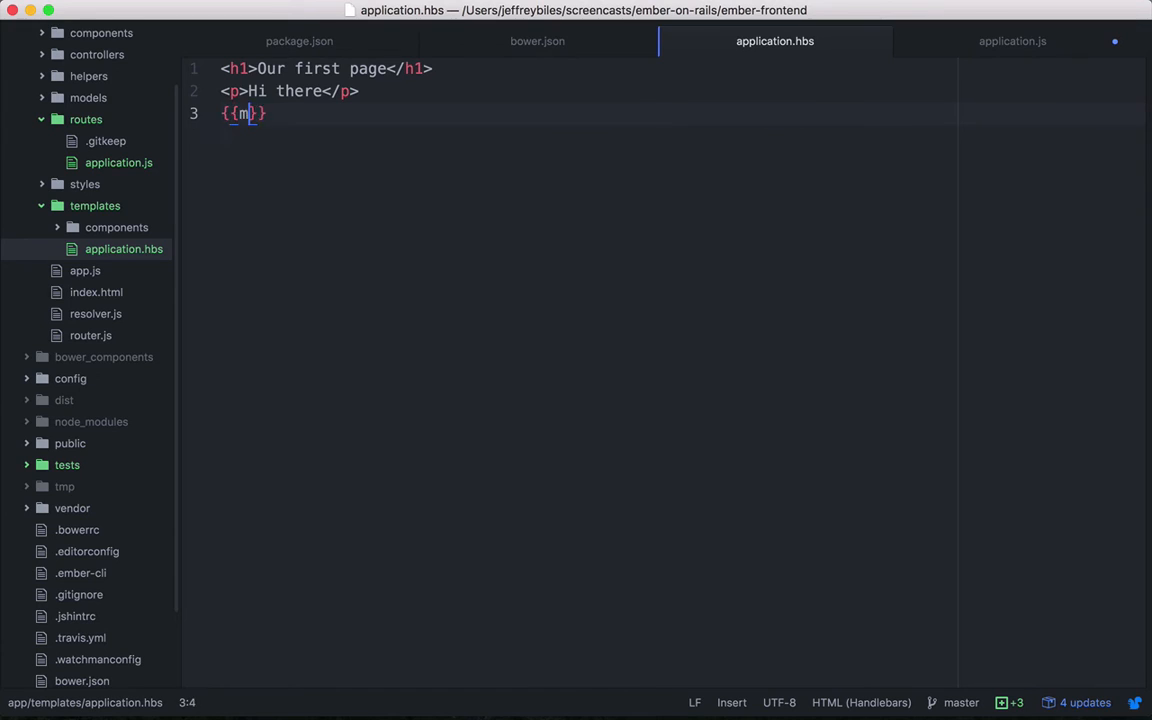
pyautogui.write('odel')
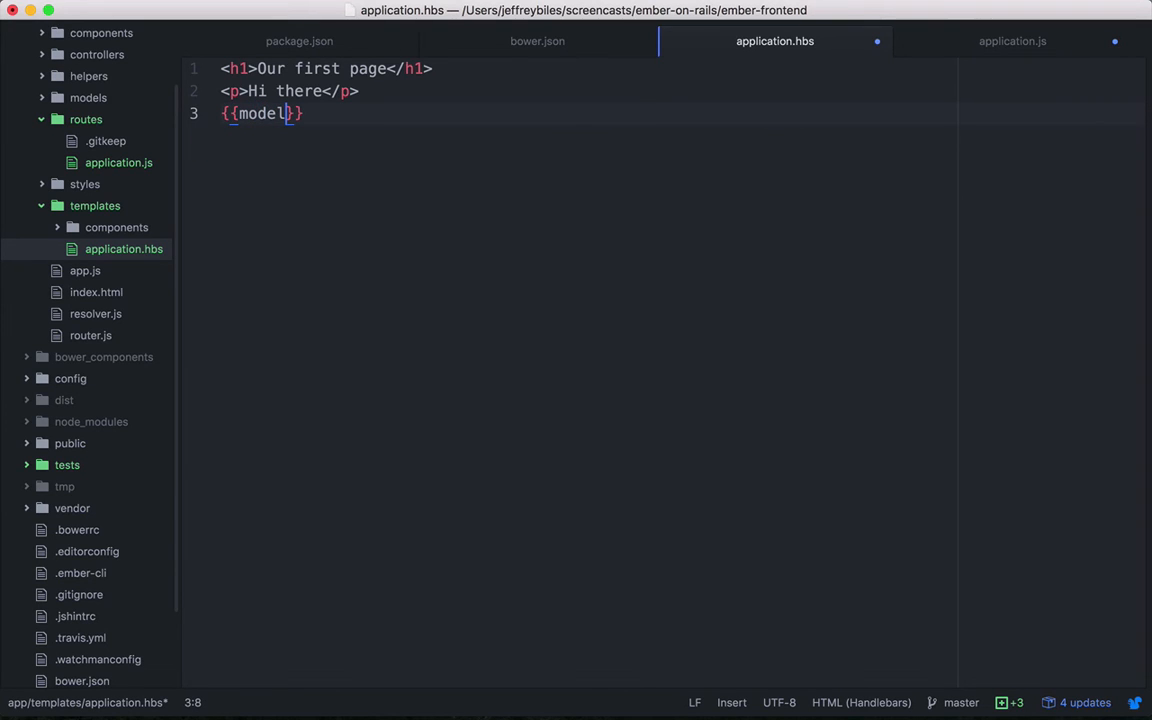
pyautogui.click(1012, 41)
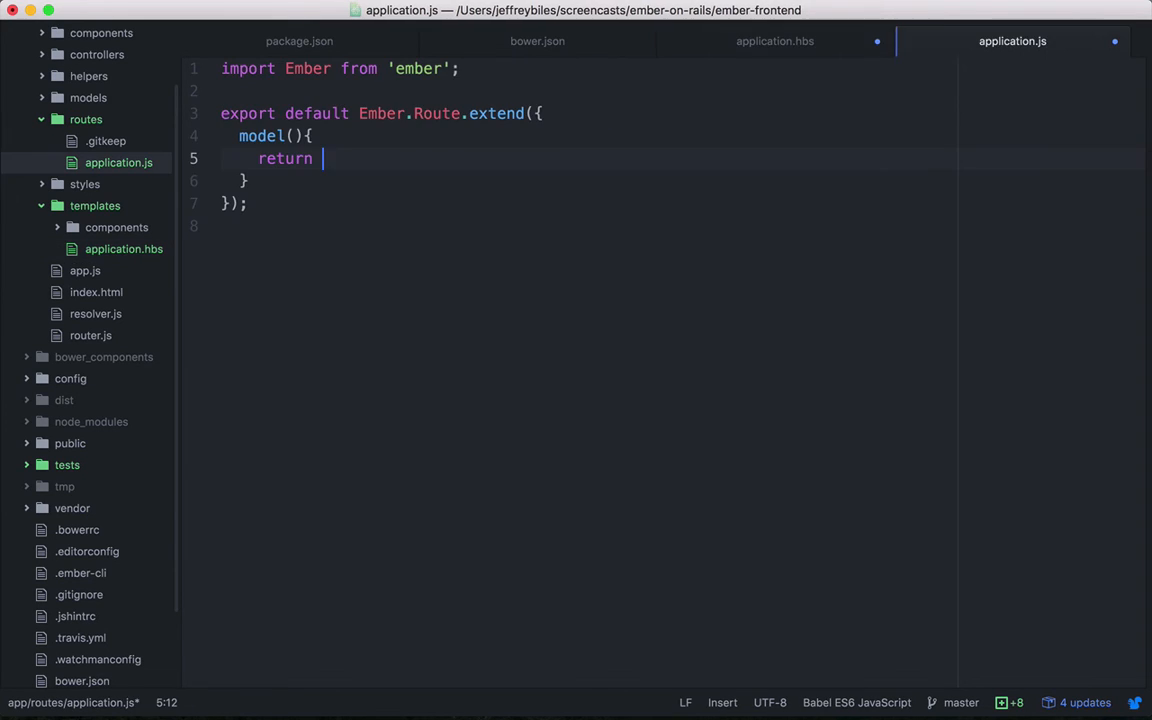
pyautogui.write("''")
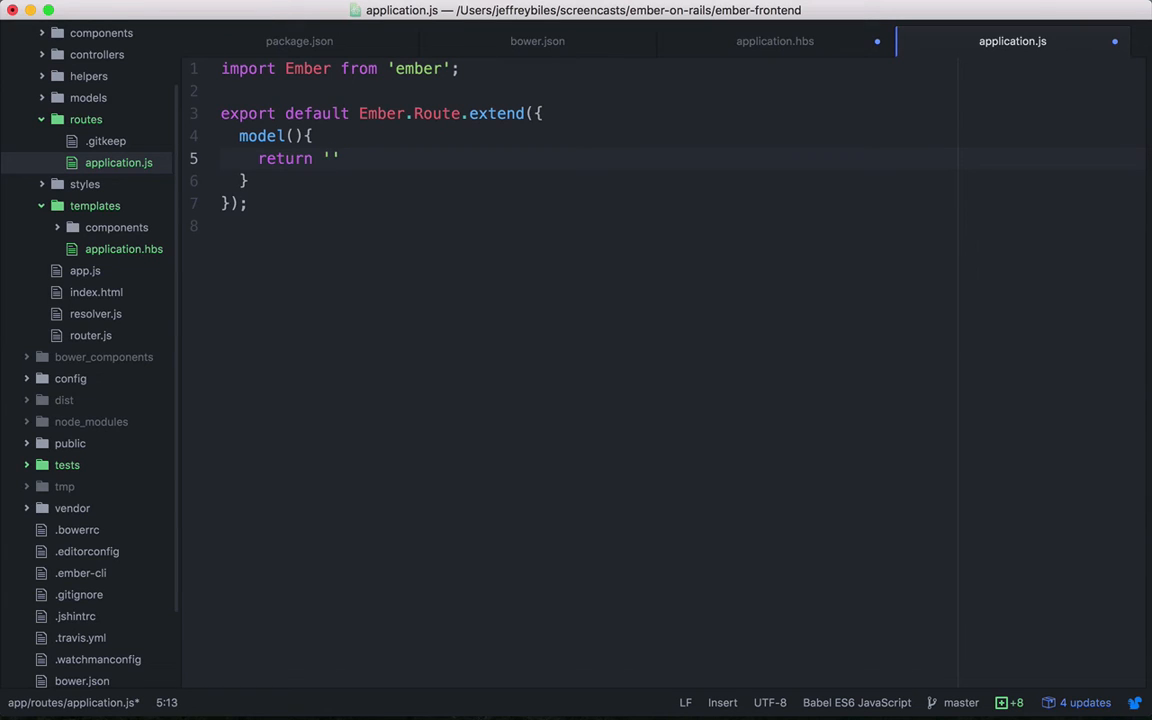
pyautogui.write('This is')
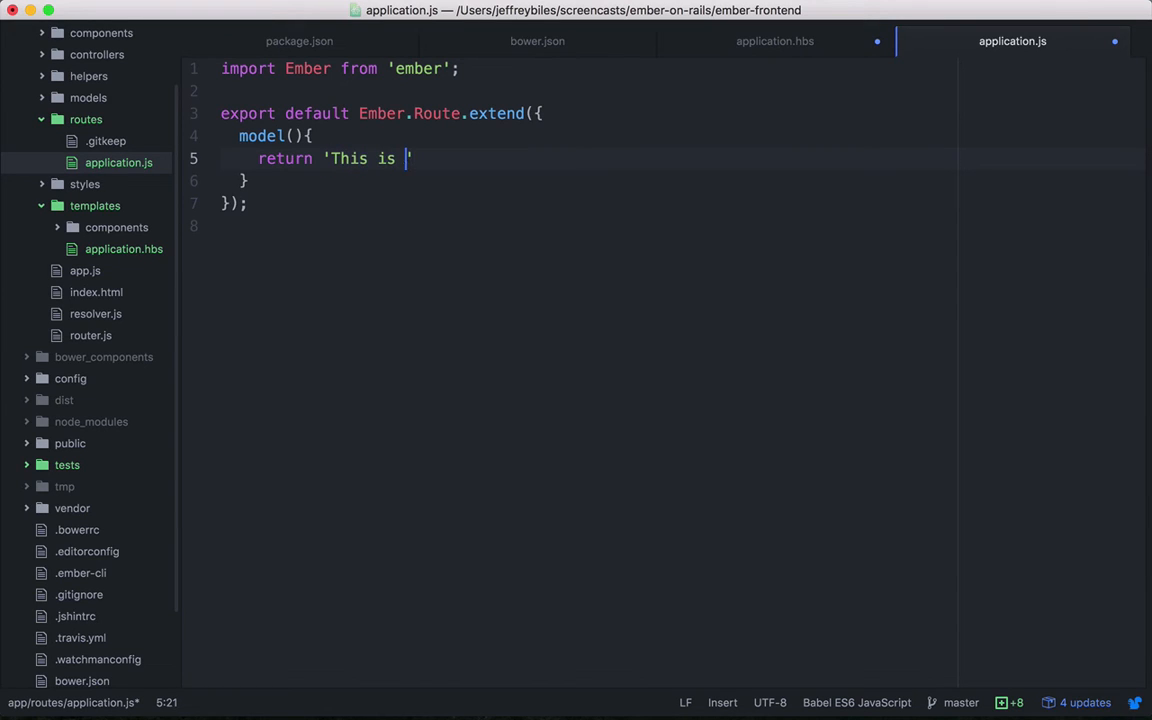
pyautogui.write('our Model')
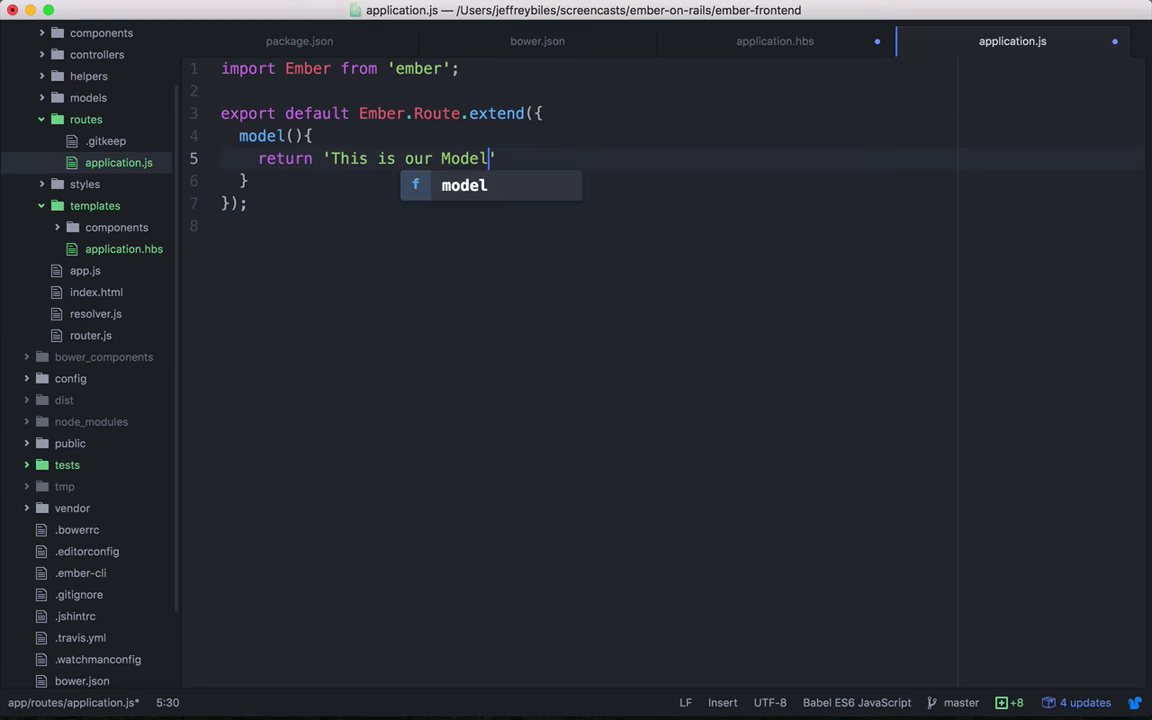
pyautogui.click(775, 41)
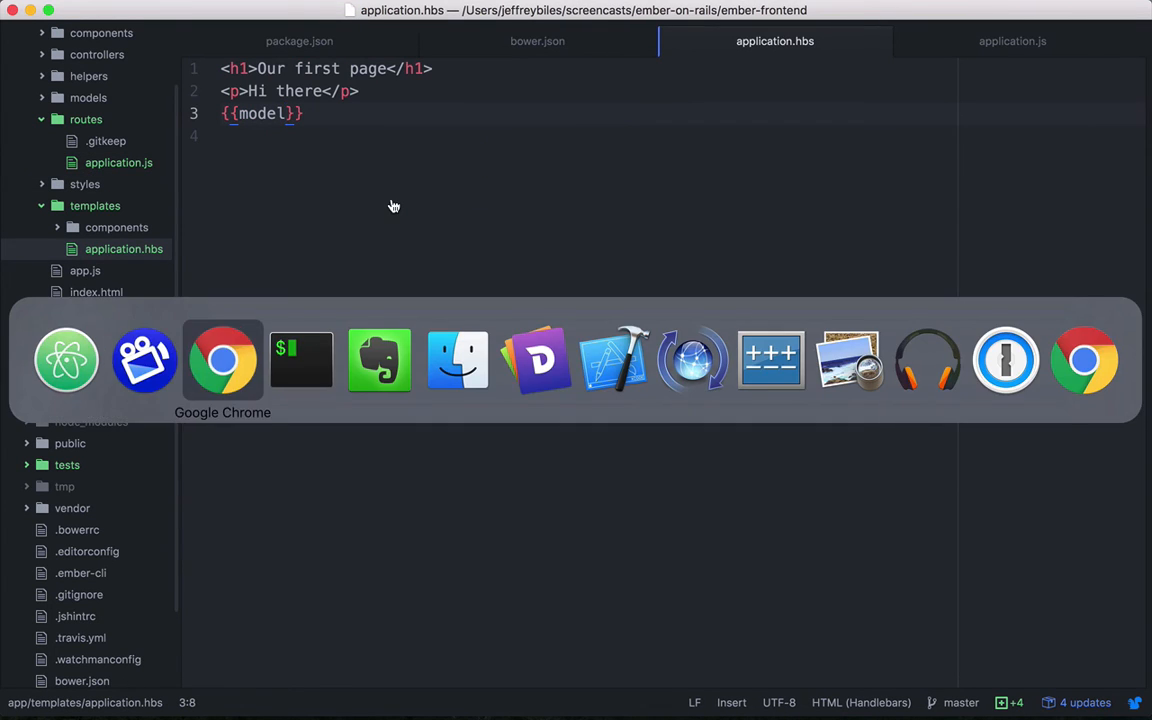
pyautogui.click(222, 359)
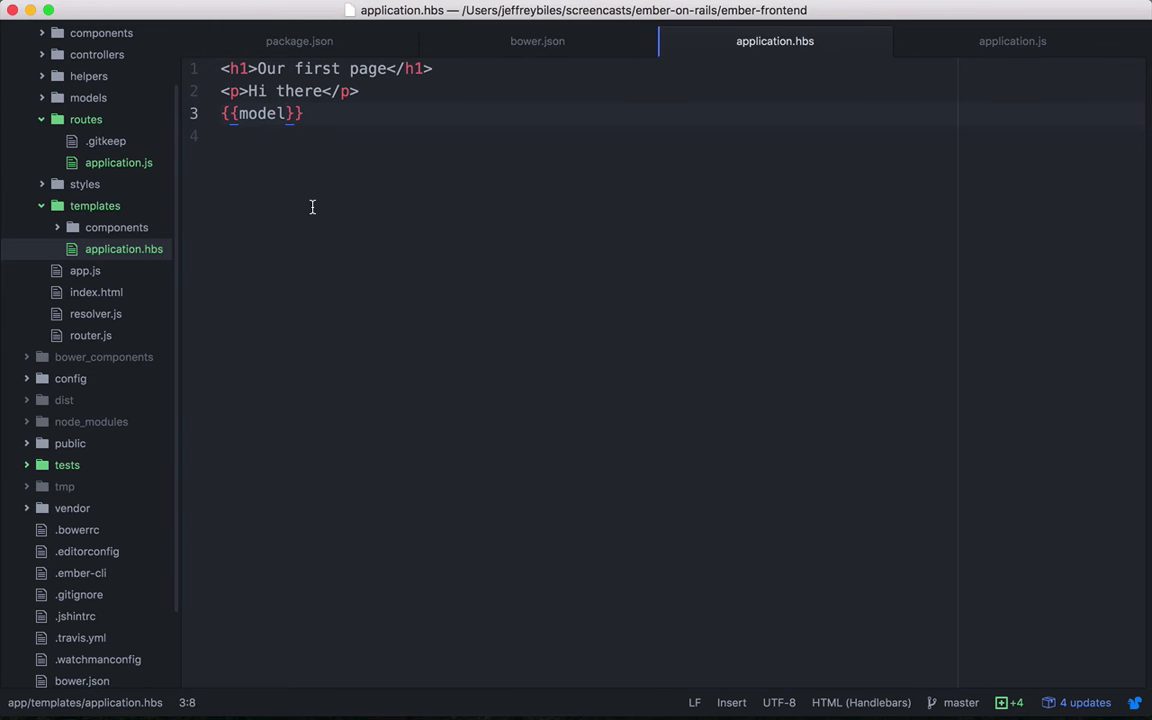
# Make the model return sentence 'This is our Model' and sentence2 'This is the second sentence'
pyautogui.click(1012, 41)
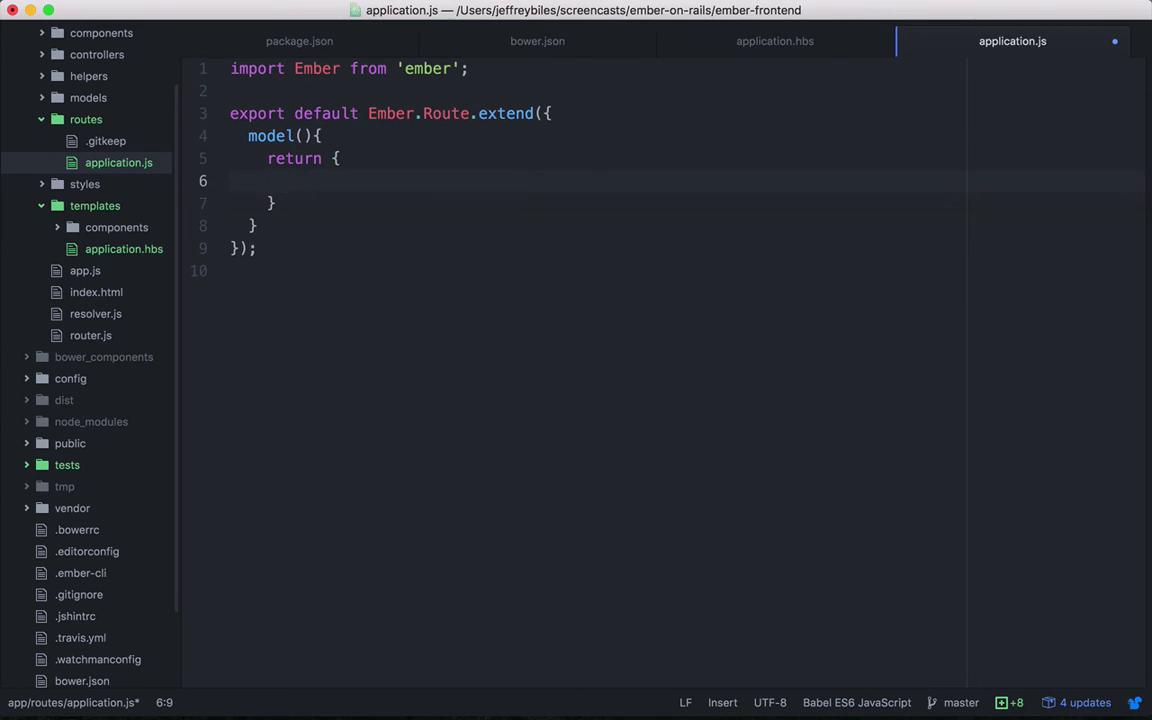
pyautogui.write('sente')
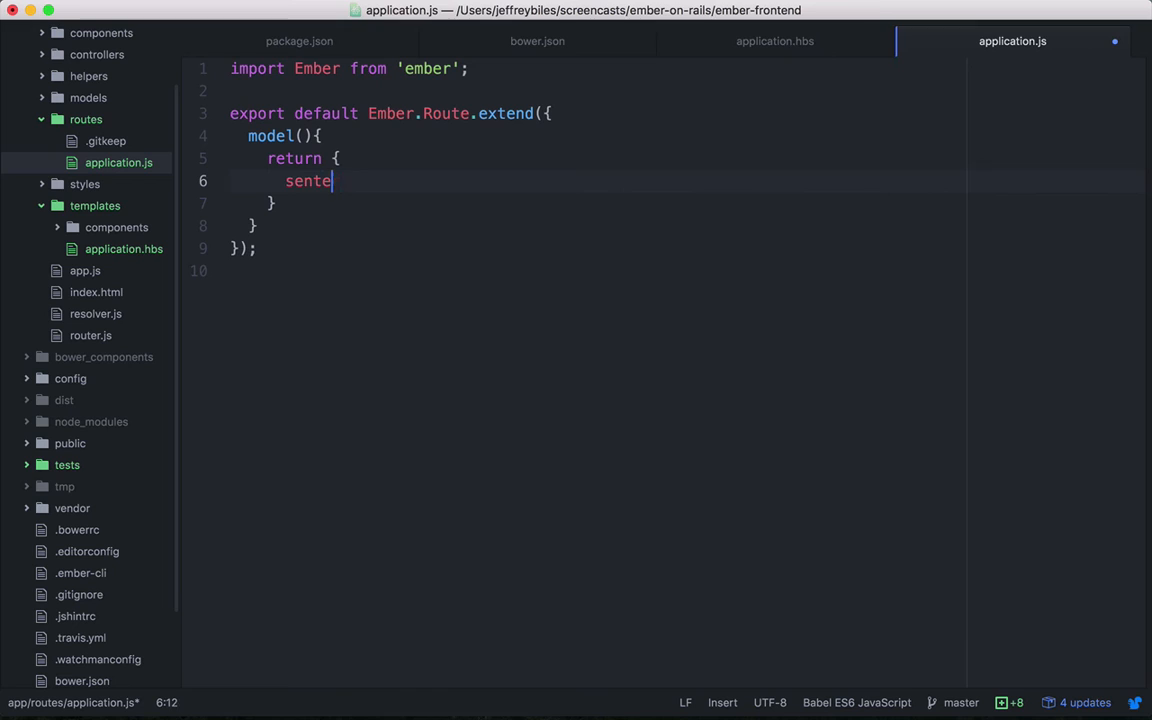
pyautogui.write("nce: 'This is our Model',")
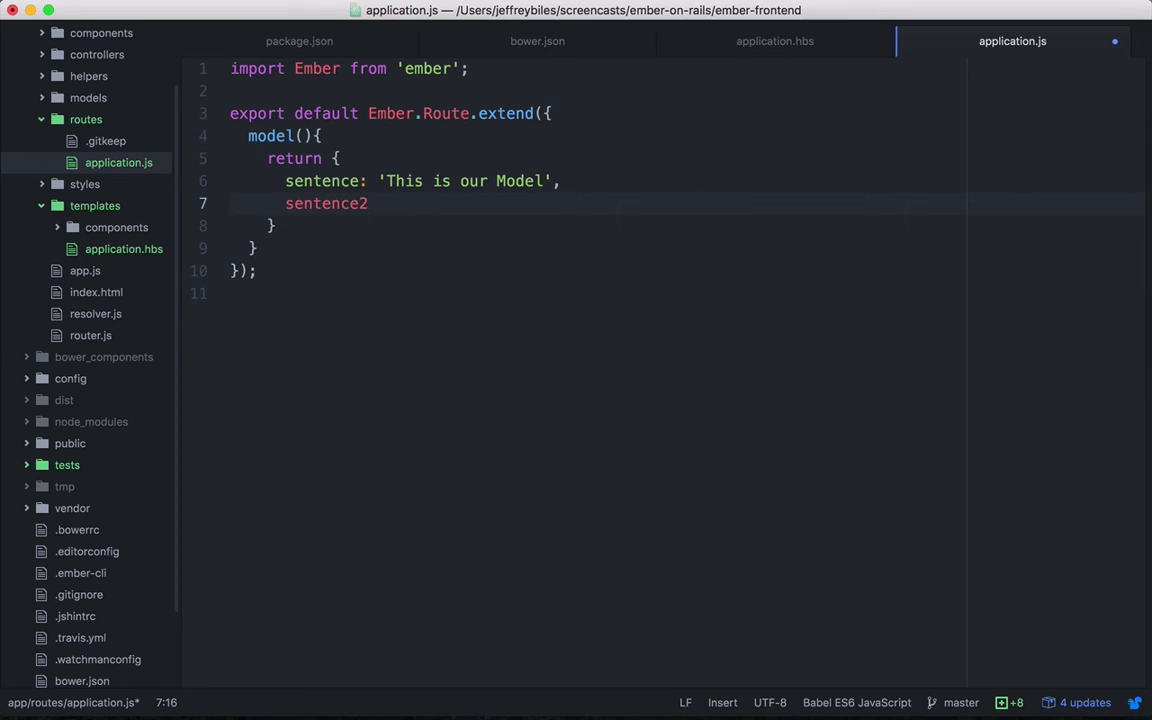
pyautogui.write(": 'This is '")
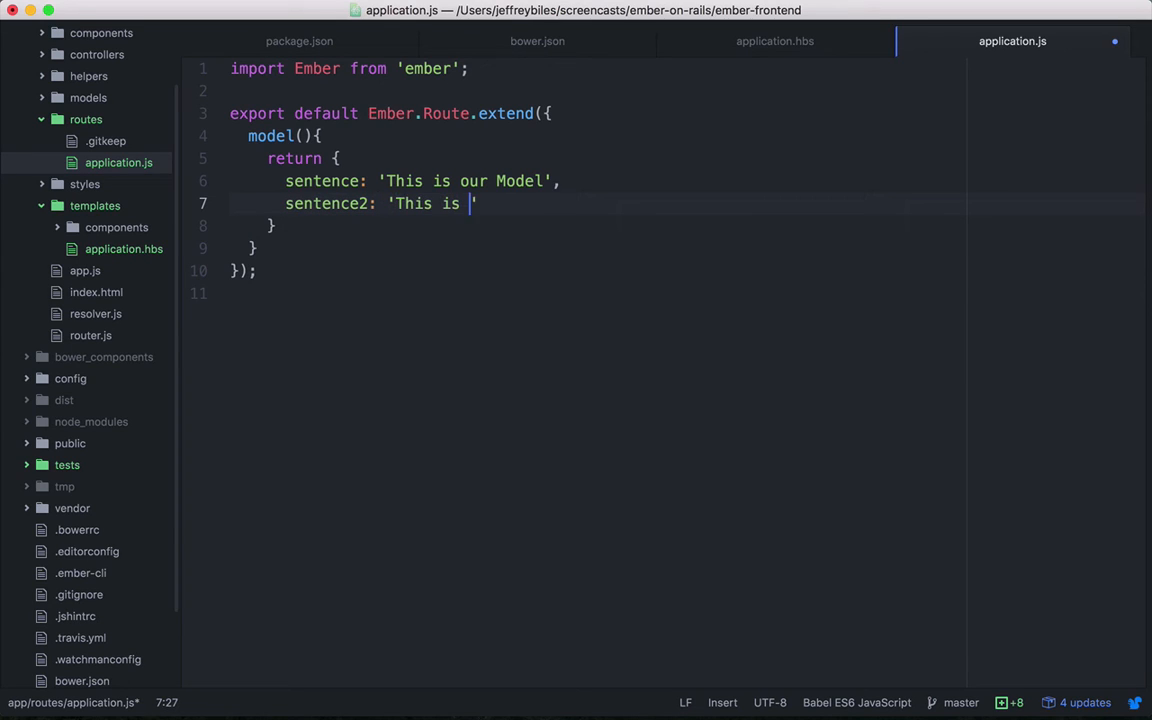
pyautogui.write('the second sentenc')
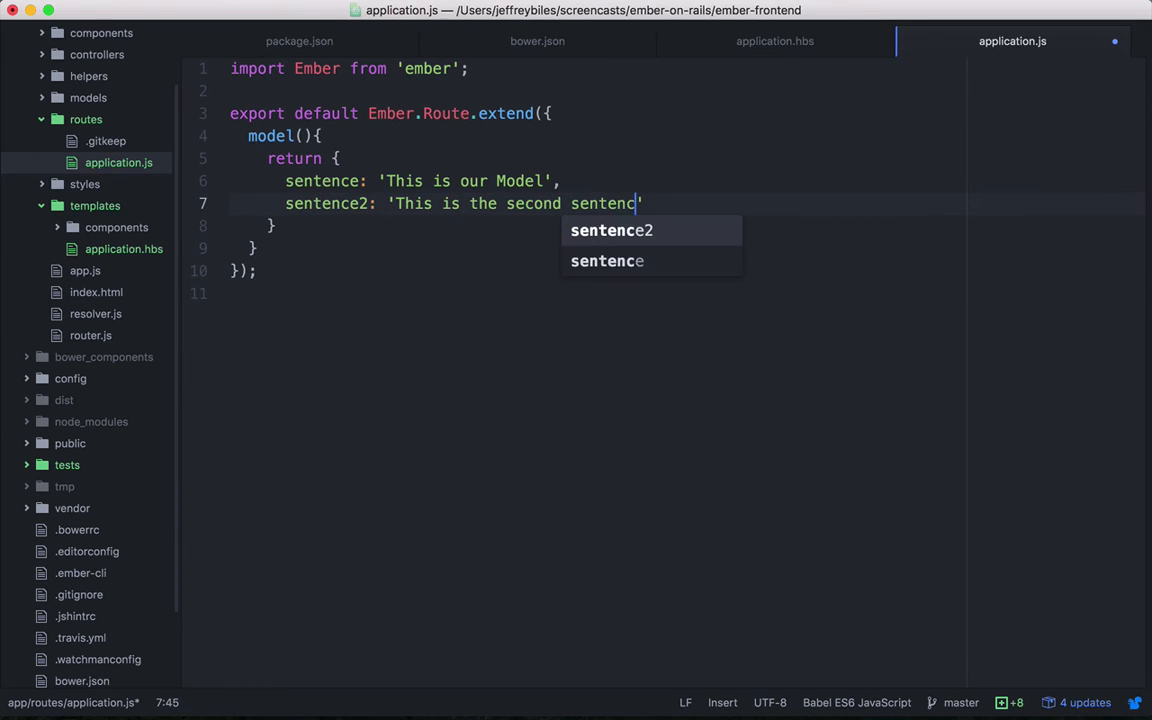
# Render {{model.sentence}} and <h3>{{model.sentence2}}</h3> in application.hbs, then view in Chrome
pyautogui.click(775, 41)
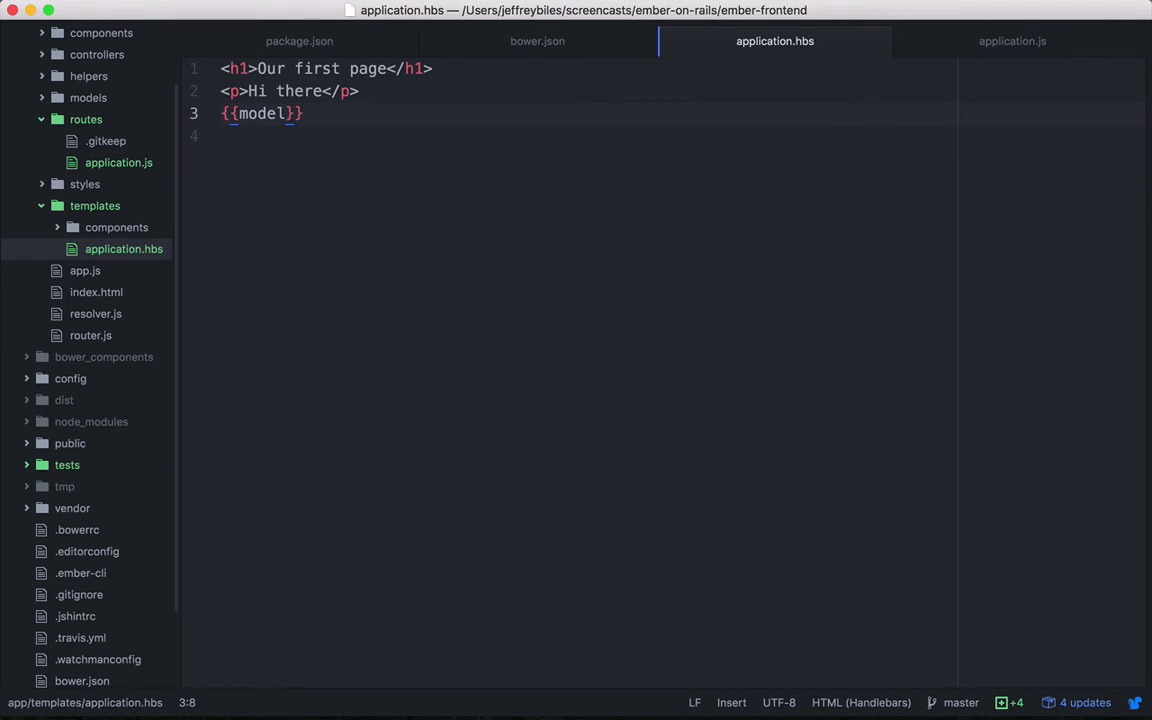
pyautogui.write('.sentence')
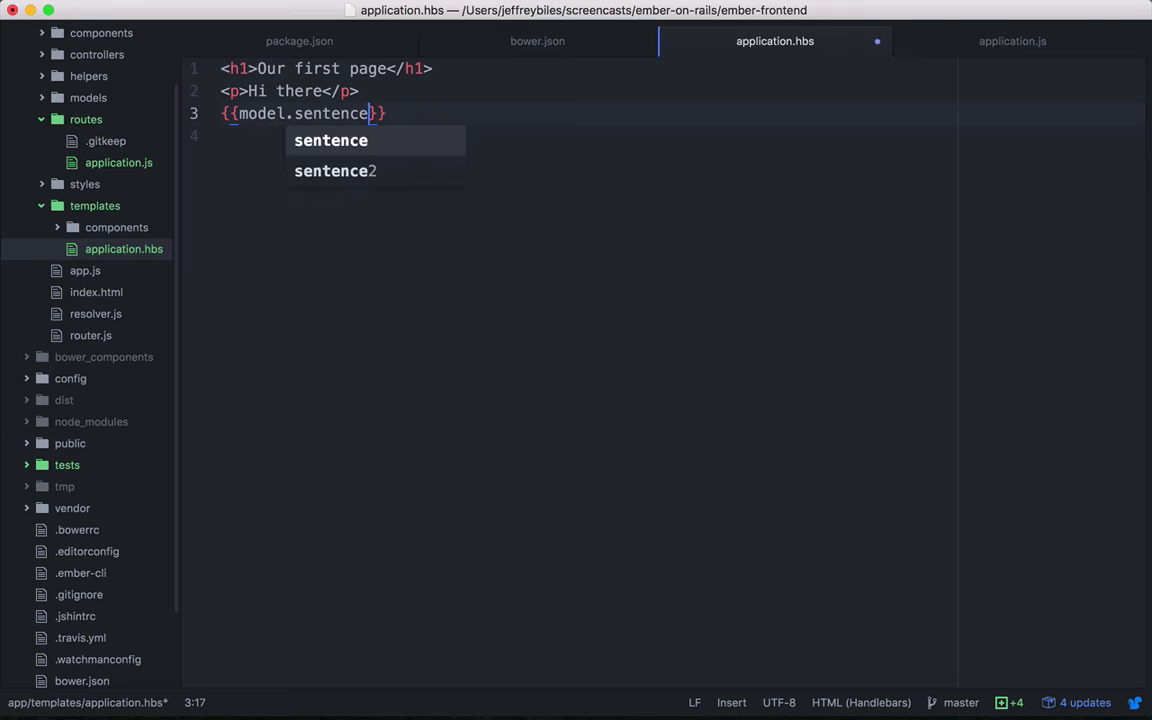
pyautogui.write('<h3>')
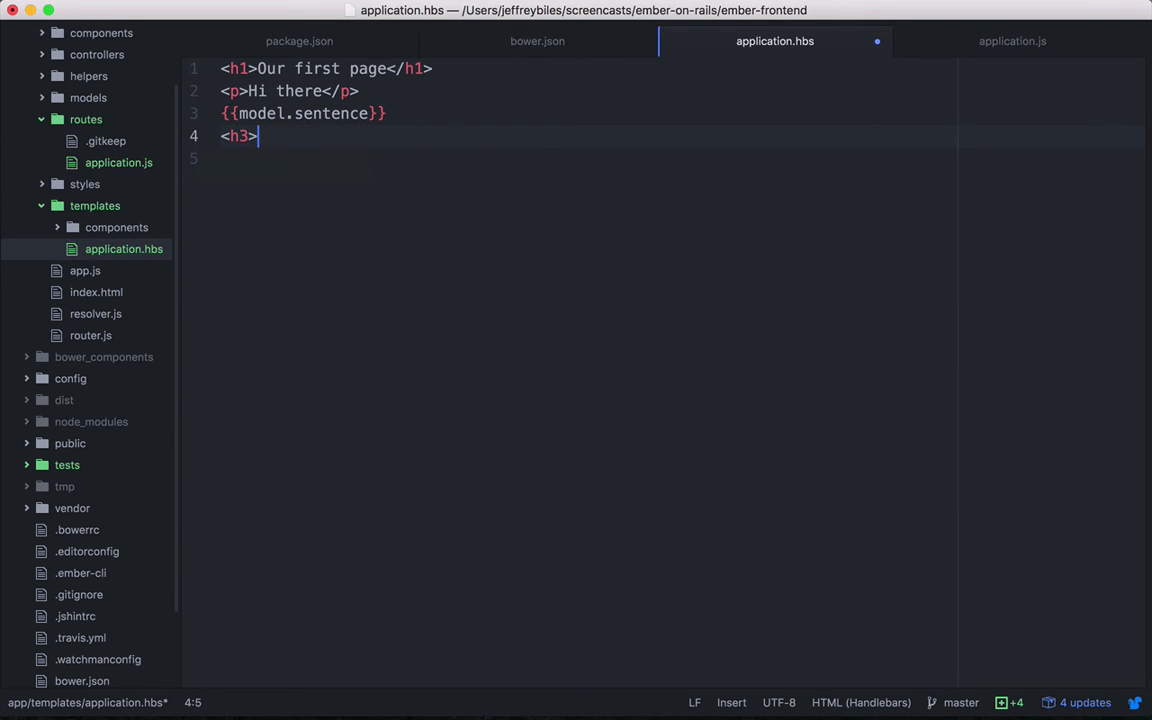
pyautogui.write('{{model')
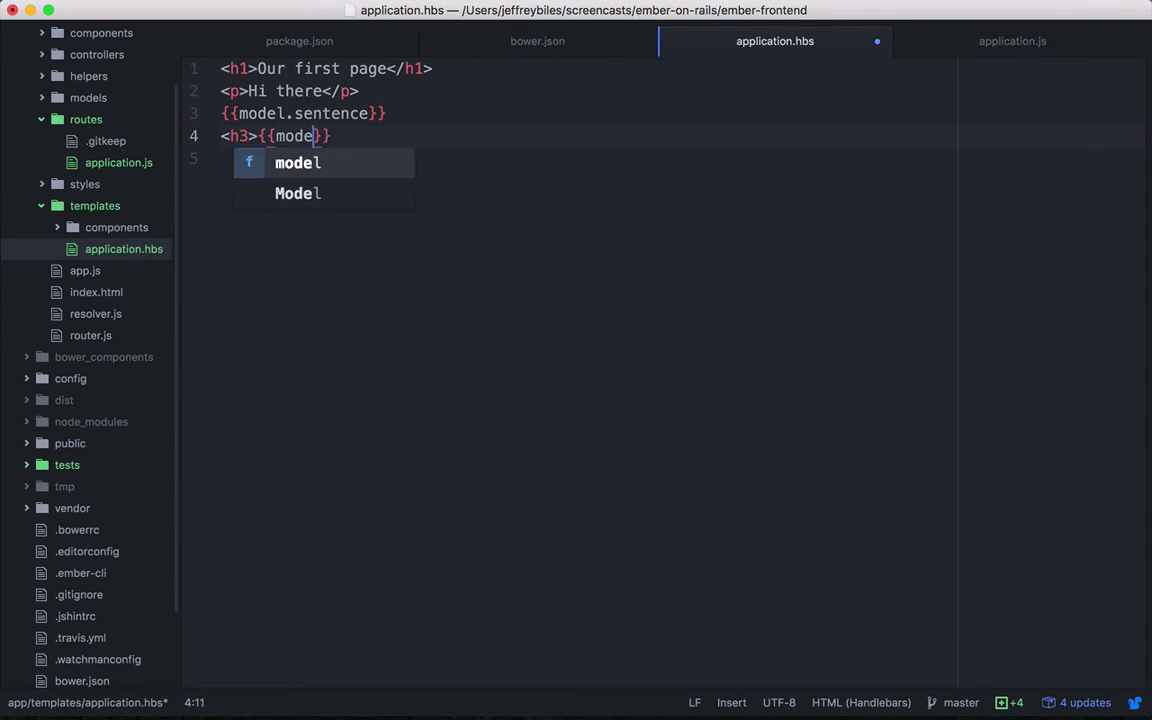
pyautogui.write('.sentence2')
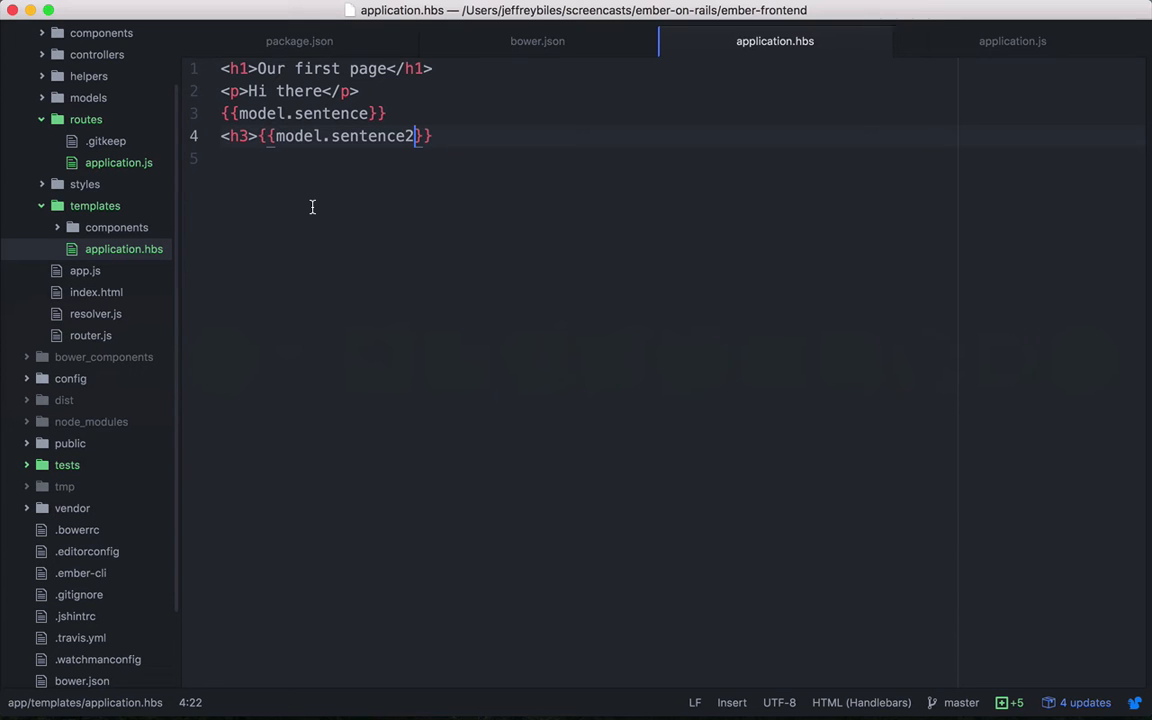
pyautogui.write('</h3>')
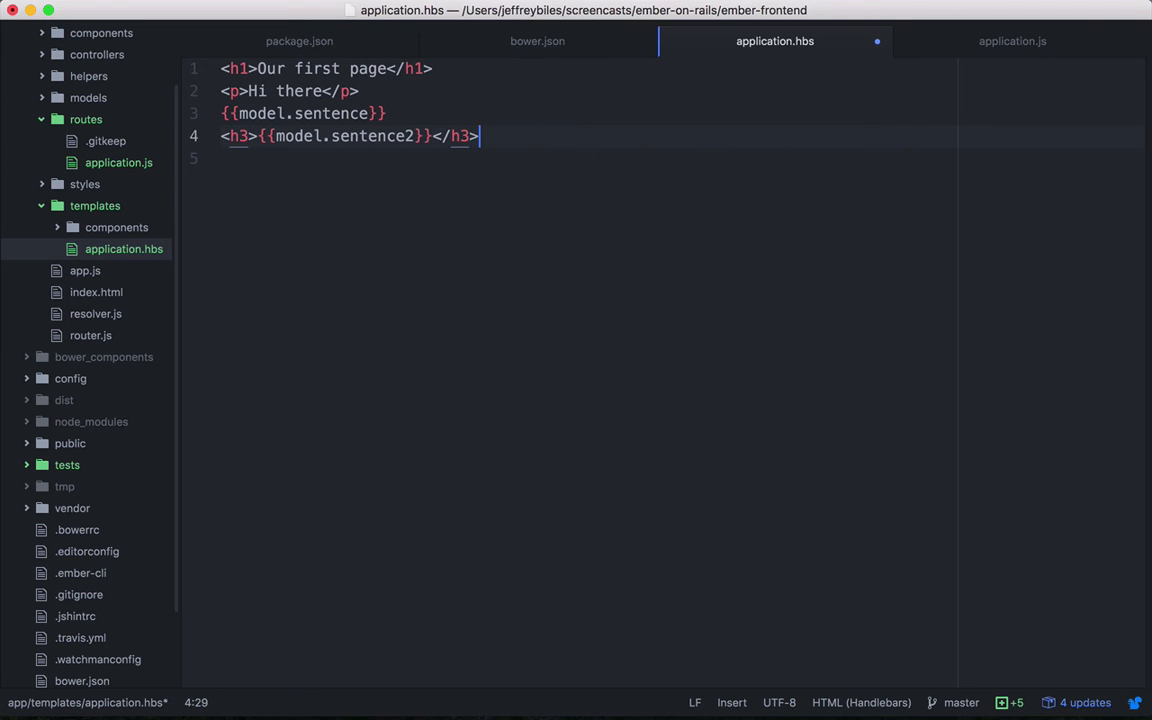
pyautogui.click(377, 20)
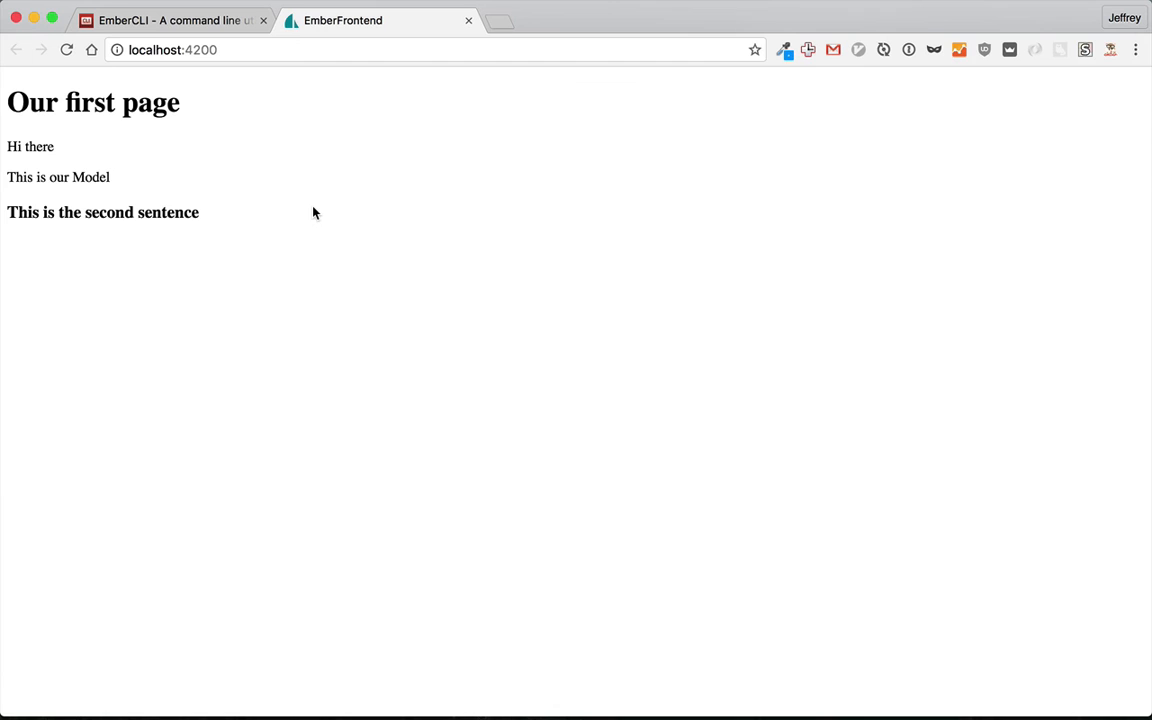
pyautogui.moveTo(8, 177); pyautogui.dragTo(199, 212)
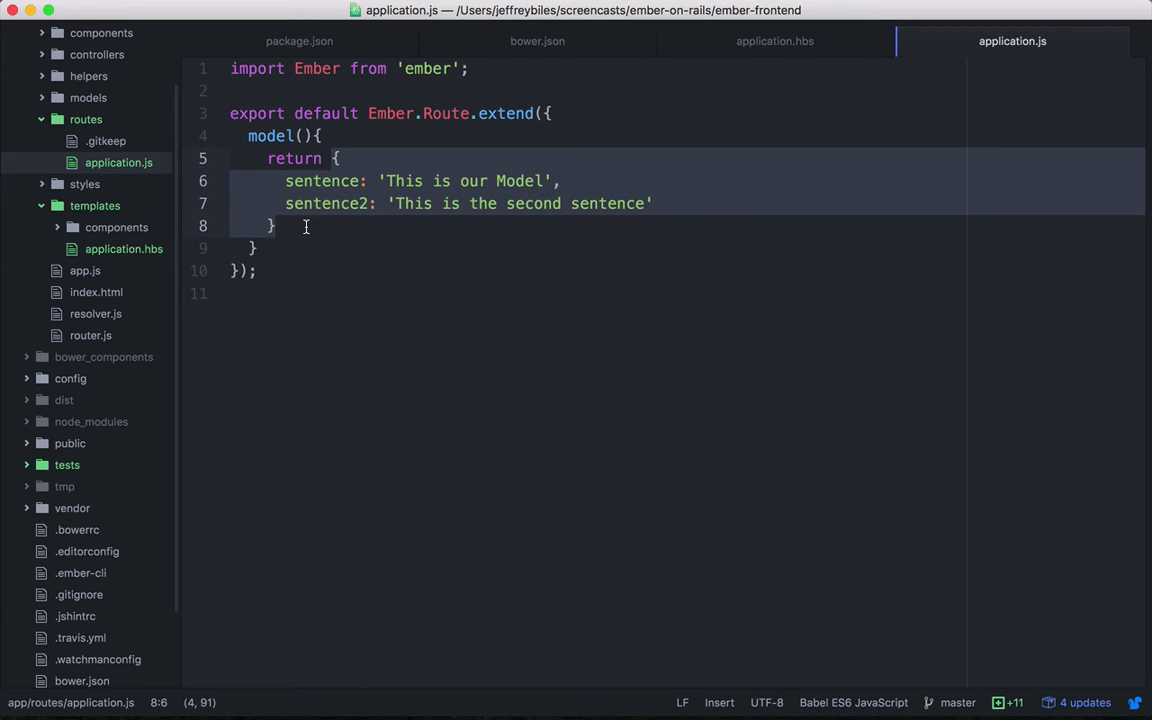
pyautogui.click(774, 41)
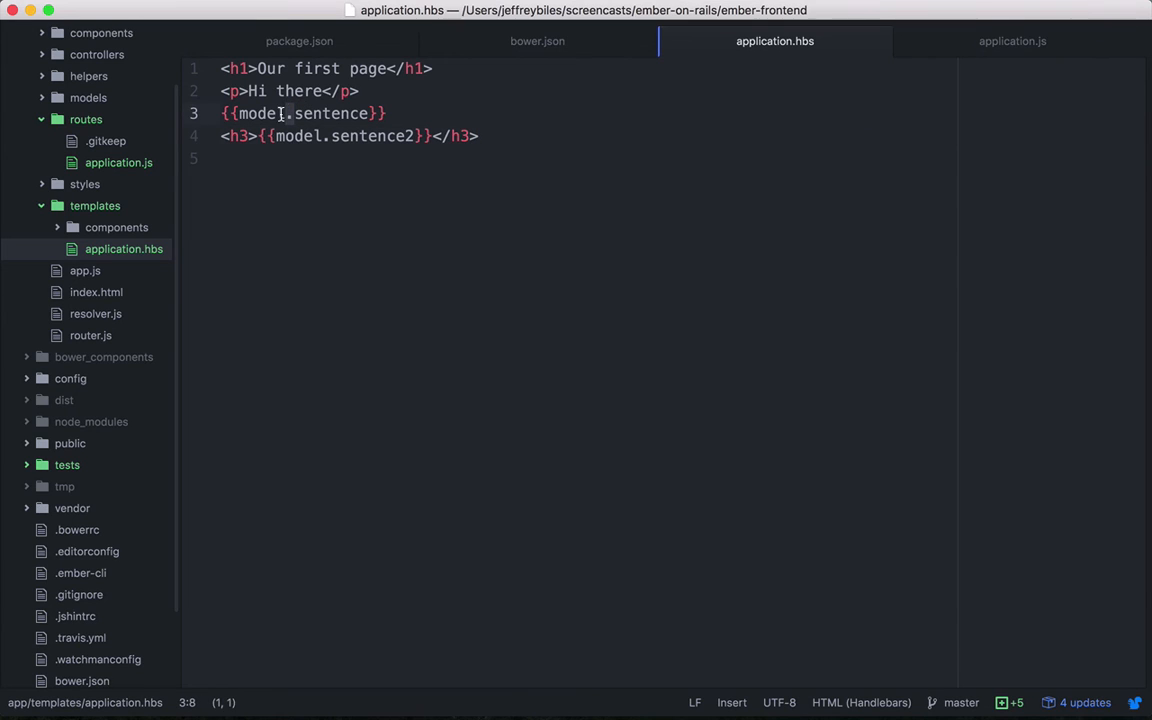
pyautogui.doubleClick(259, 113)
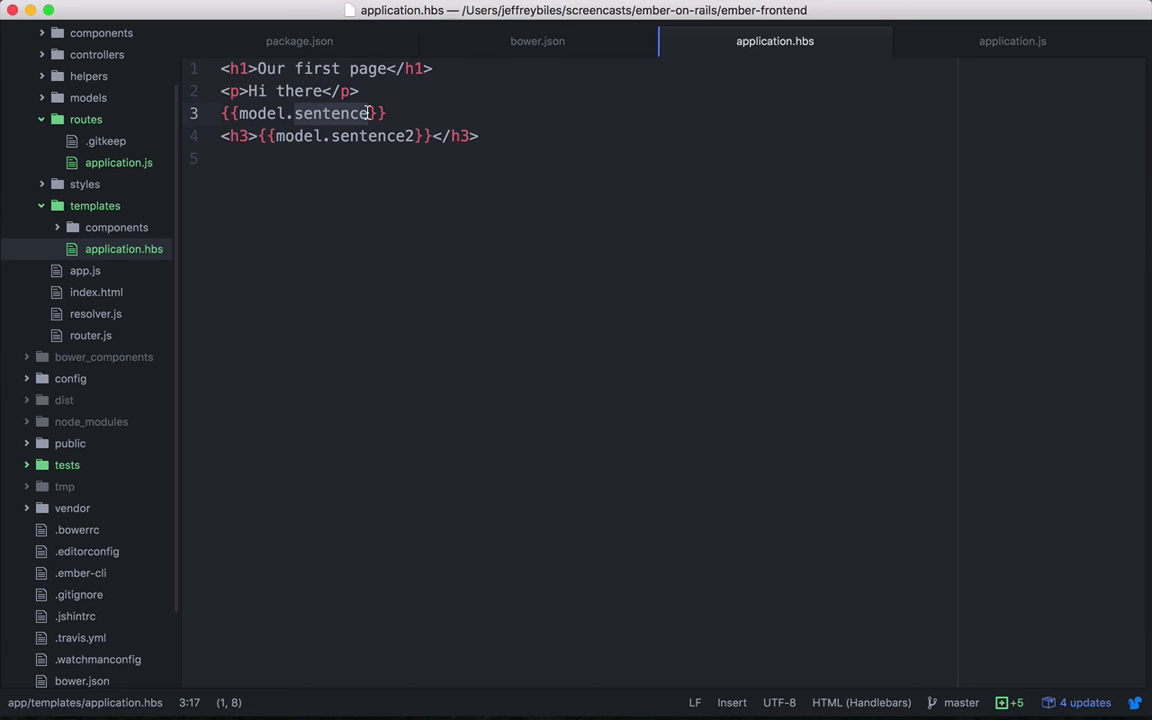
pyautogui.click(479, 136)
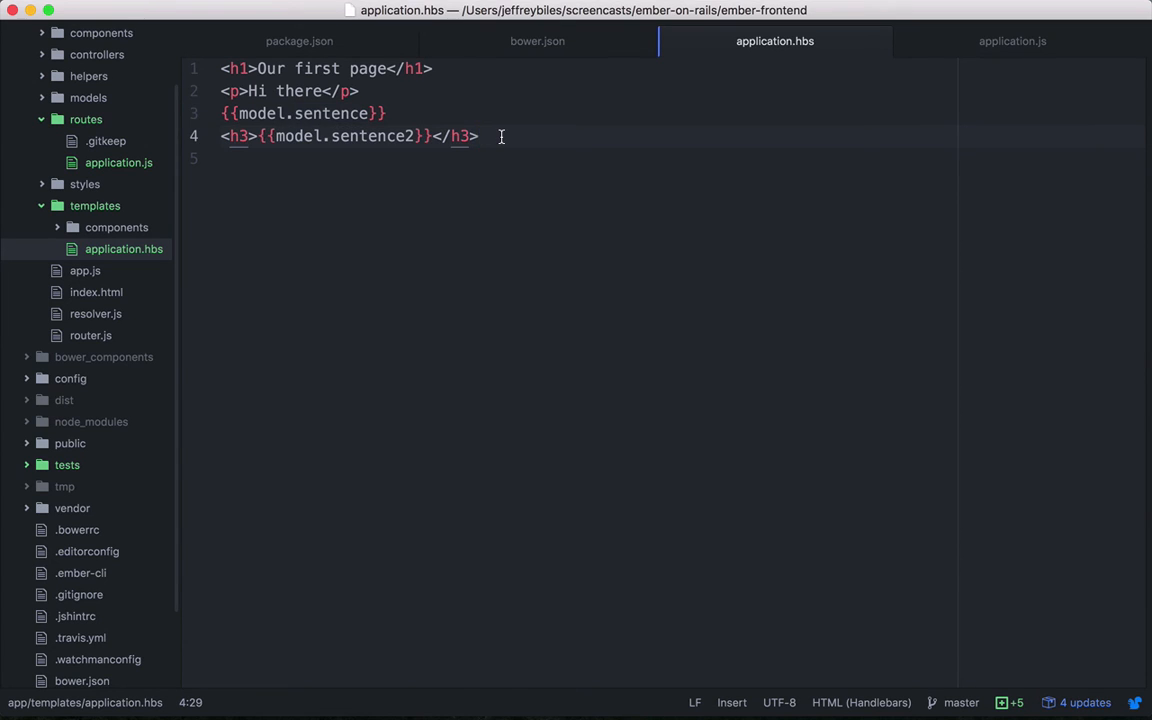
pyautogui.click(1012, 41)
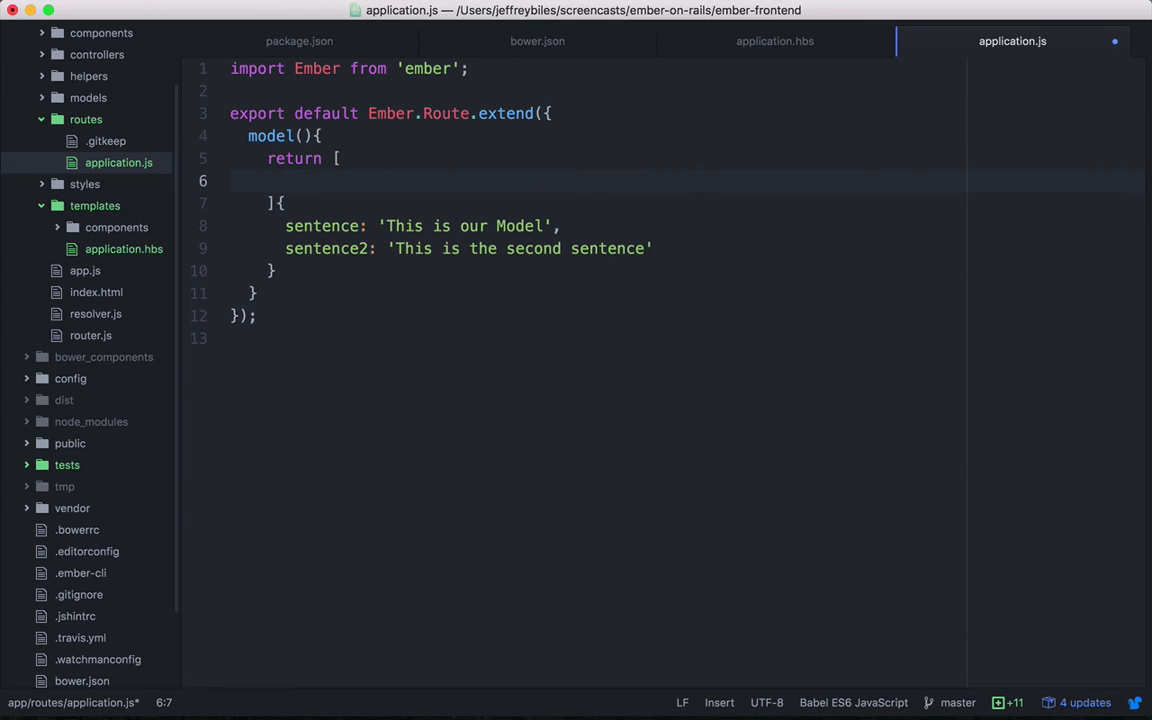
# Return four monster objects from the route and list them via {{#each}} in a <ul>
pyautogui.write('2,')
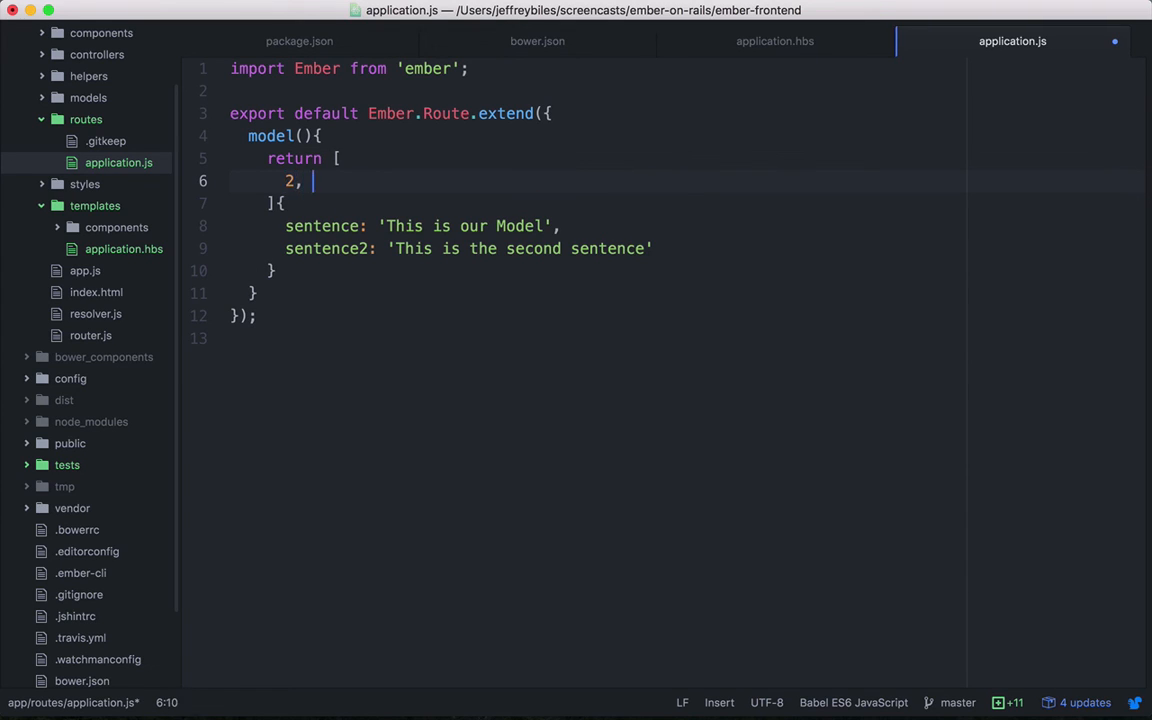
pyautogui.write('3, 6, 9')
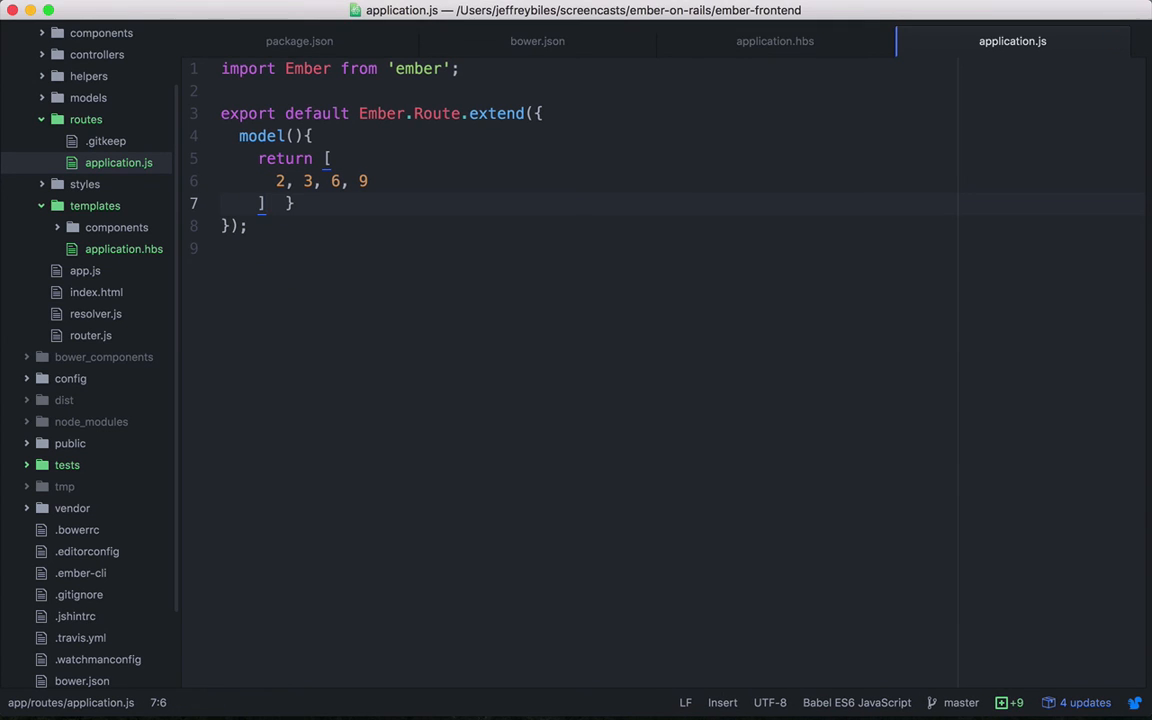
pyautogui.click(775, 41)
pyautogui.write('{{#')
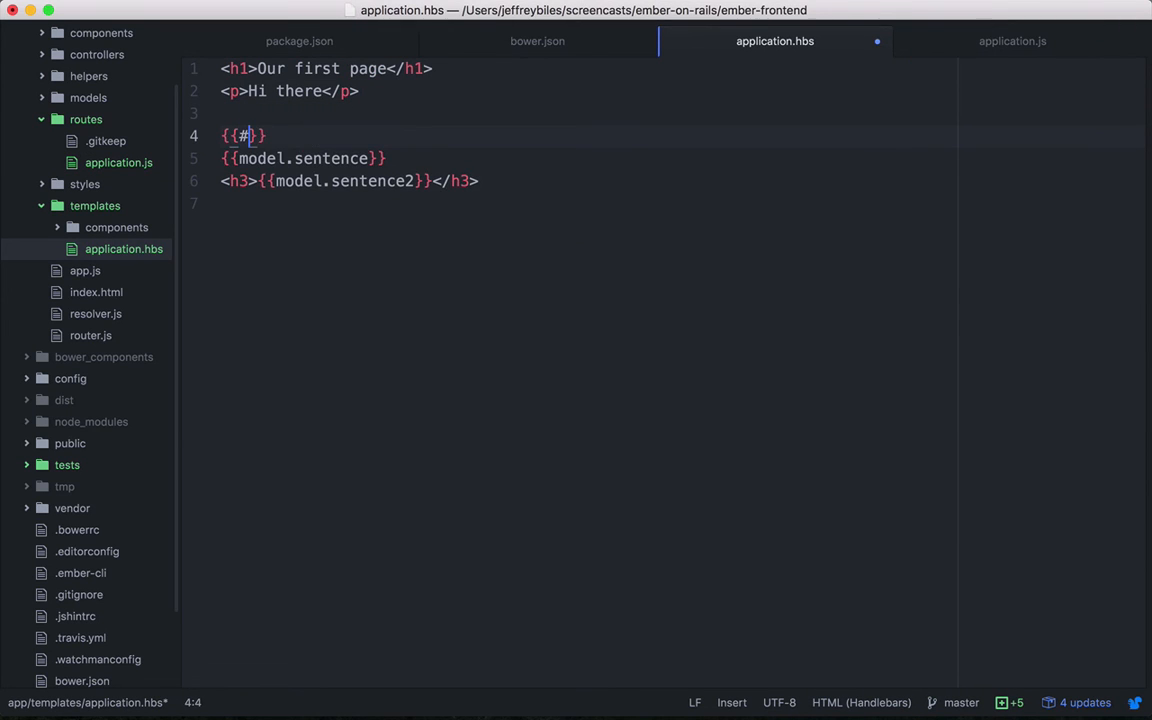
pyautogui.write('each model as |number|')
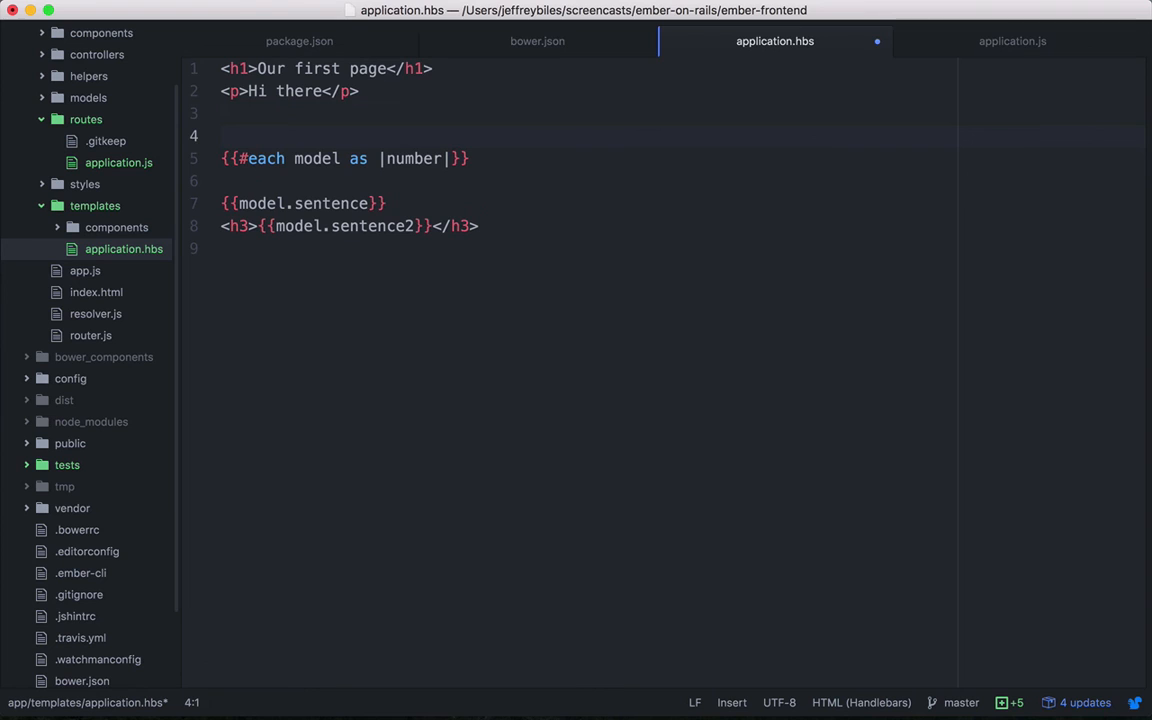
pyautogui.write('<ul>')
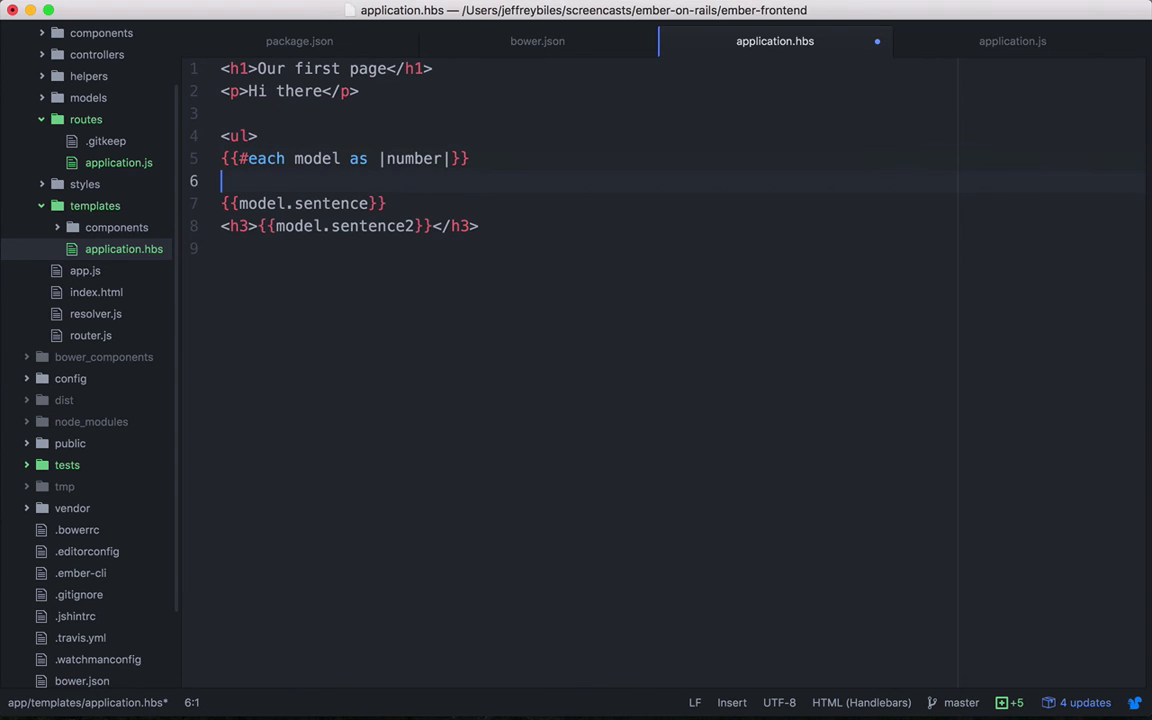
pyautogui.write('<li>{{}}</li>')
pyautogui.click(680, 203)
pyautogui.write('{{/each')
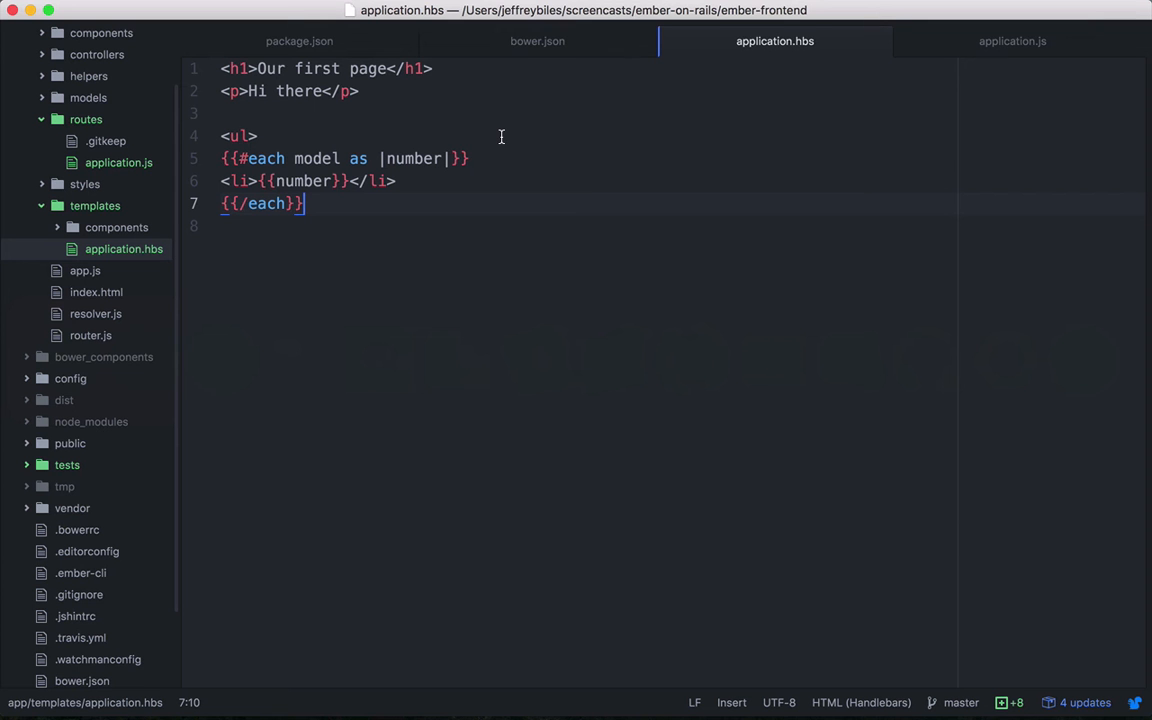
pyautogui.write('<')
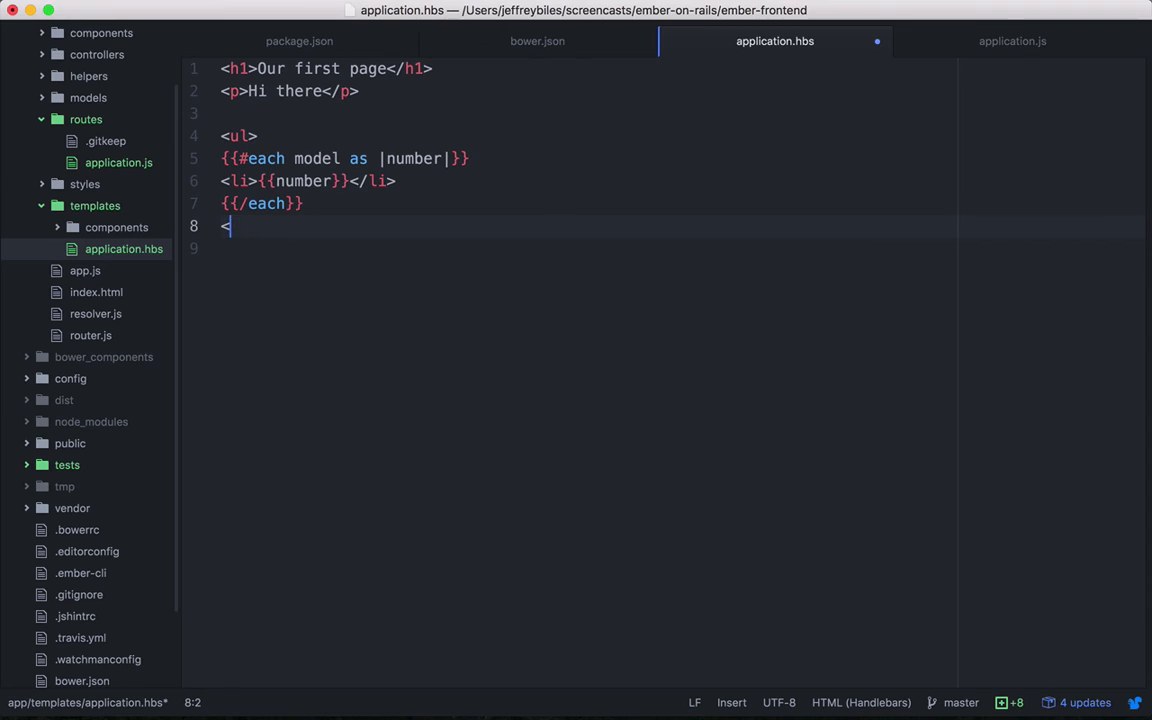
pyautogui.write('/ul>')
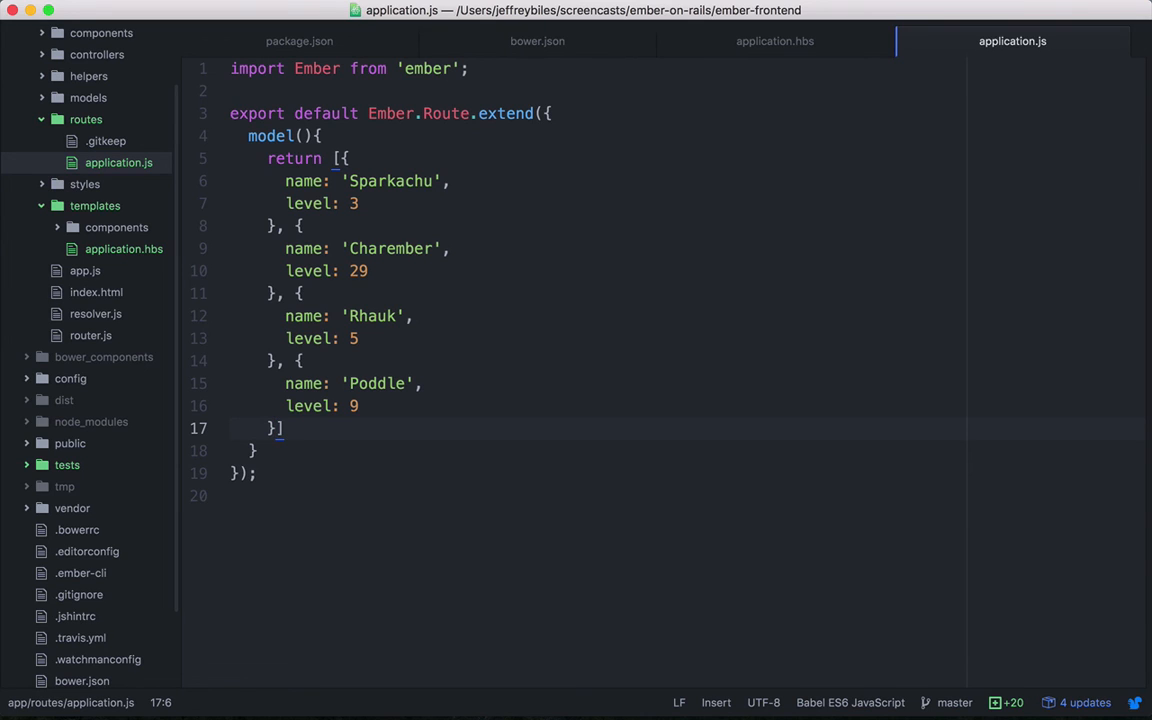
# In application.hbs, rename the block param to monster and show '{{monster.name}} is level {{monster.level}}'
pyautogui.click(775, 41)
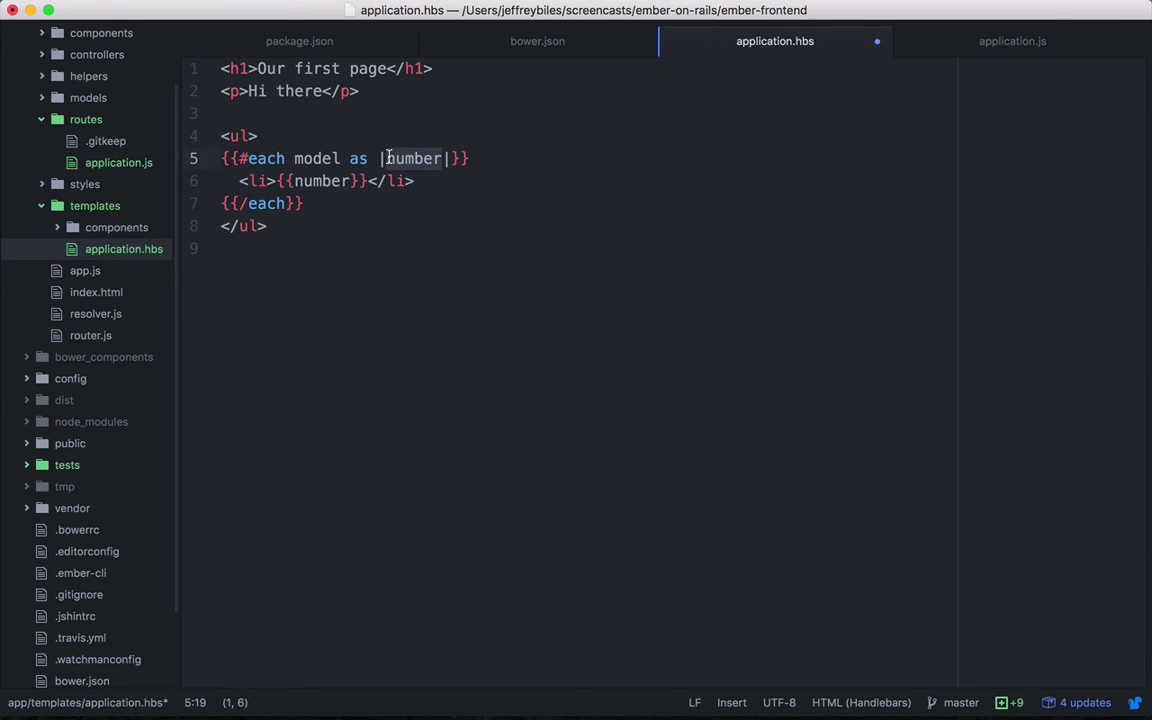
pyautogui.write('monster')
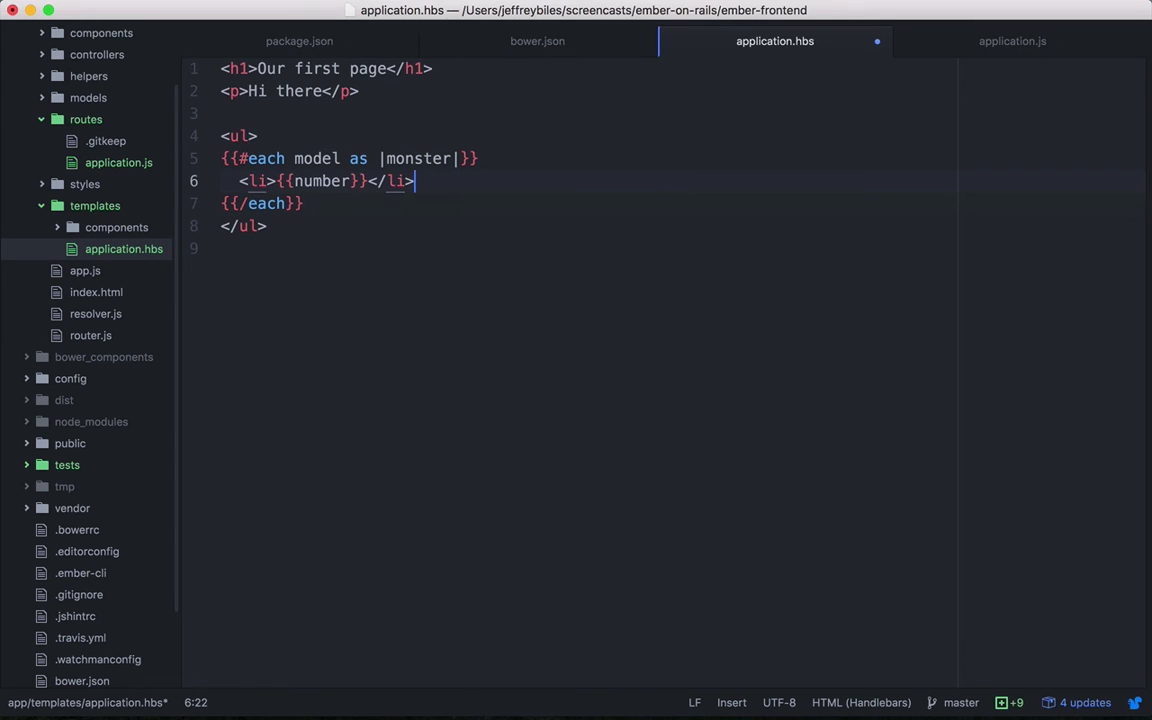
pyautogui.write('monster')
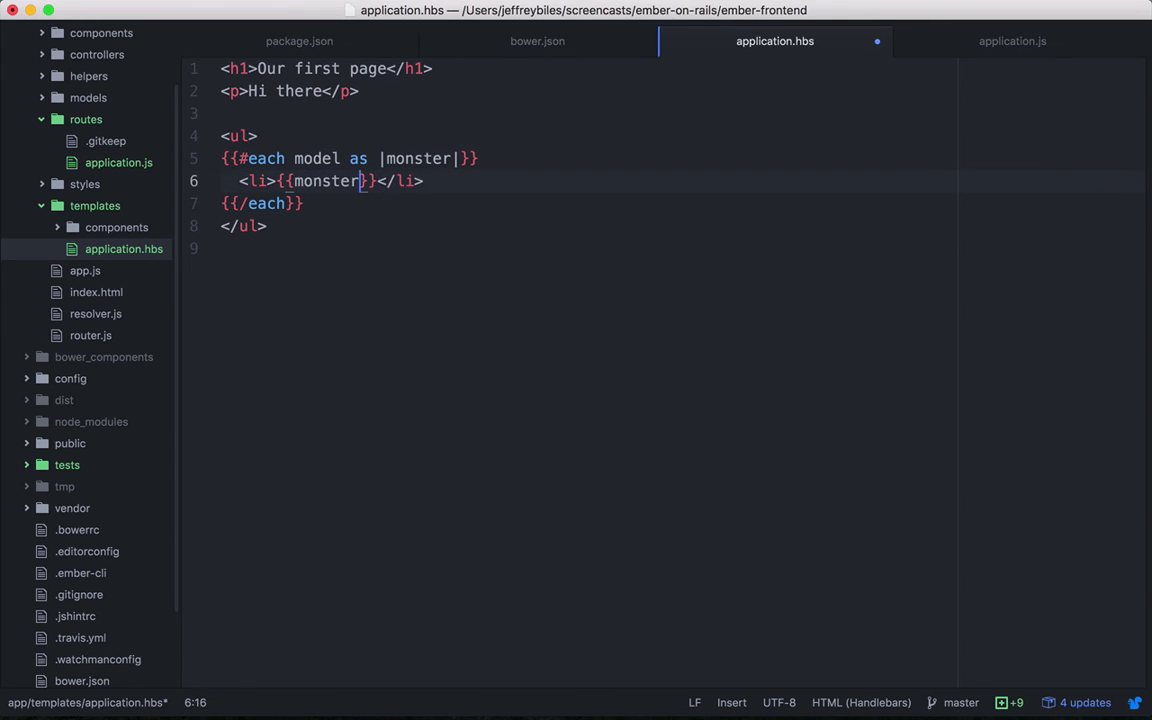
pyautogui.write('.name}} is level {{monster.level')
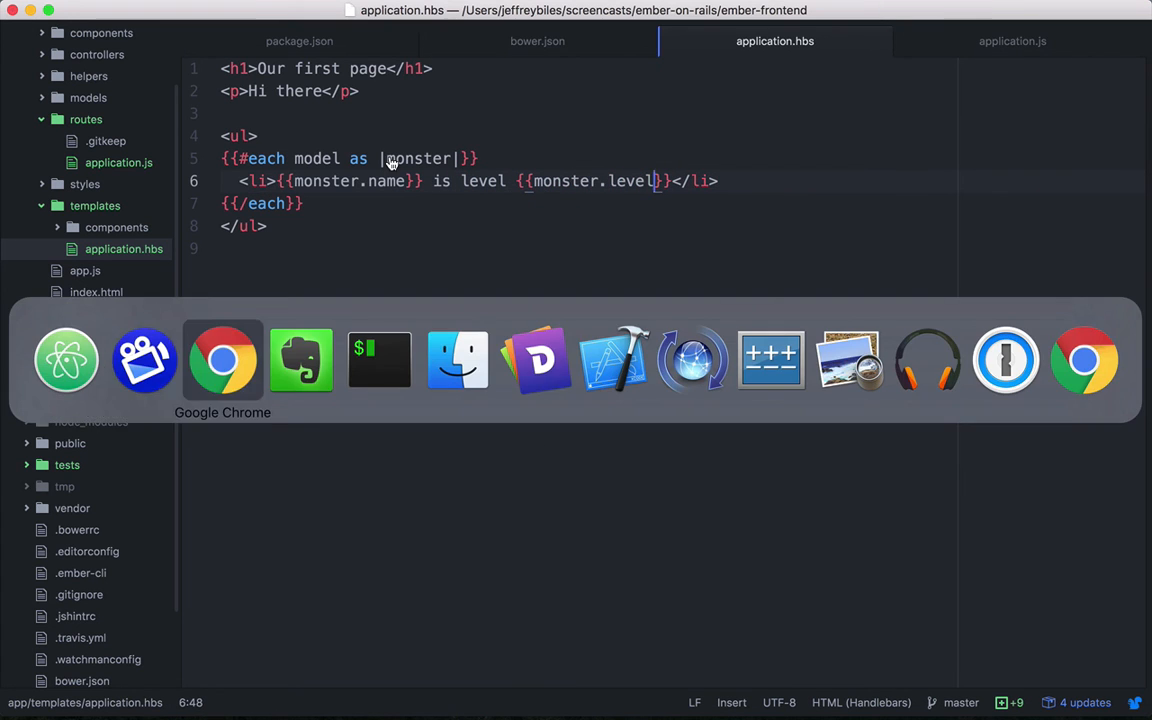
pyautogui.click(222, 360)
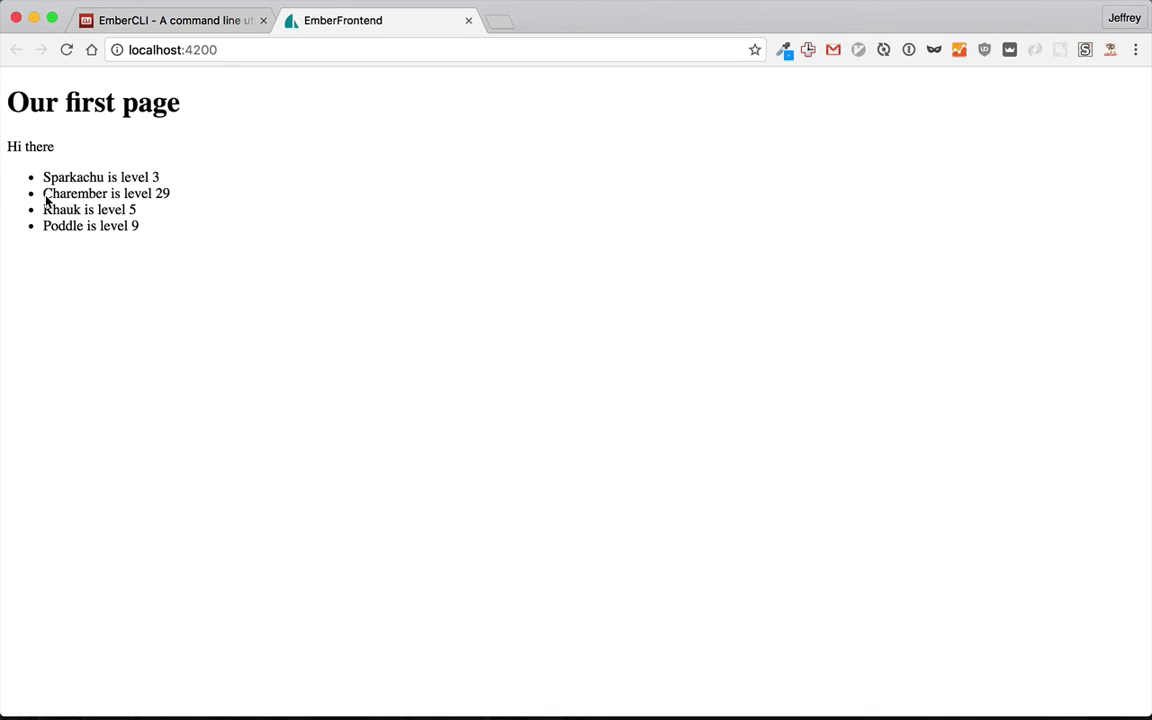
pyautogui.moveTo(43, 177); pyautogui.dragTo(139, 225)
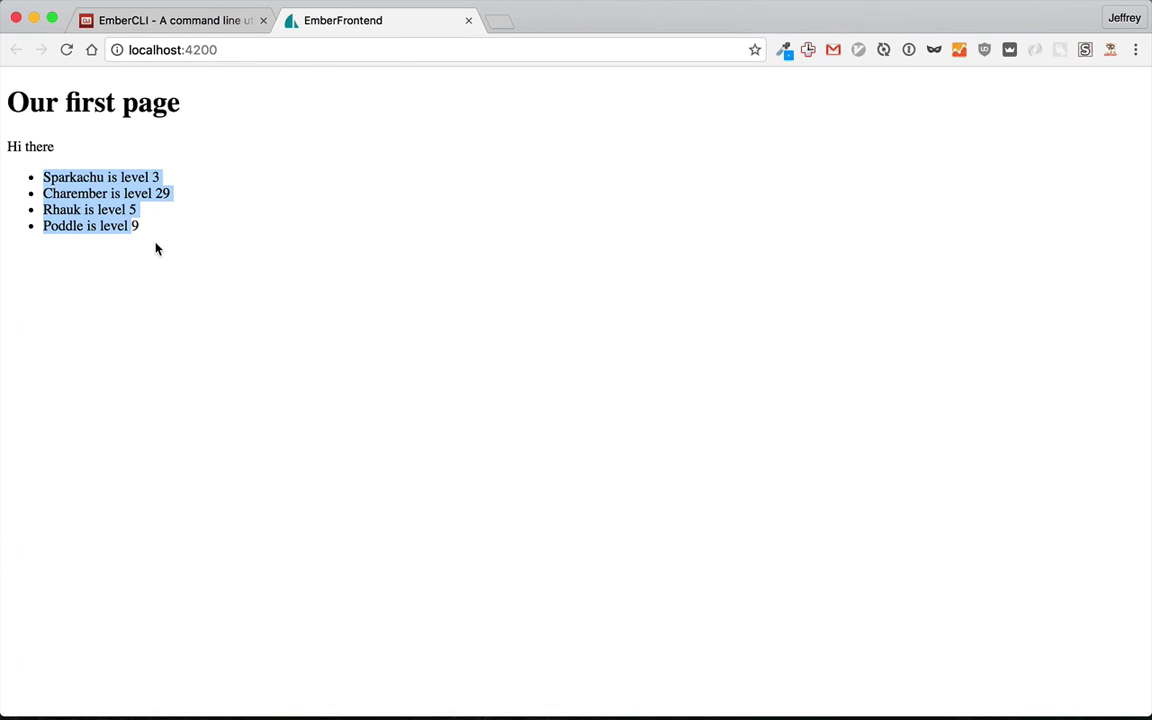
pyautogui.click(383, 325)
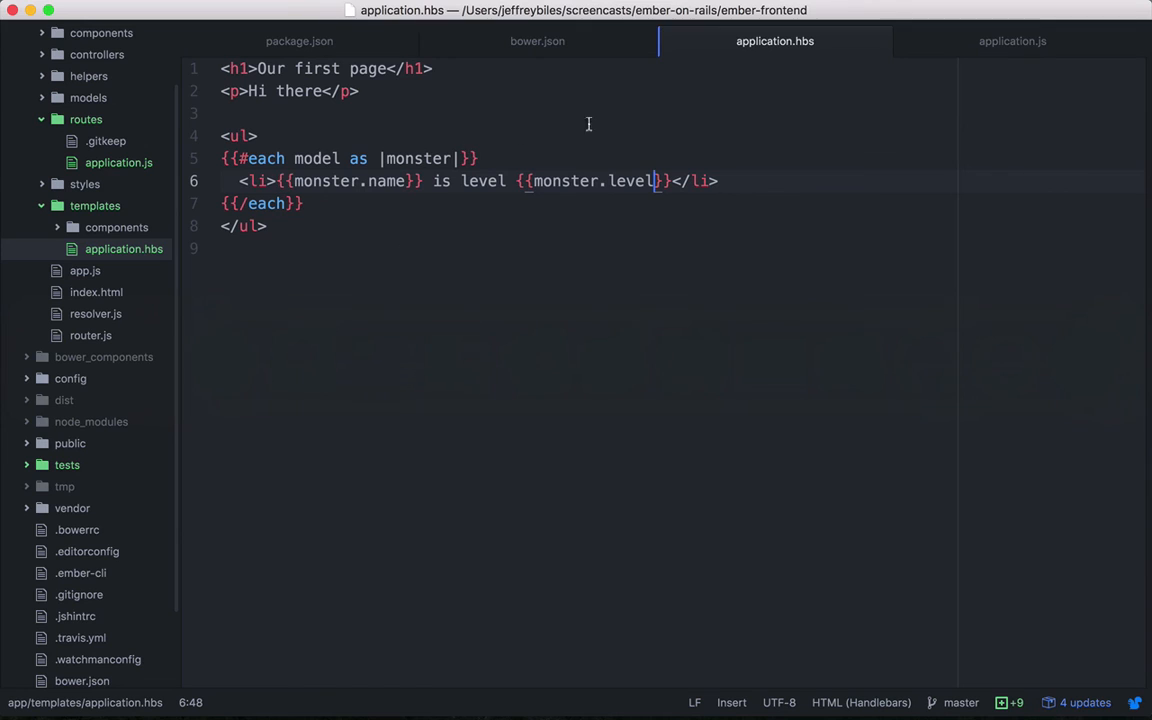
# Switch to application.js and select the returned array of four monster objects
pyautogui.click(1012, 41)
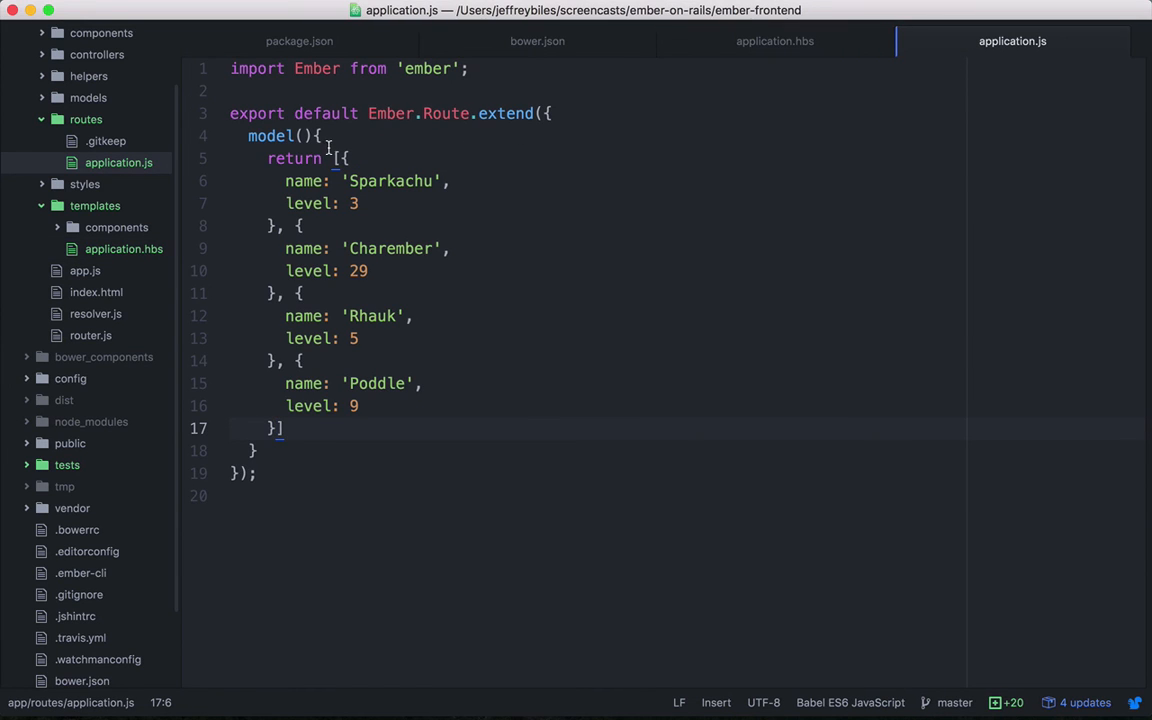
pyautogui.moveTo(337, 158); pyautogui.dragTo(283, 428)
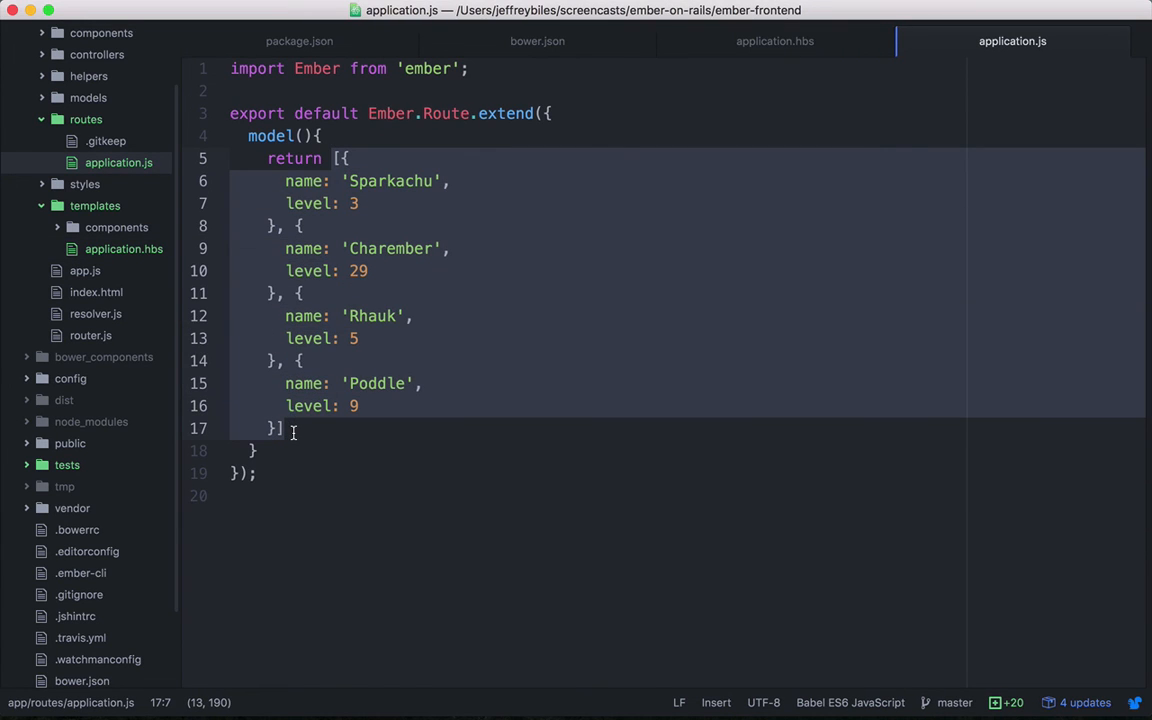